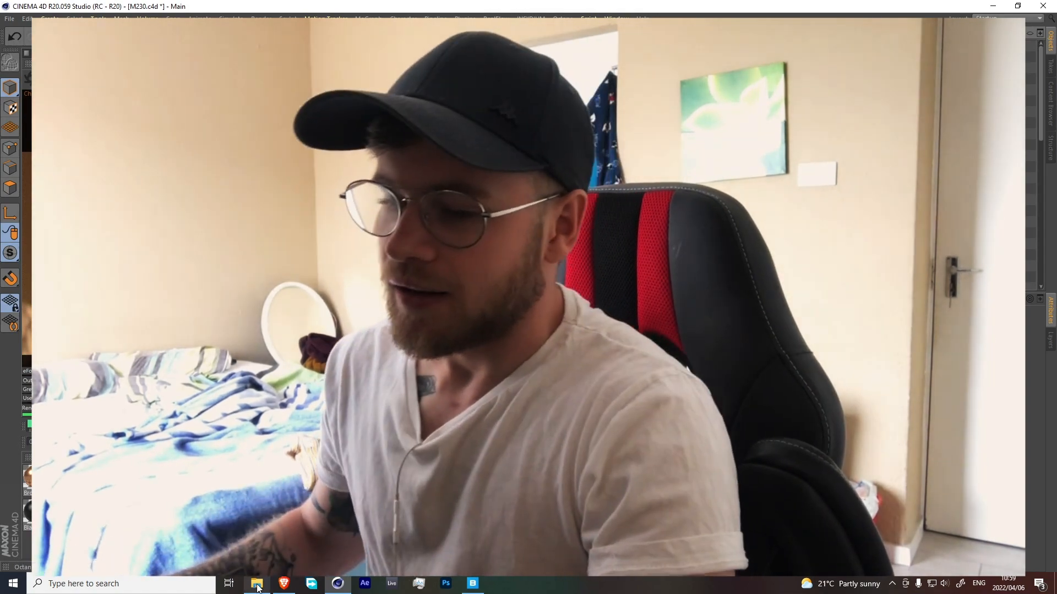
Step: Browse into the M230 project folder, then minimise Explorer to return to the speaker scene
left_click(255, 584)
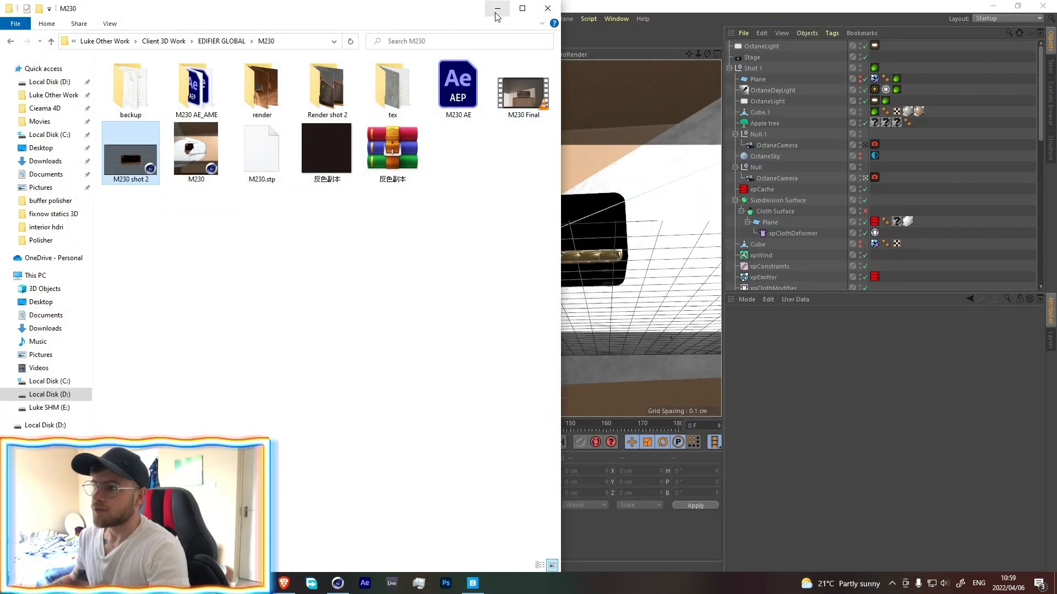
mouse_move(498, 8)
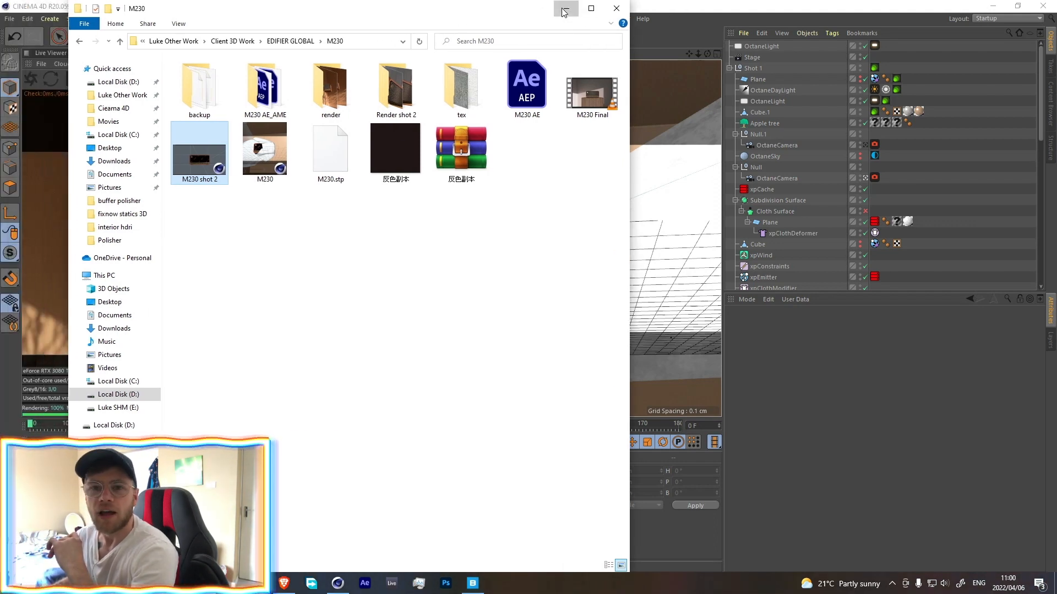
left_click(564, 7)
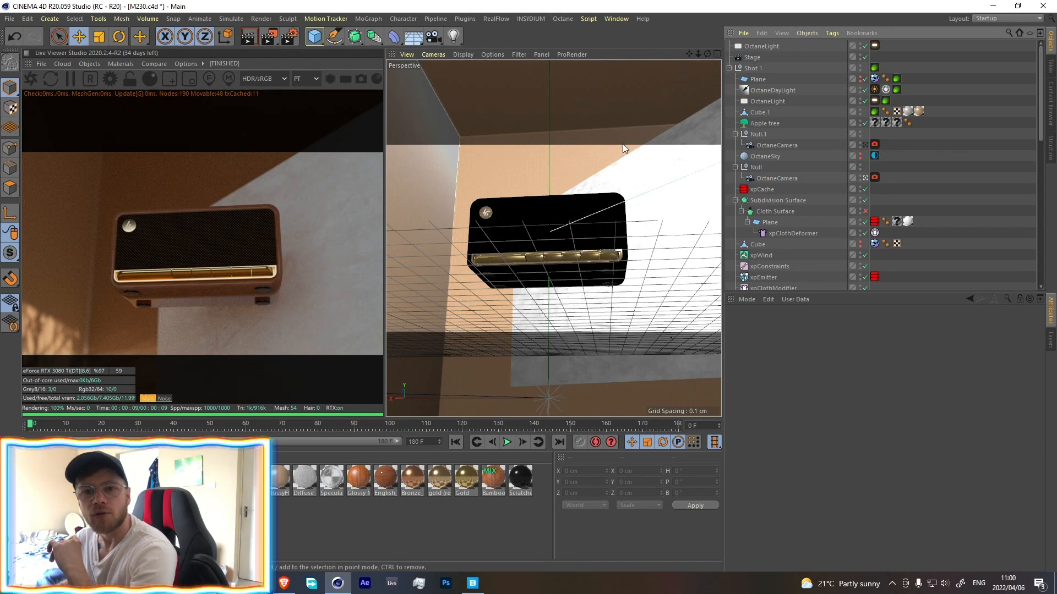
mouse_move(590, 140)
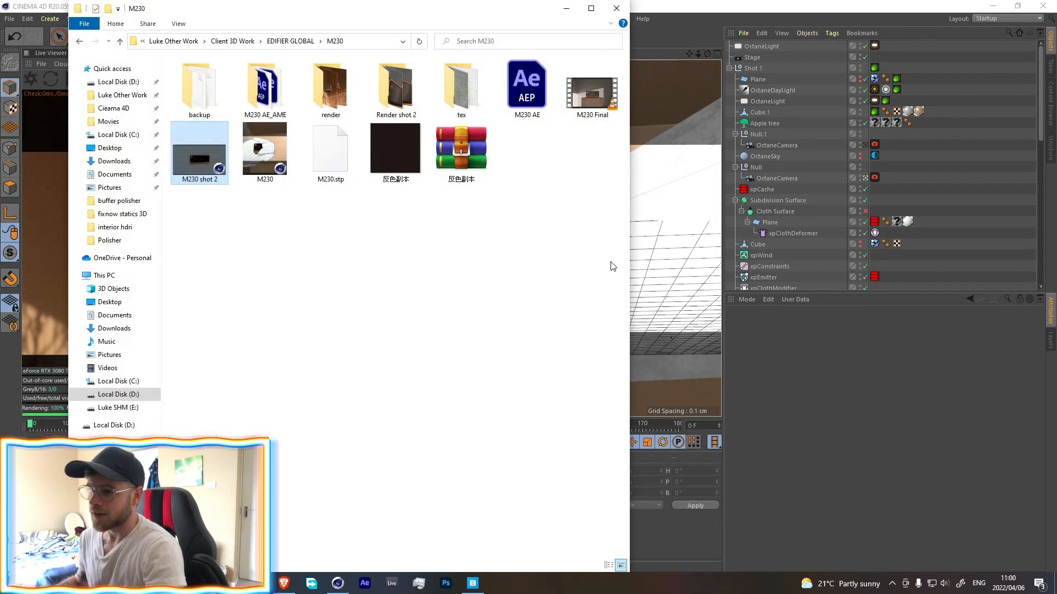
left_click(591, 95)
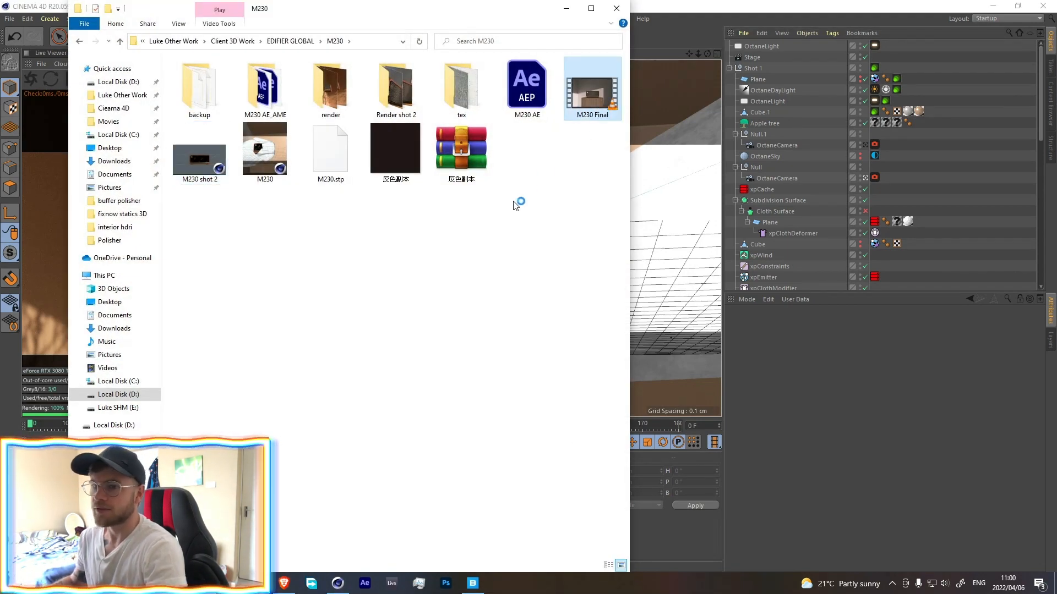
double_click(592, 88)
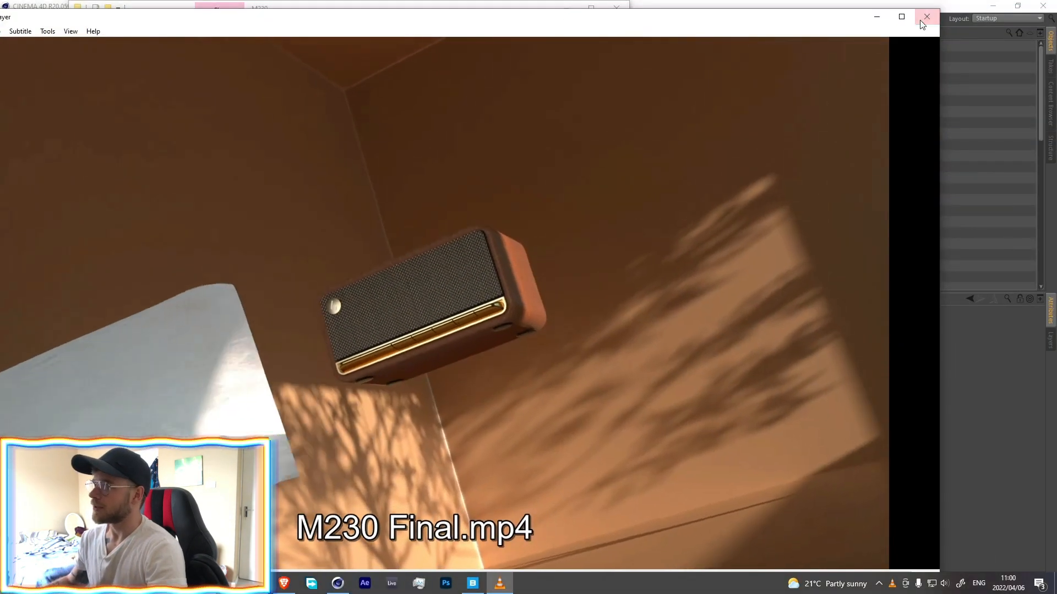
left_click(926, 17)
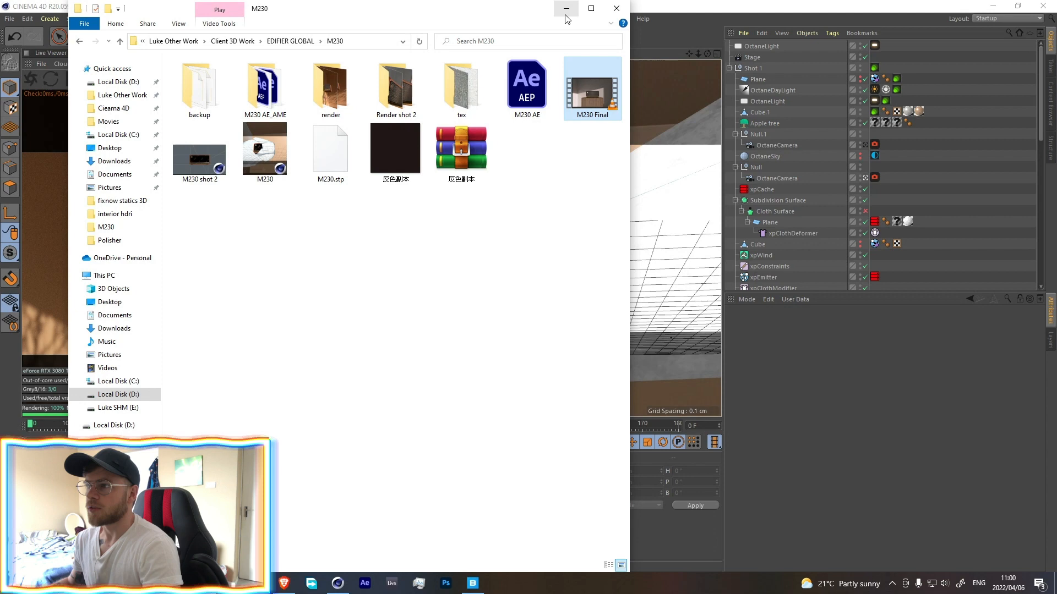
mouse_move(566, 8)
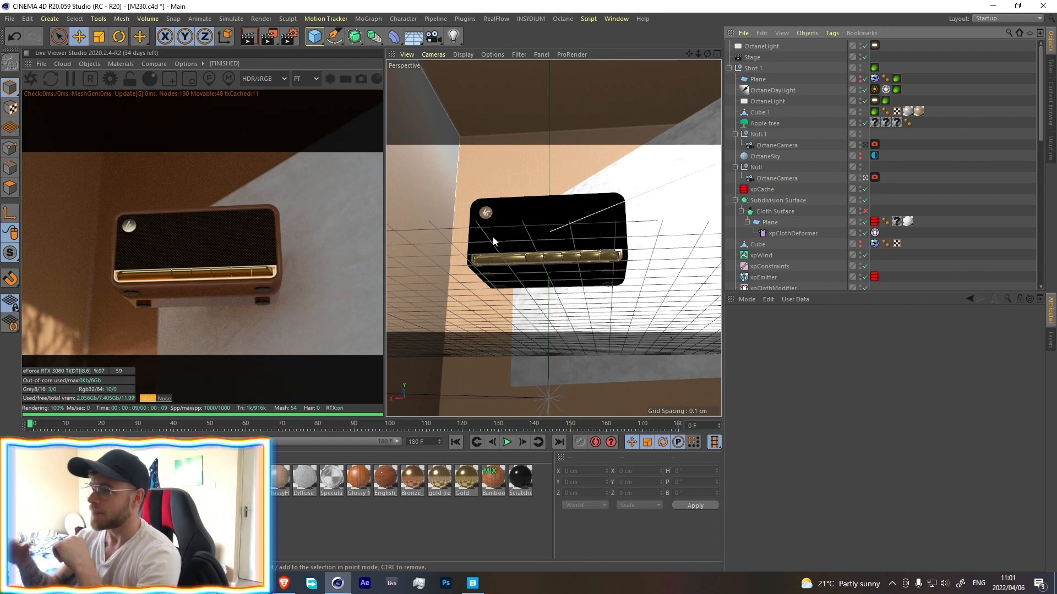
mouse_move(473, 435)
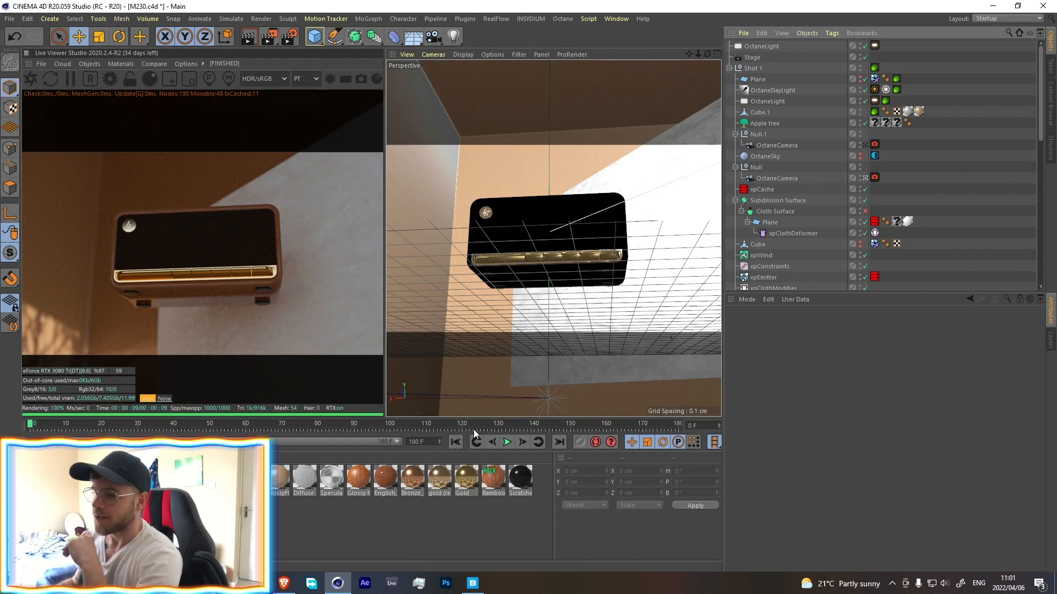
Step: Start a new empty scene and give the cube an INSYDIUM simulation tag
left_click(10, 19)
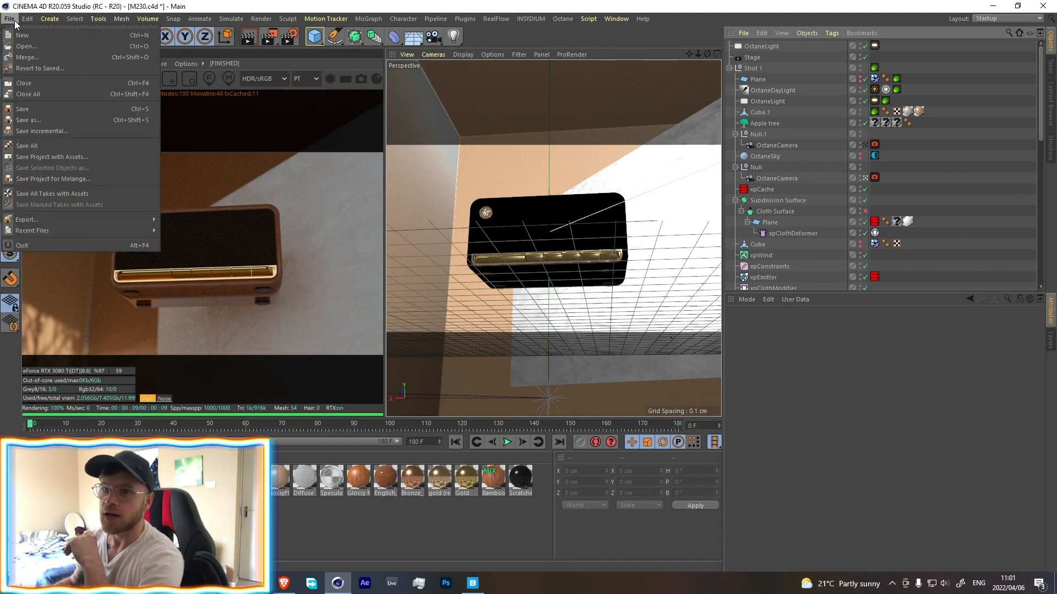
left_click(22, 34)
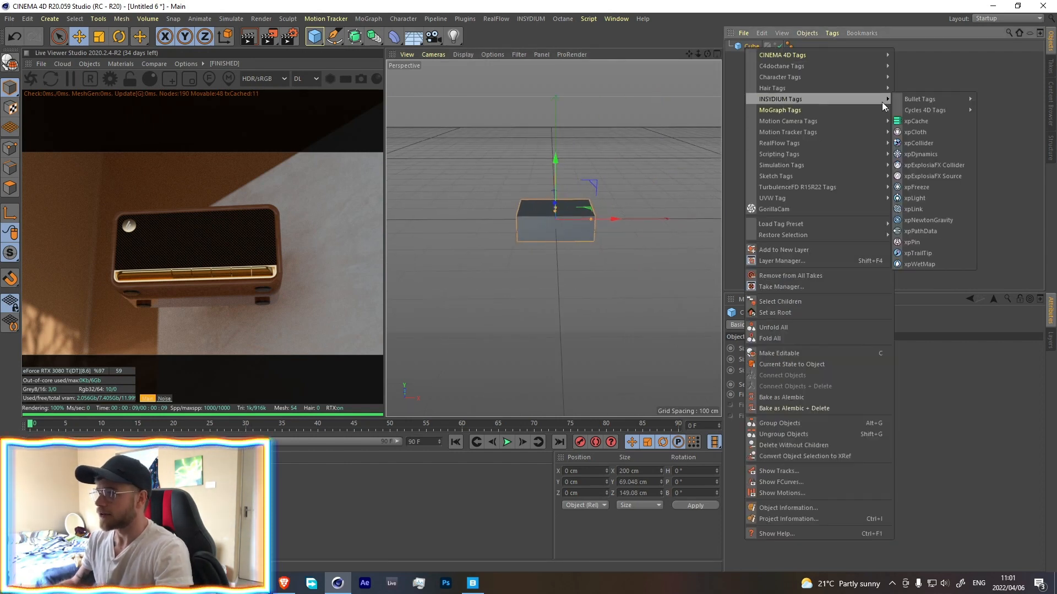
mouse_move(917, 187)
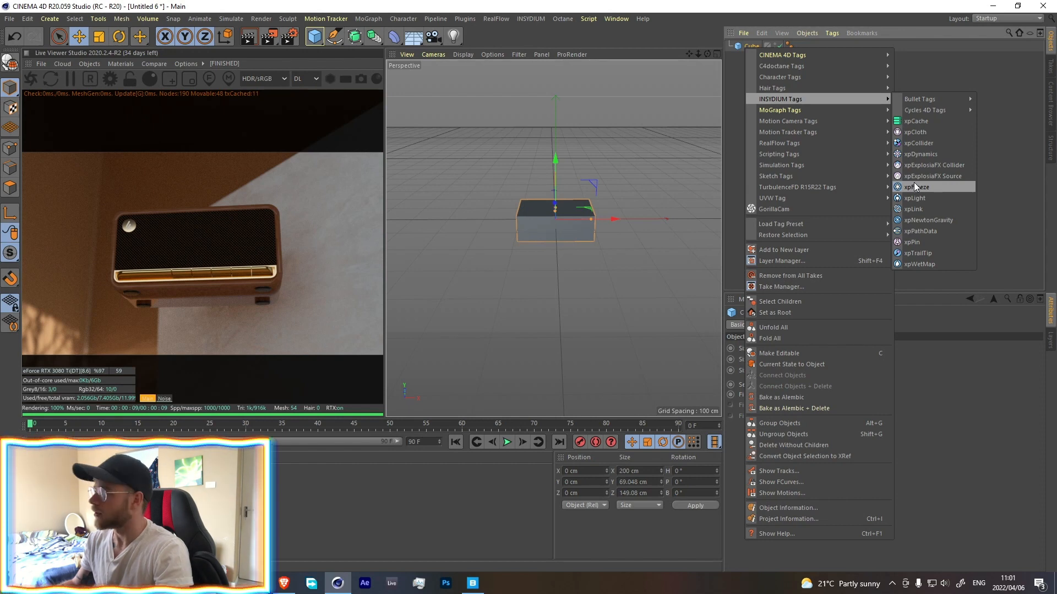
left_click(918, 143)
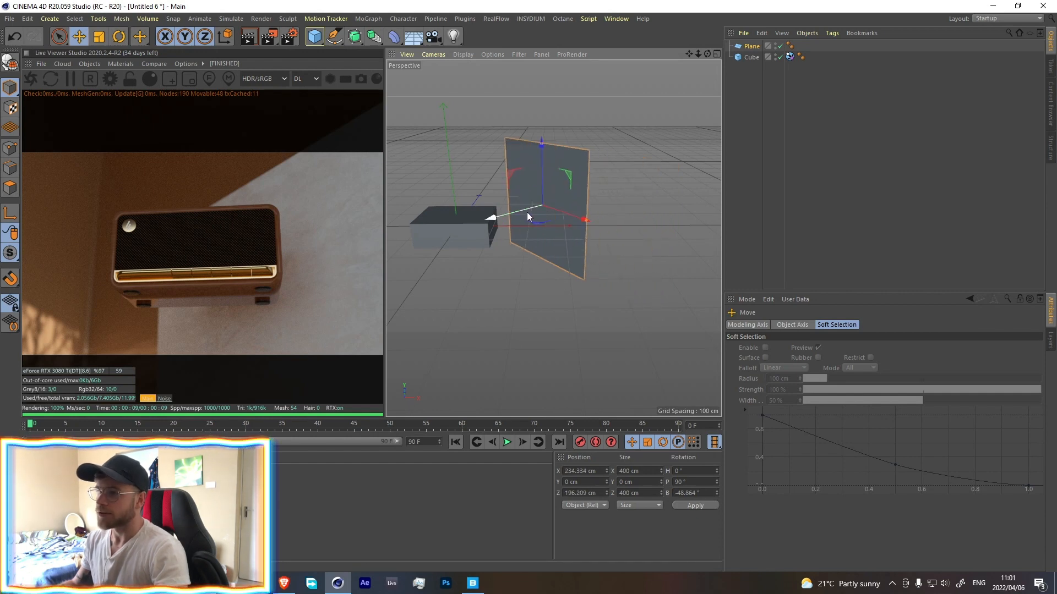
Step: Set the upright plane up as xpCloth and play a short test of it falling
left_click(750, 47)
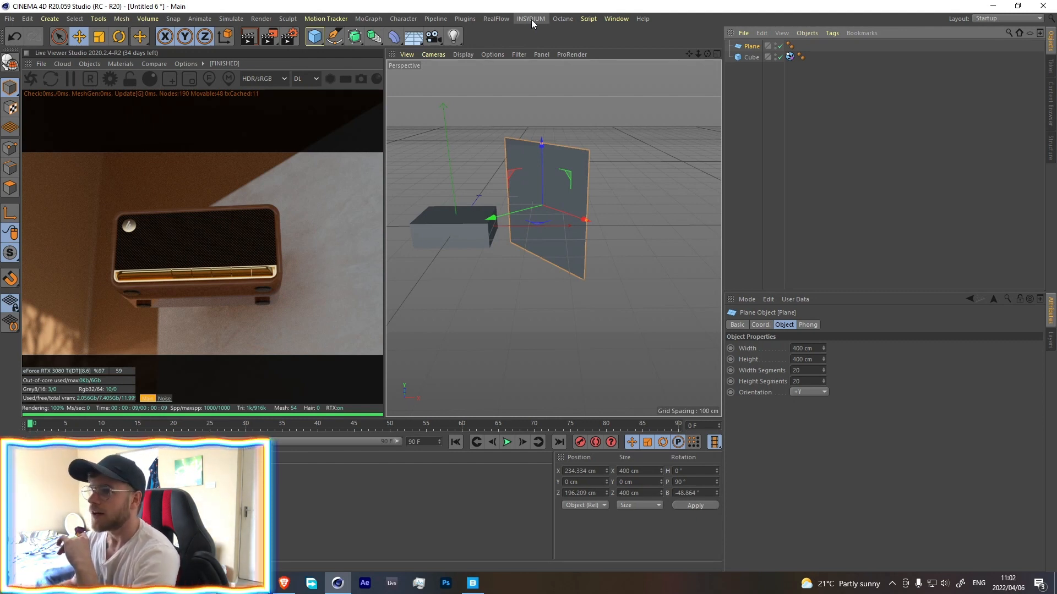
left_click(530, 19)
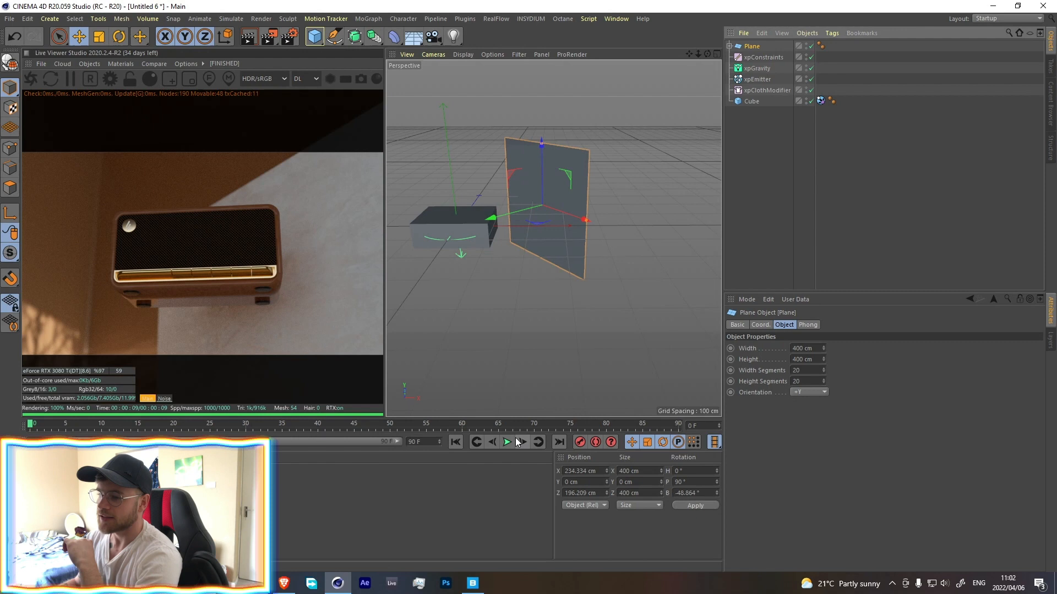
left_click(506, 442)
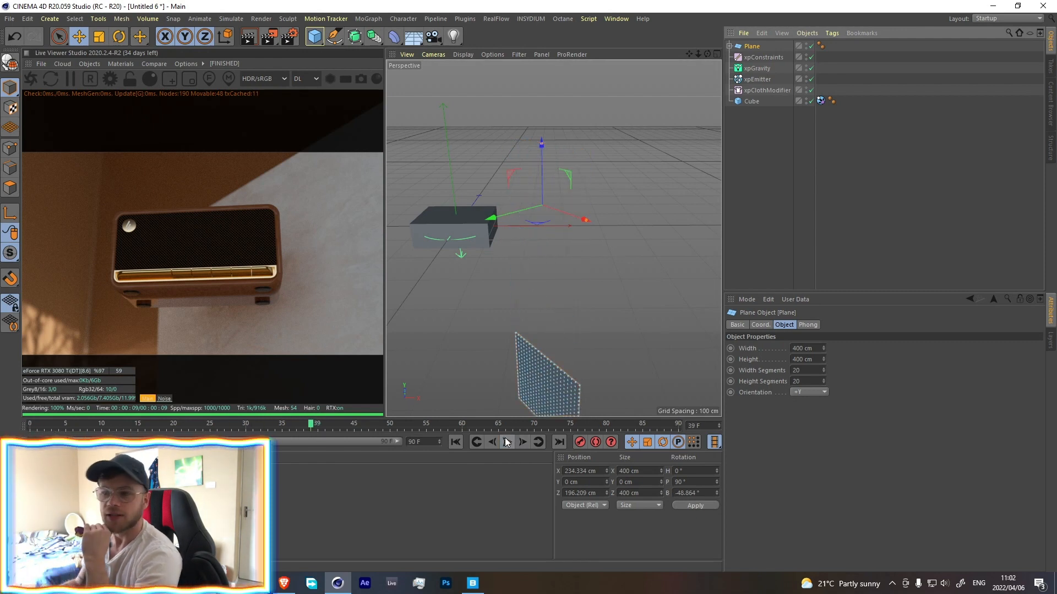
left_click(507, 441)
type("wind")
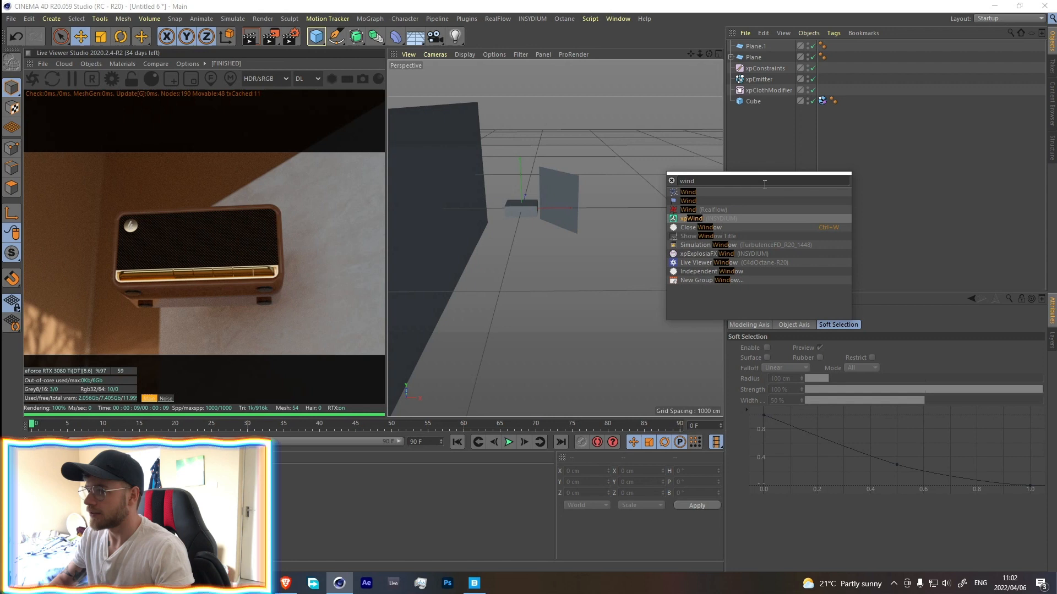
Step: Add an xpWind force and play the simulation to see it push the cloth
left_click(692, 218)
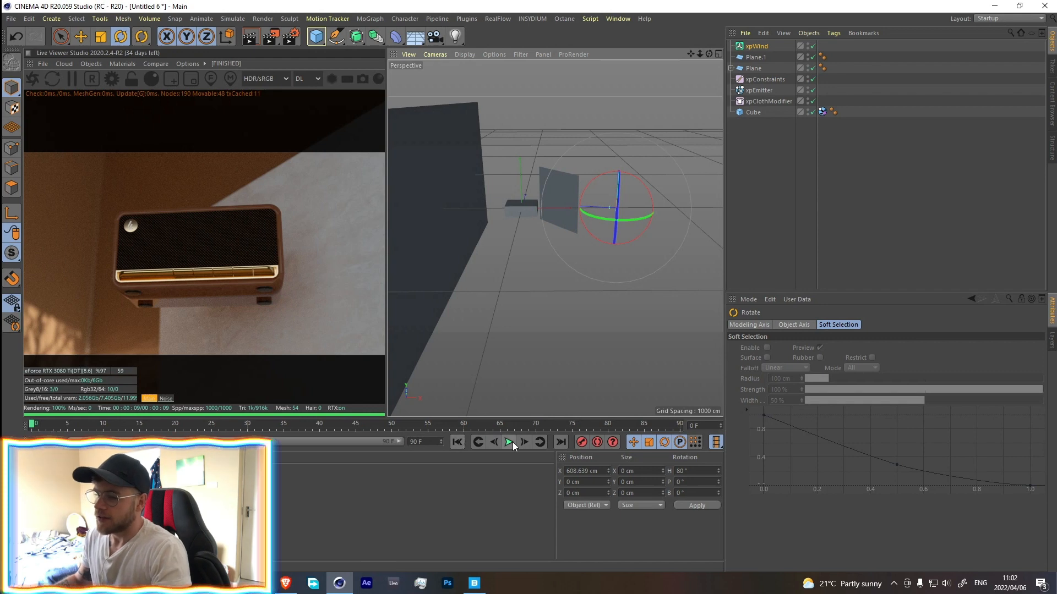
left_click(508, 443)
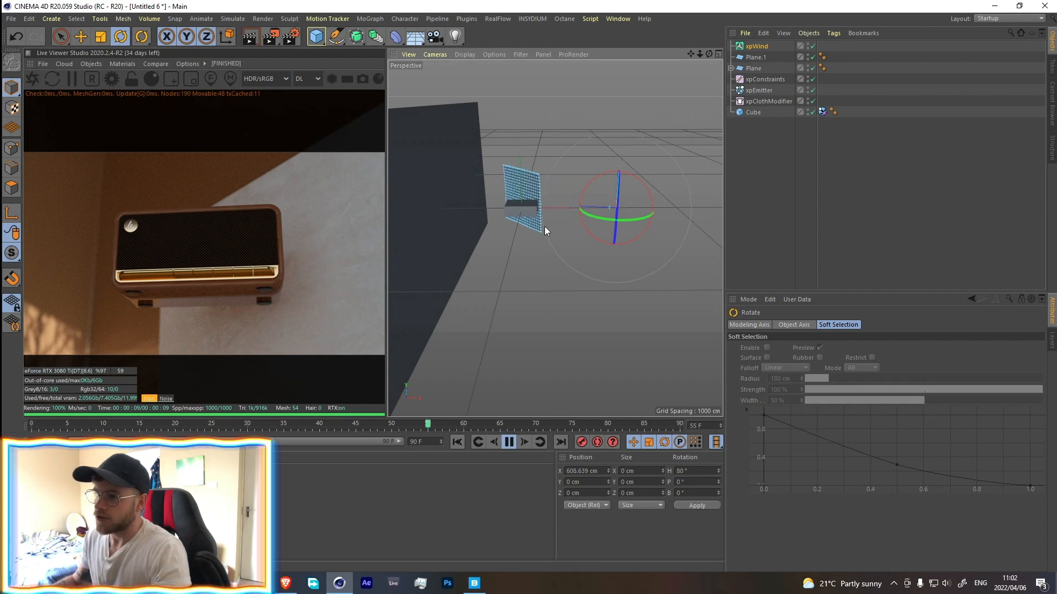
left_click(508, 442)
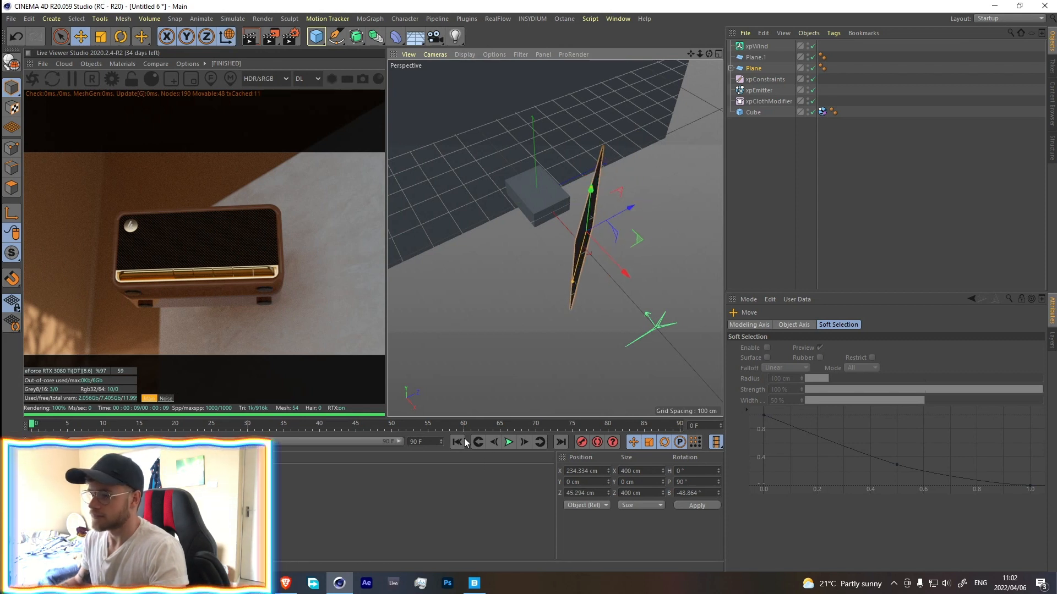
left_click(508, 442)
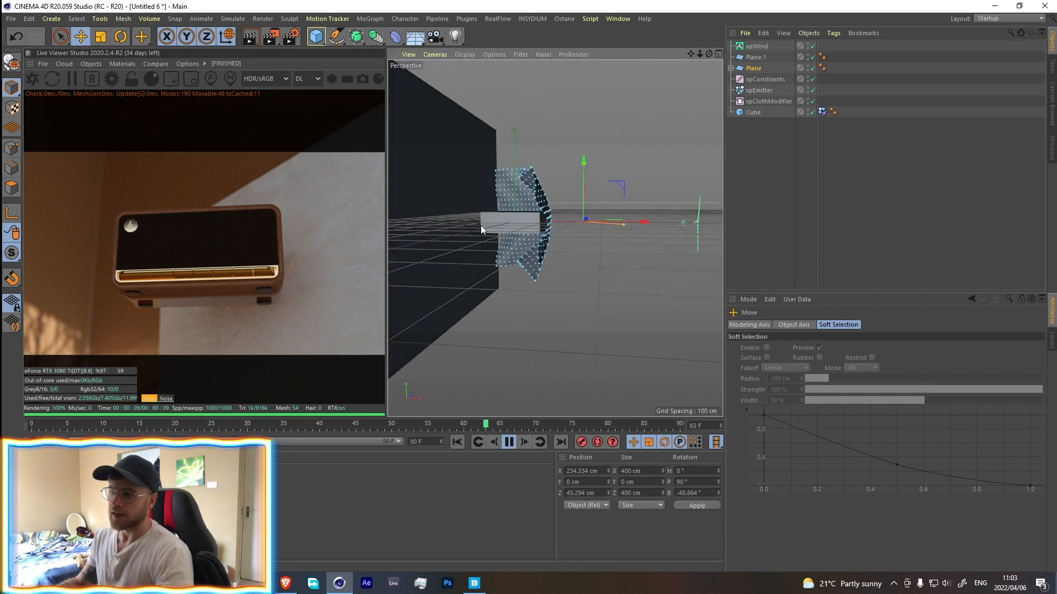
Step: Replay until the cloth crumples against the wall, then reveal the plane's cloth deformer
left_click(507, 443)
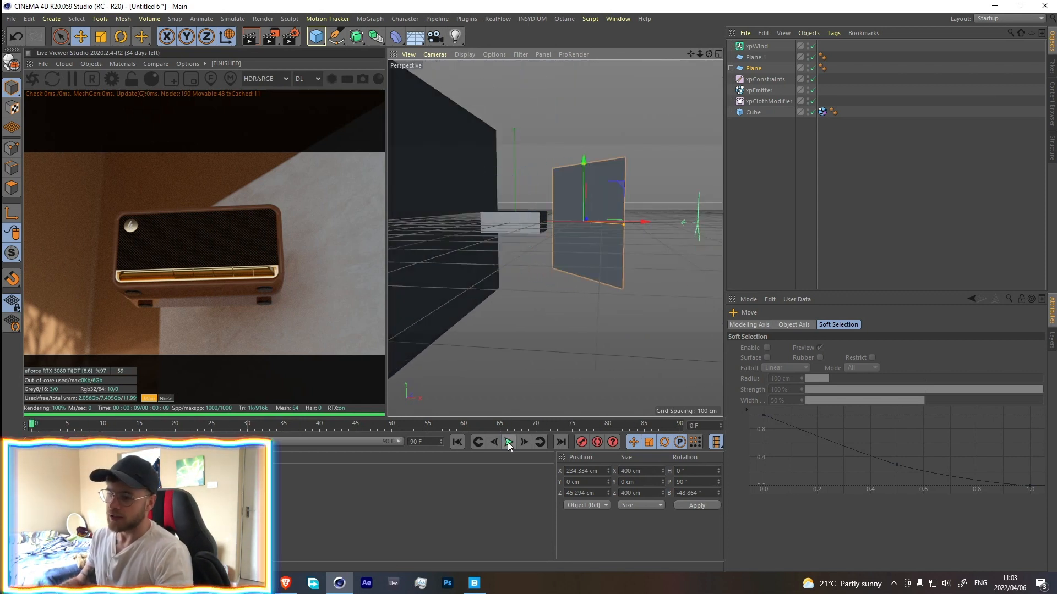
left_click(509, 443)
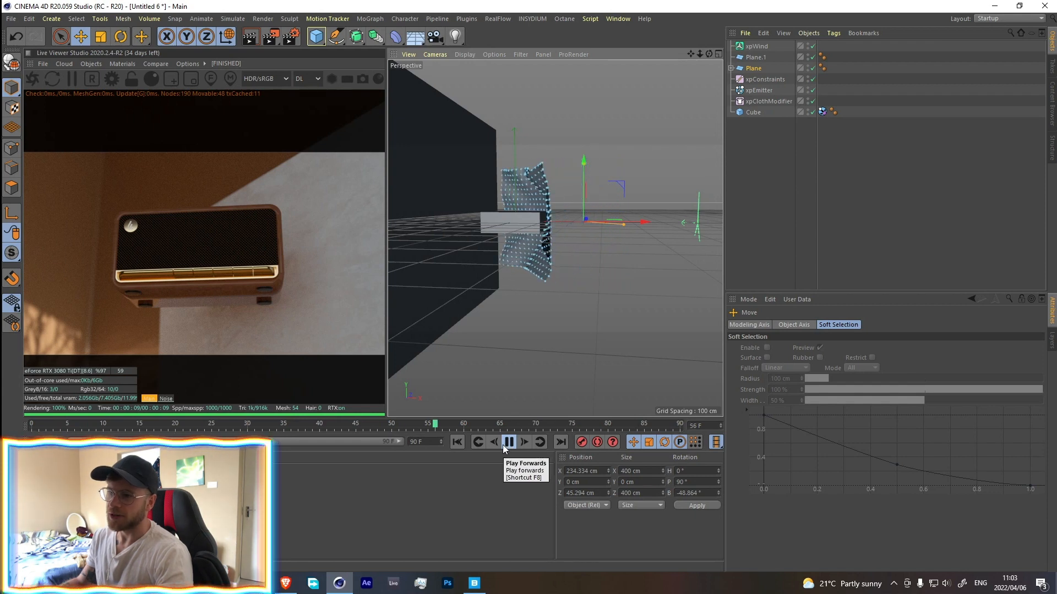
left_click(508, 441)
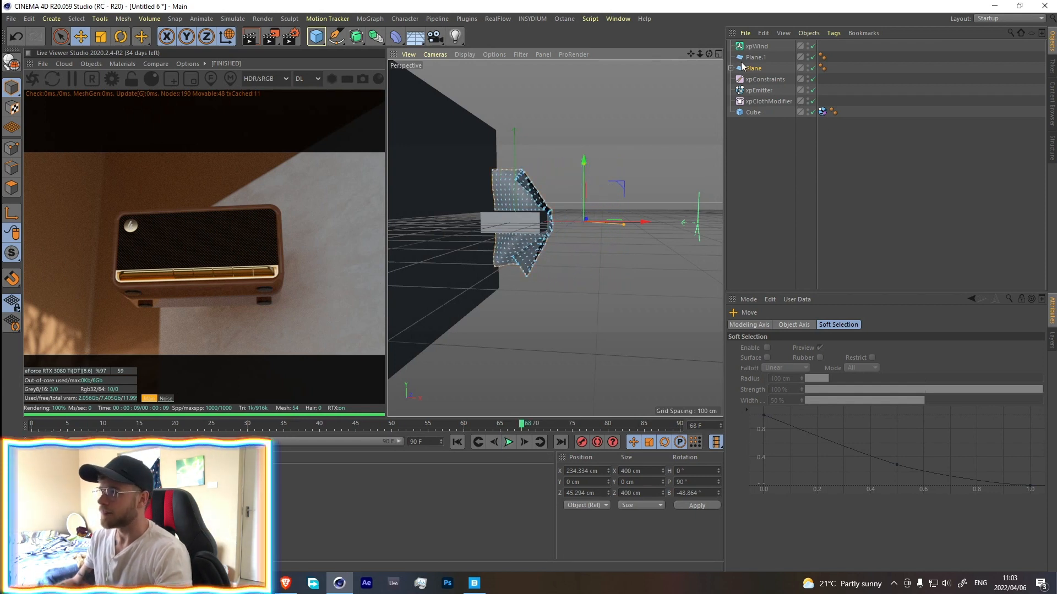
left_click(753, 67)
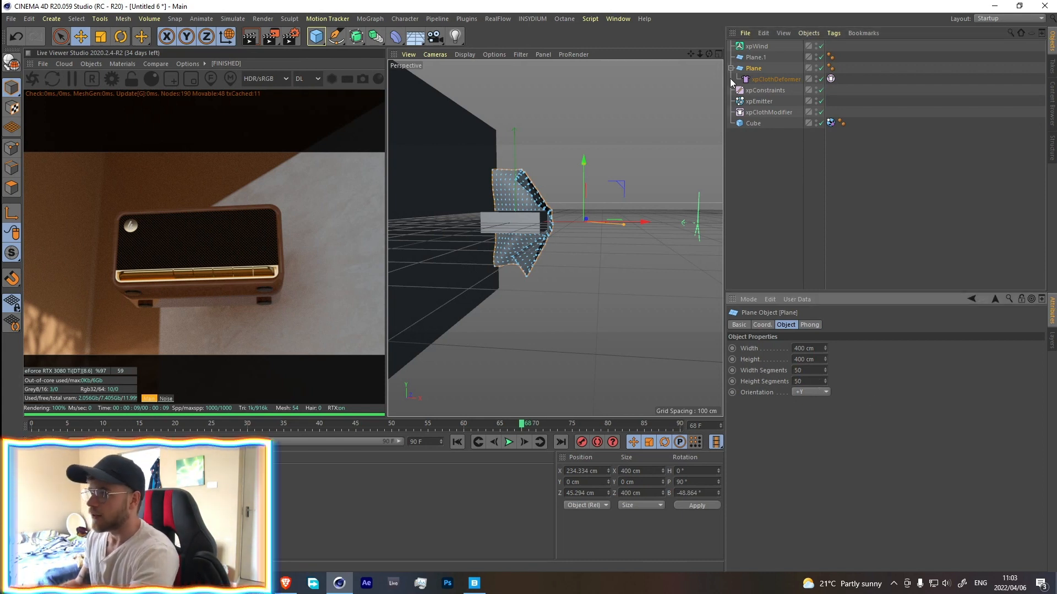
mouse_move(758, 93)
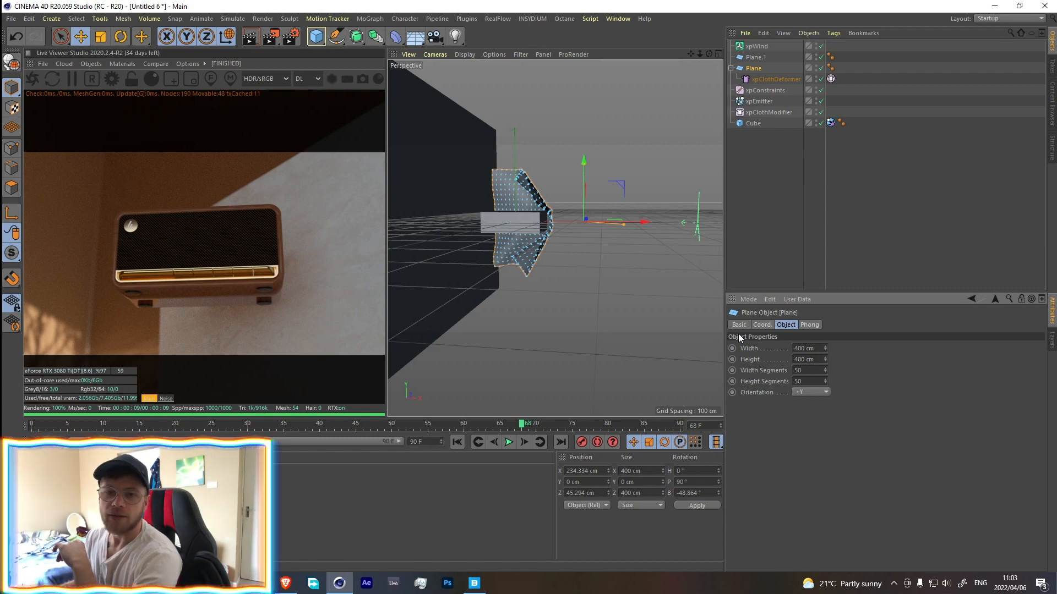
mouse_move(752, 72)
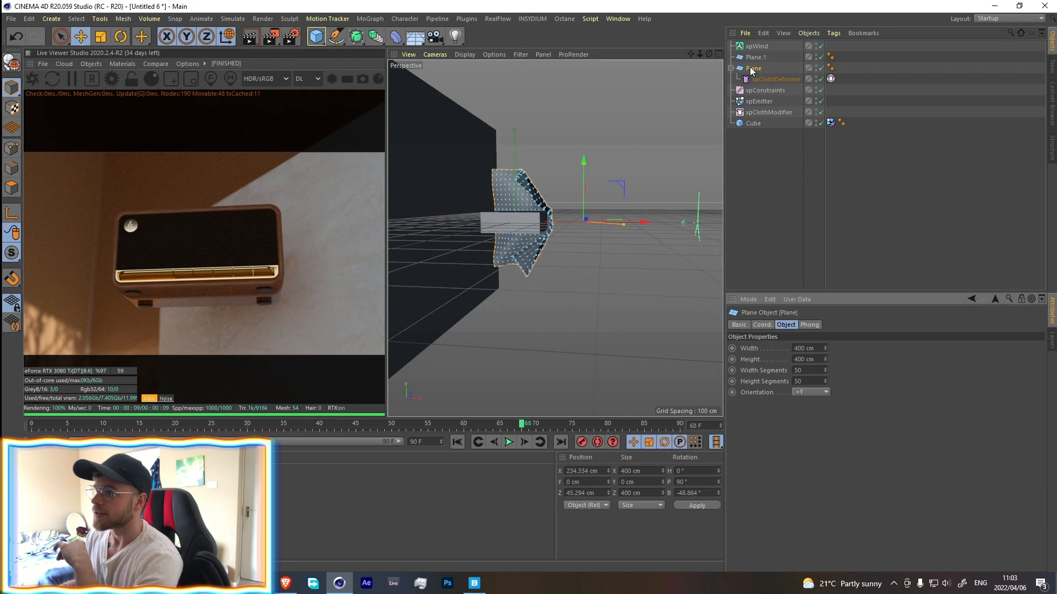
Step: Replay the cloth wrapping the box and add a Subdivision Surface object
left_click(508, 443)
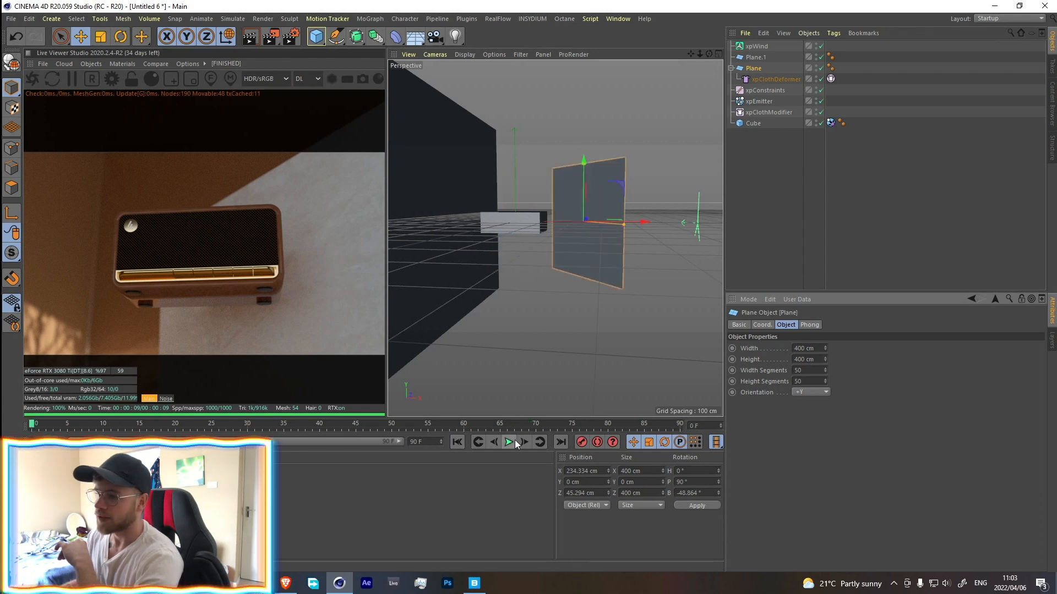
left_click(508, 443)
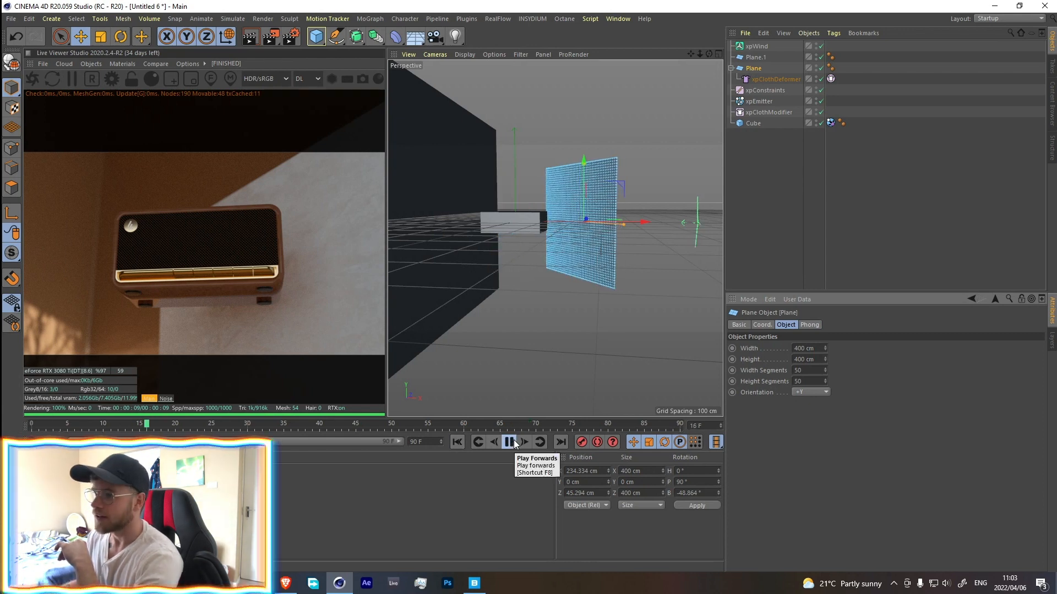
left_click(508, 441)
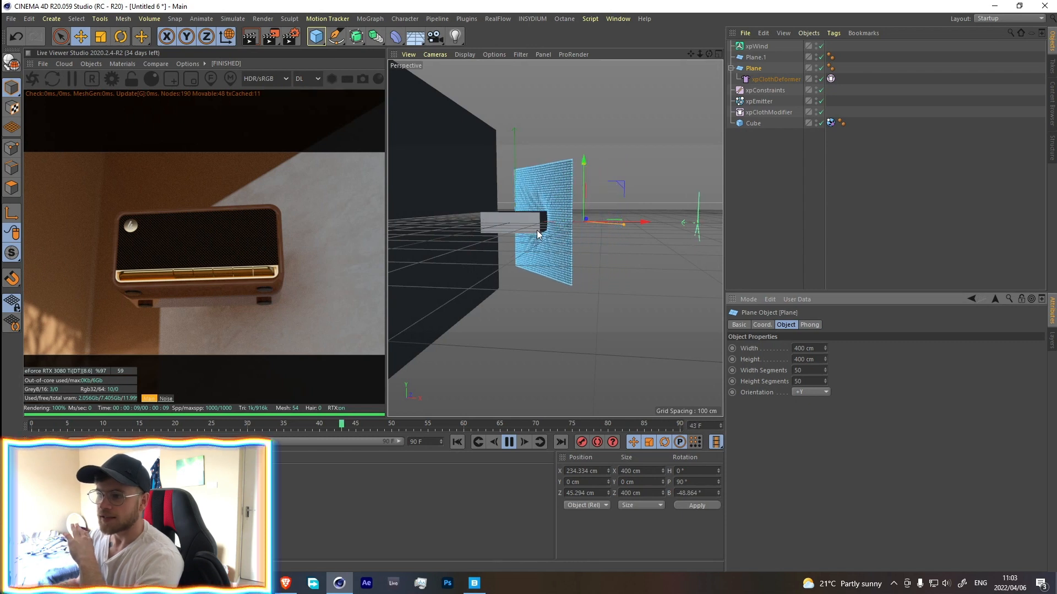
left_click(508, 441)
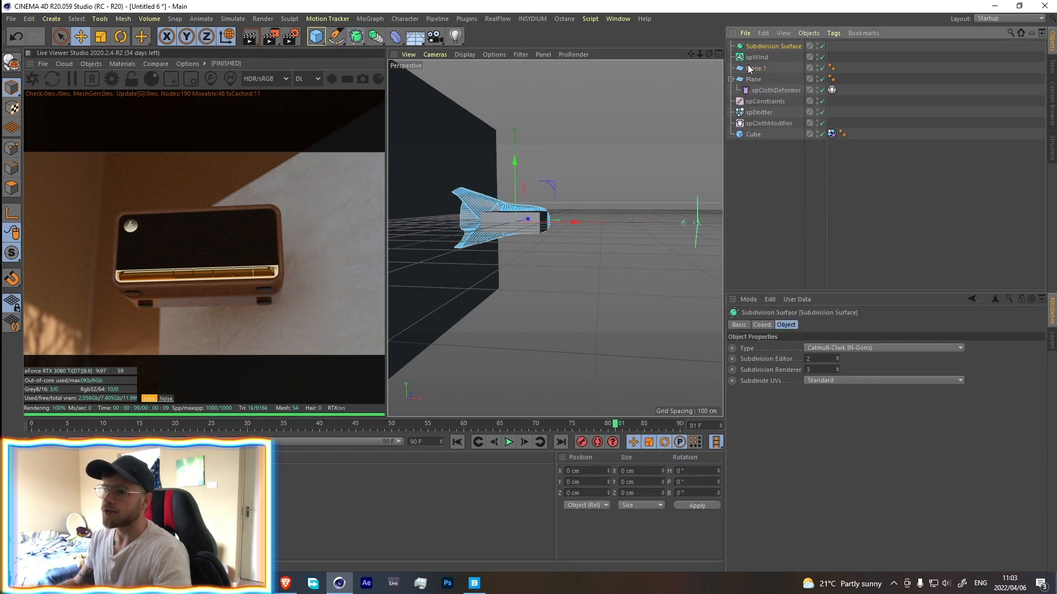
Step: Nest the cloth plane under the Subdivision Surface and insert a Cloth Surface to thicken it
left_click(760, 56)
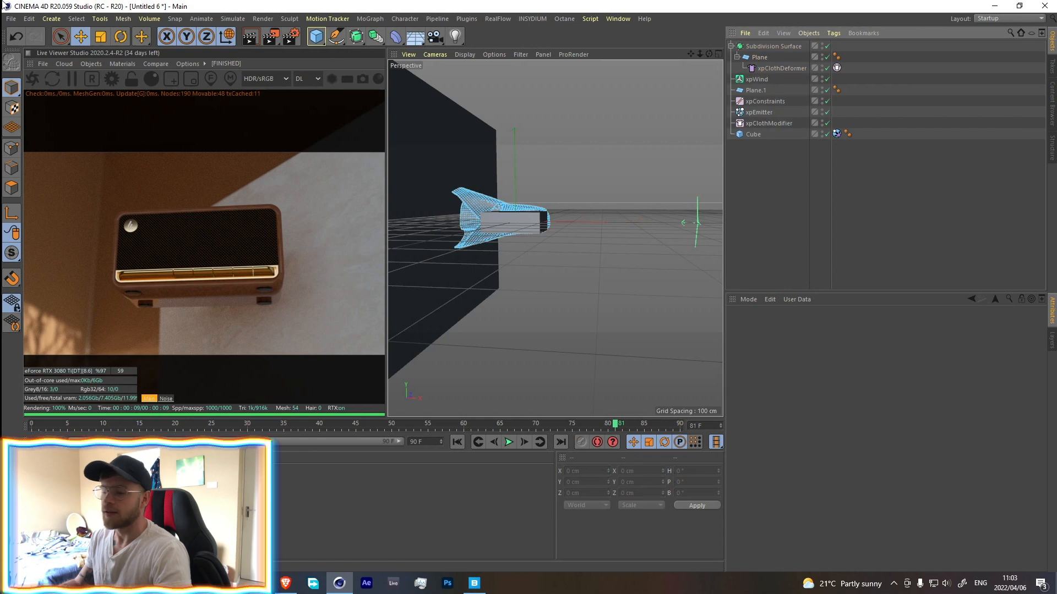
left_click(775, 46)
type("cloth")
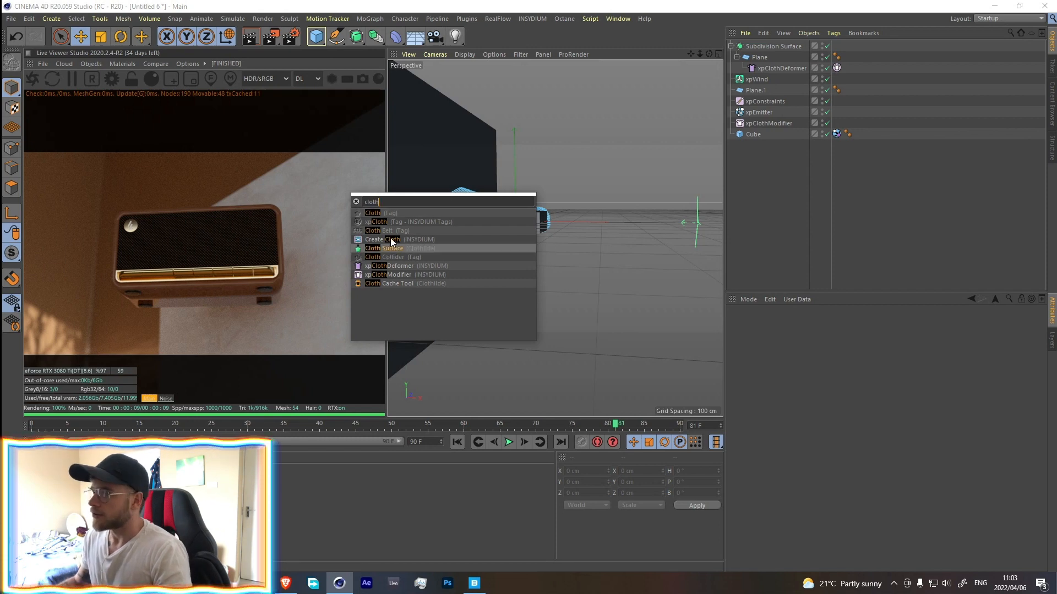
left_click(384, 248)
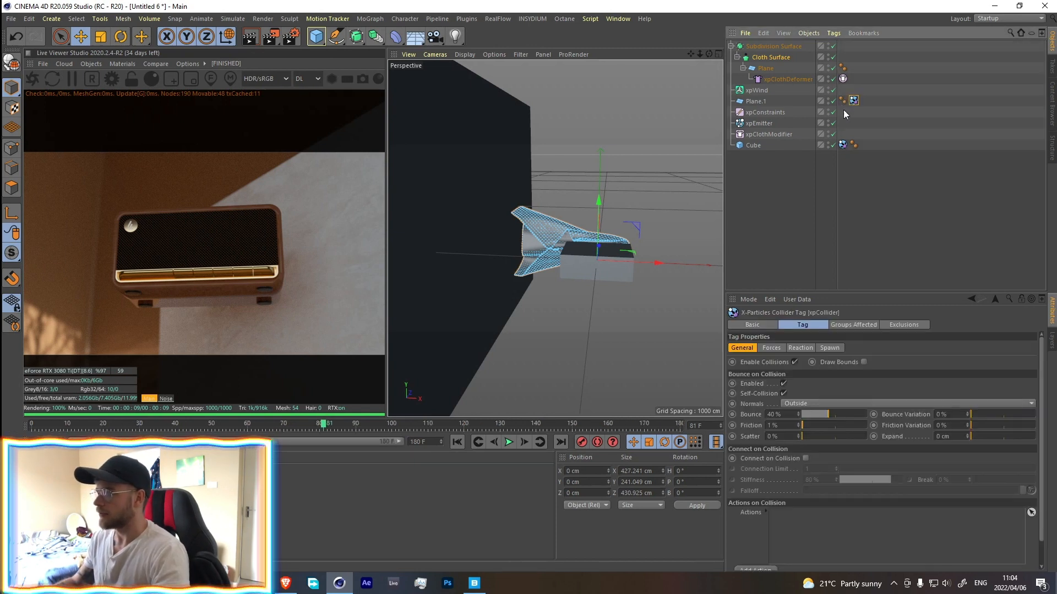
Step: Play and rewind the simulation to check the wall now blocks the cloth
left_click(509, 442)
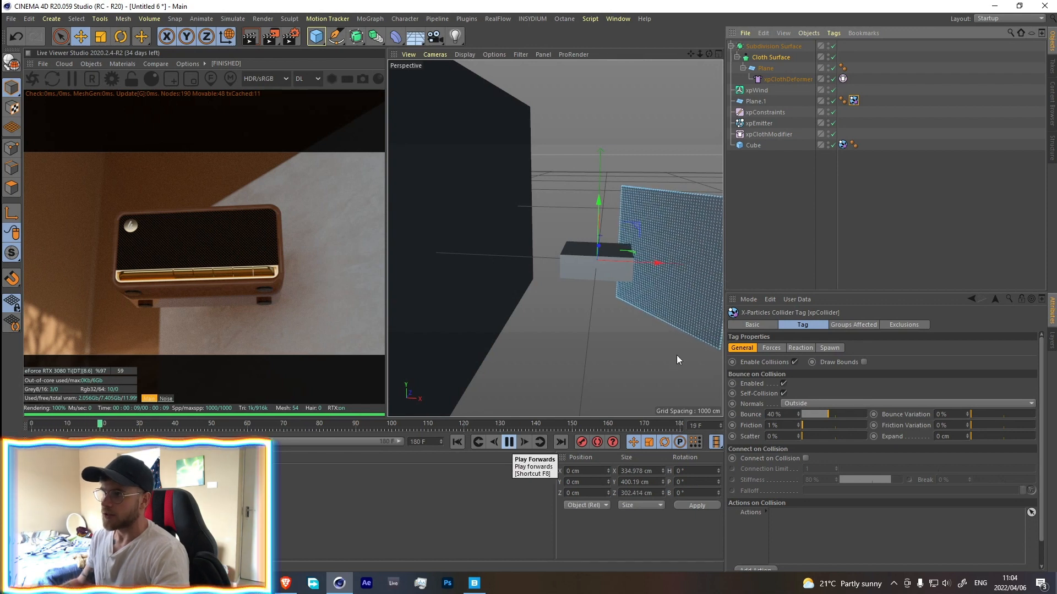
left_click(508, 442)
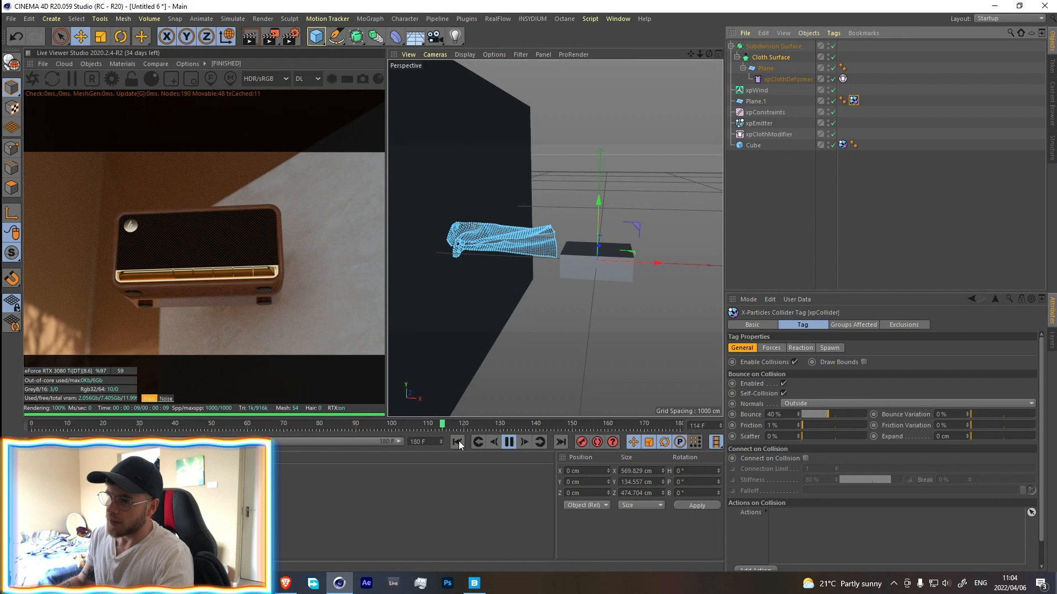
left_click(457, 441)
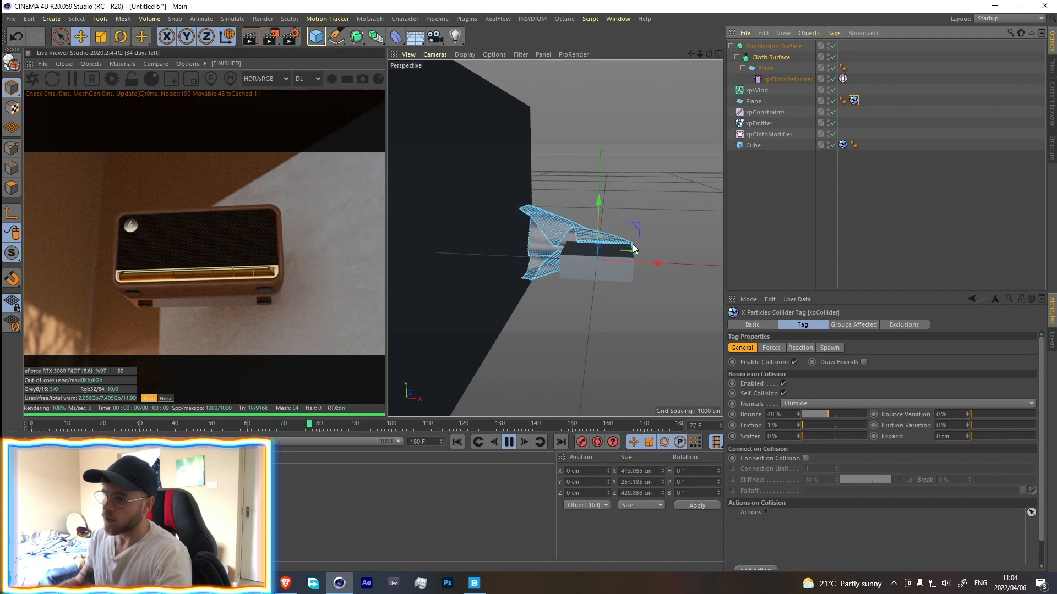
left_click(508, 441)
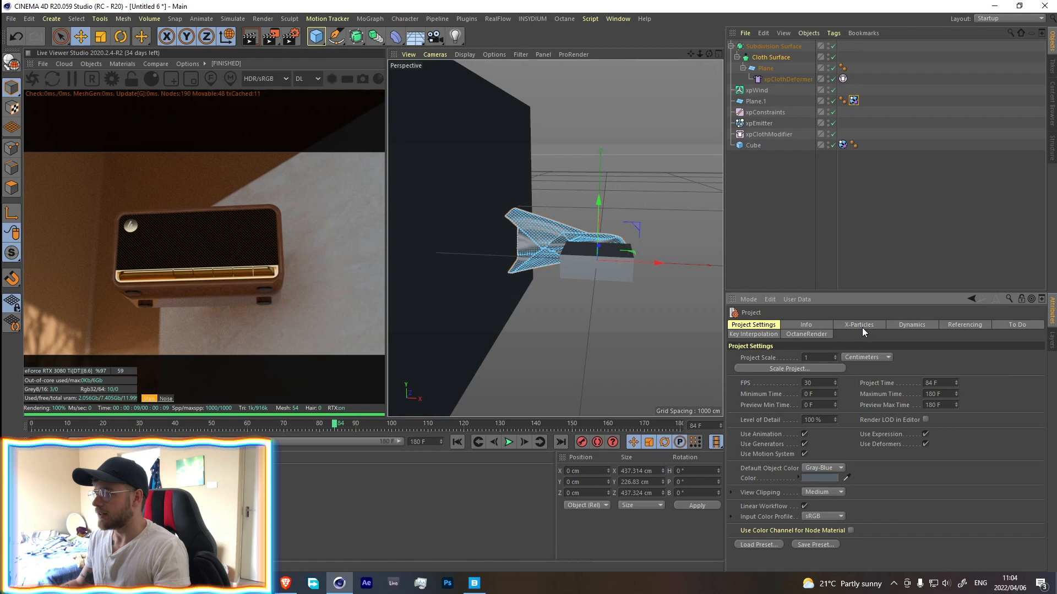
Step: Raise X-Particles Subframe Steps to 5 in Project Settings and list the open projects
left_click(860, 324)
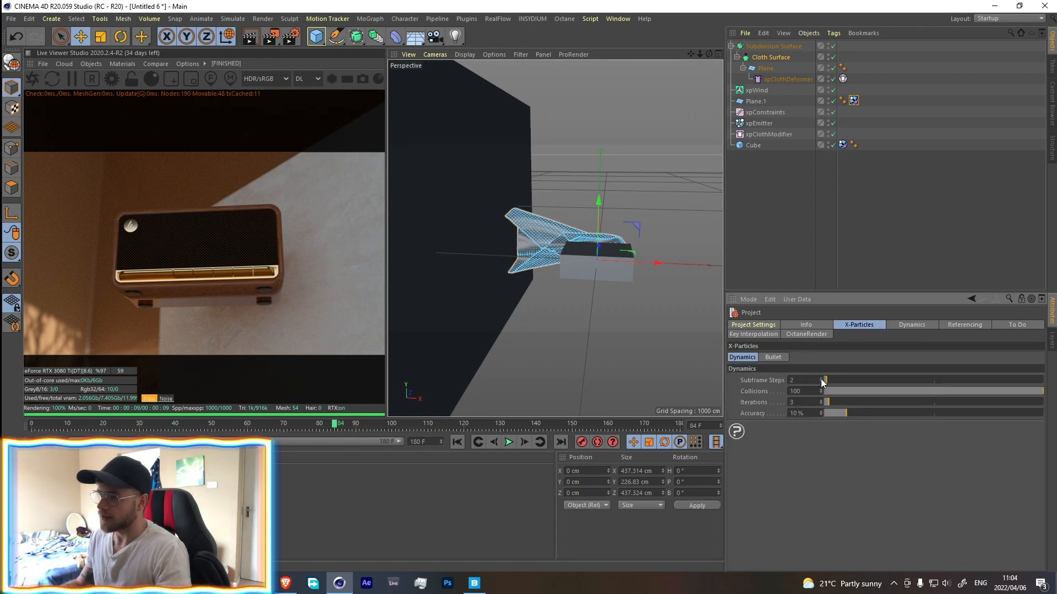
left_click(823, 377)
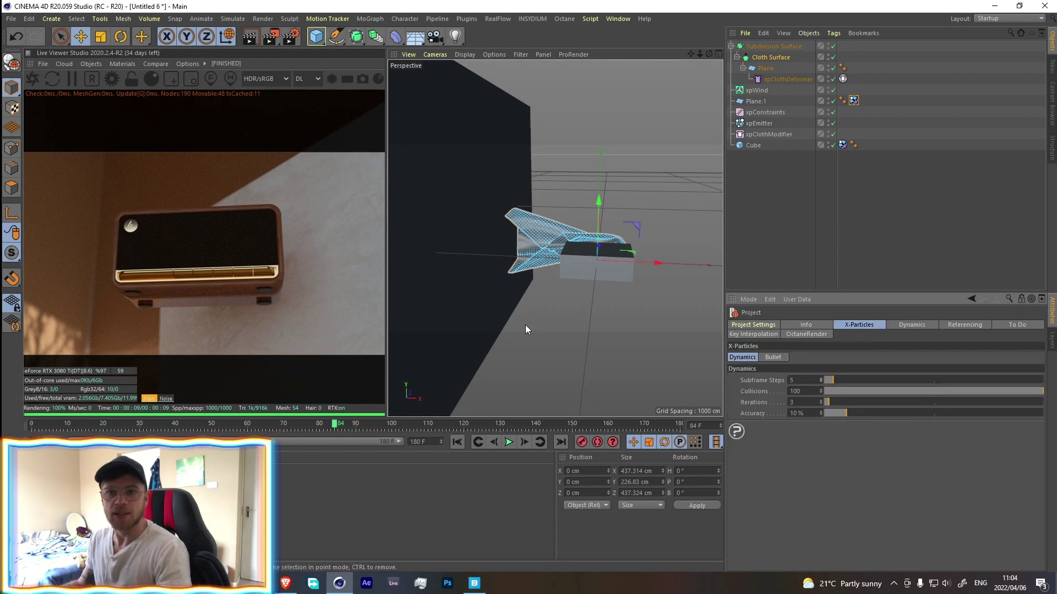
mouse_move(561, 287)
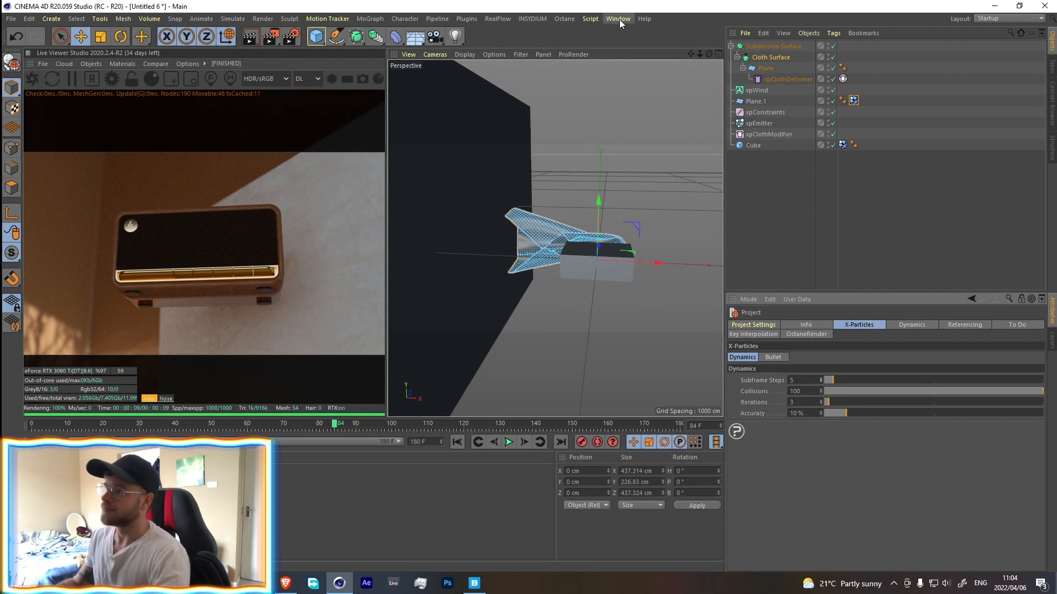
left_click(11, 18)
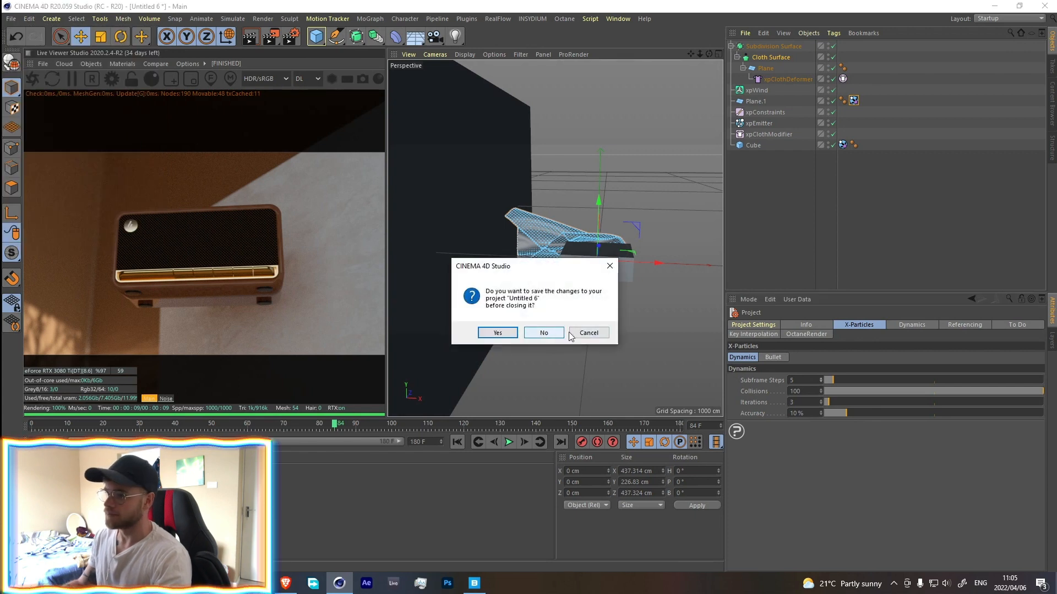
Step: Switch to M230.c4d without saving and glance through the OctaneCamera tag's Imager and Post tabs
left_click(618, 19)
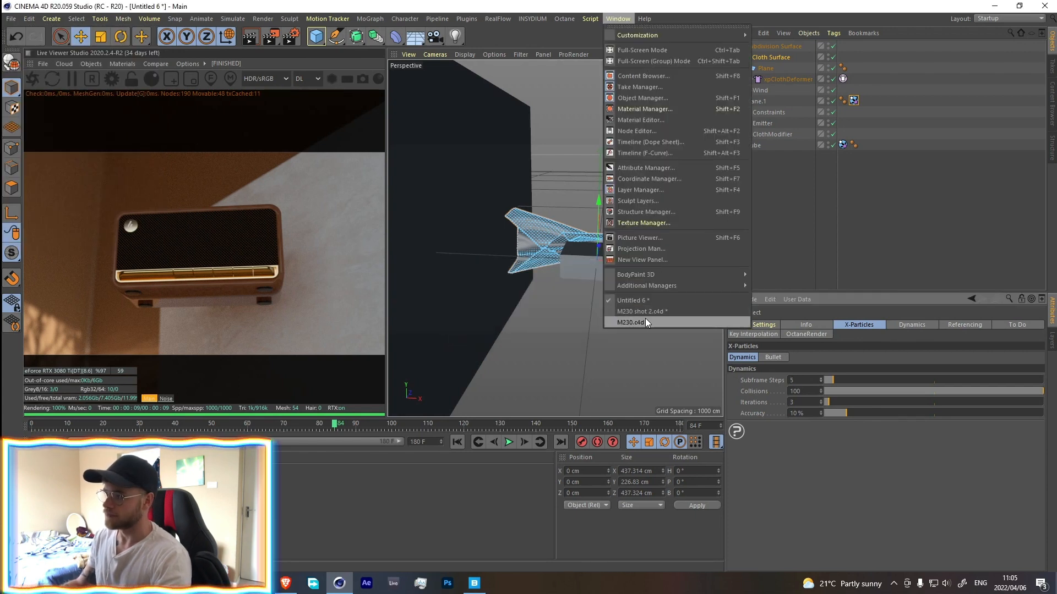
left_click(632, 323)
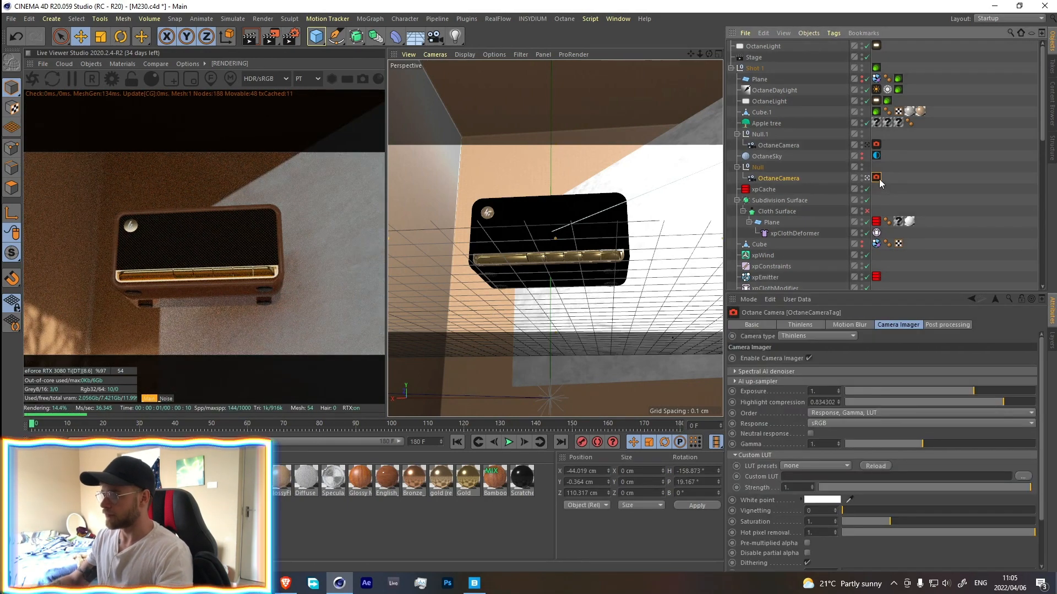
left_click(947, 324)
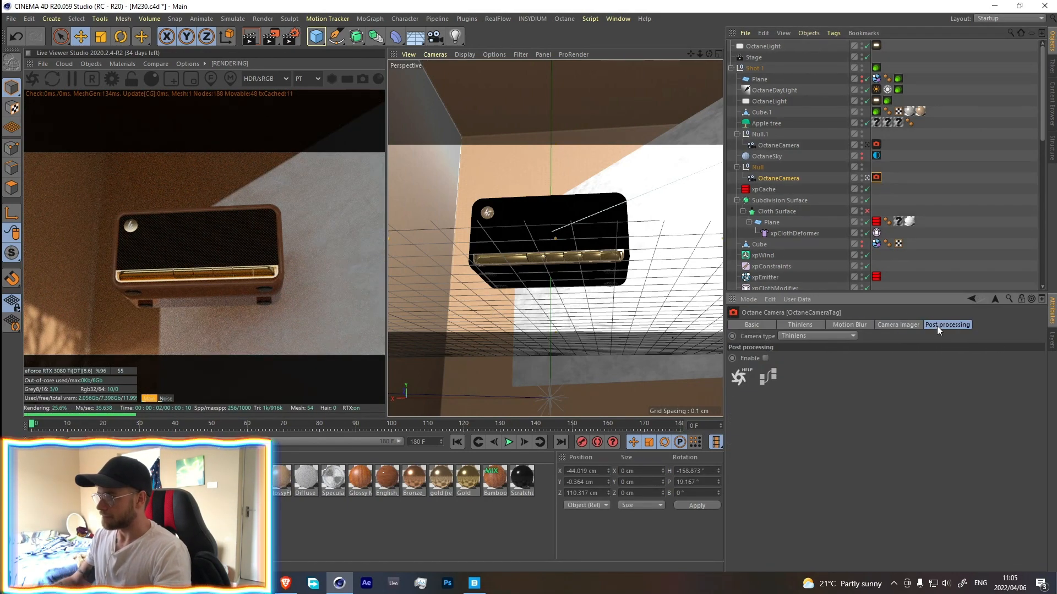
left_click(898, 324)
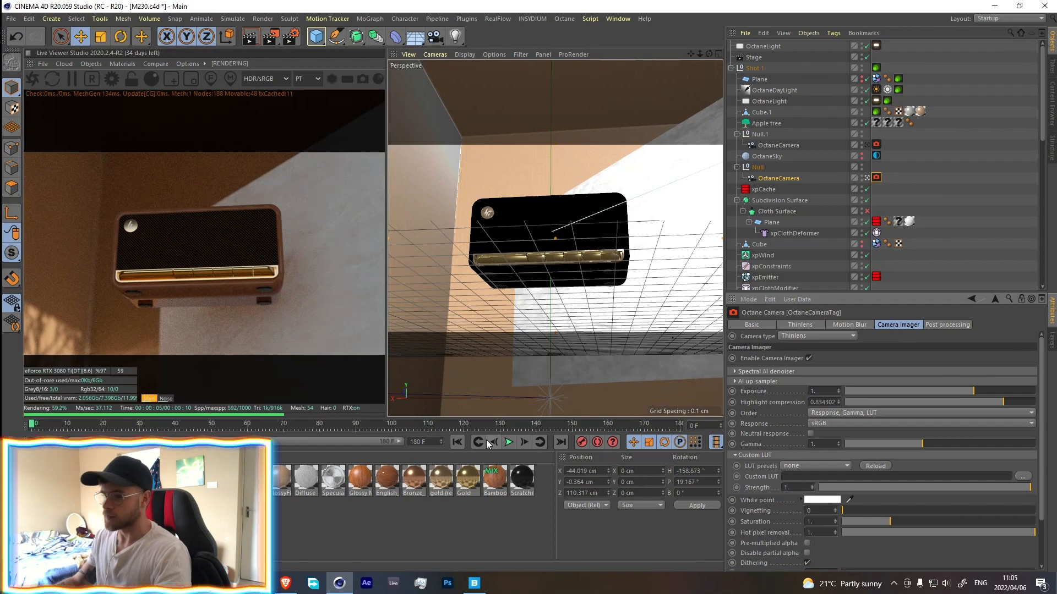
Step: Play the finished draping animation and select the camera Null and the xpCache object
left_click(509, 443)
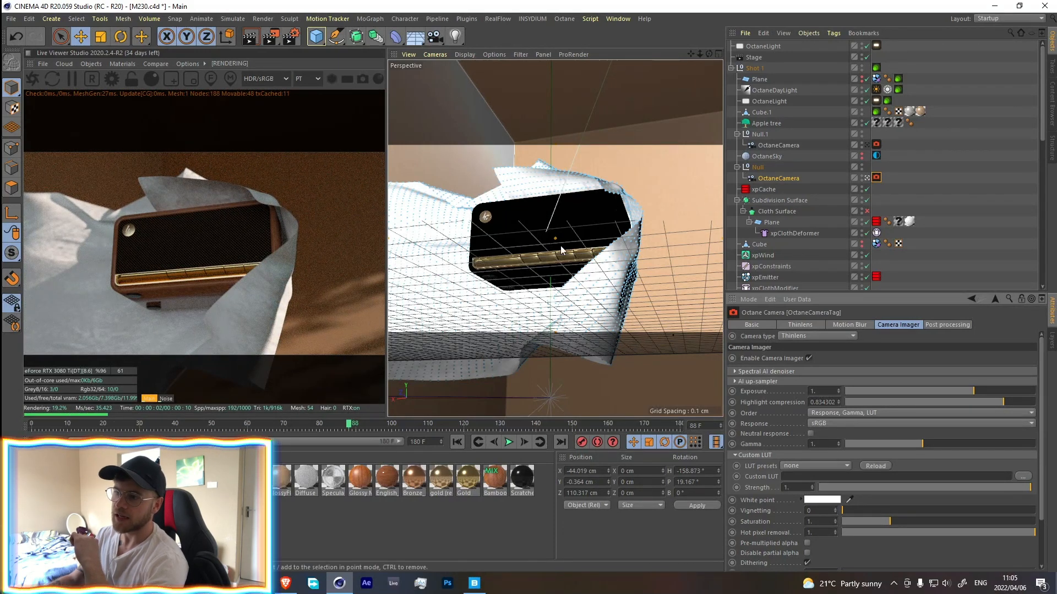
mouse_move(603, 272)
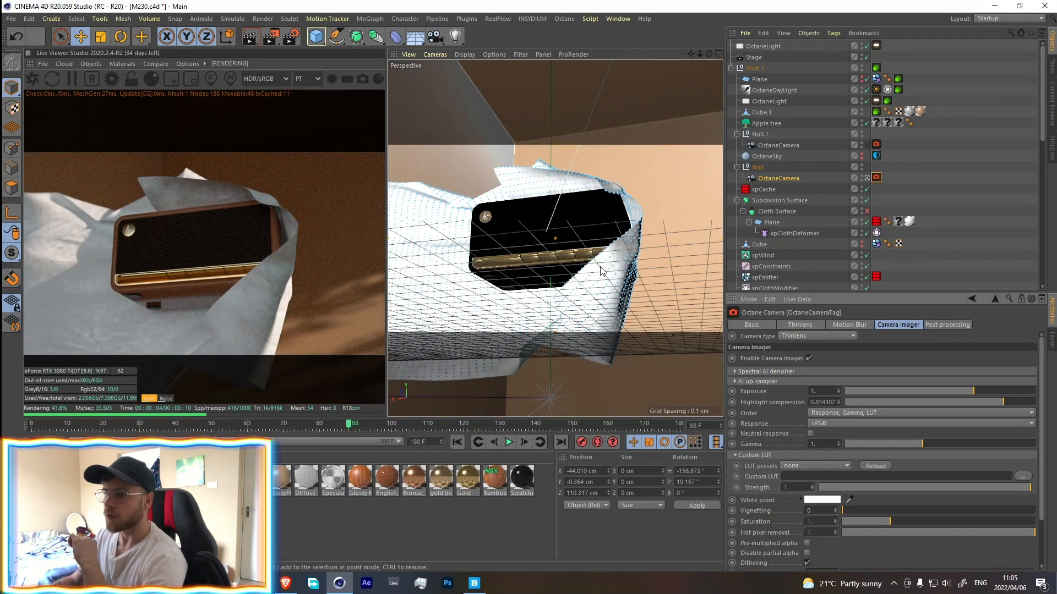
left_click(758, 167)
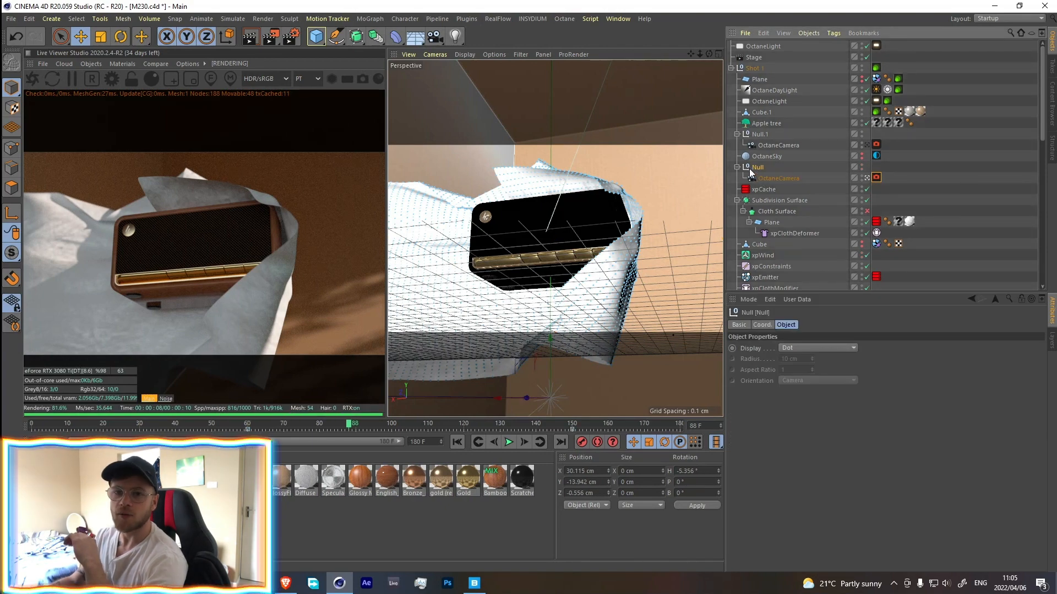
mouse_move(750, 174)
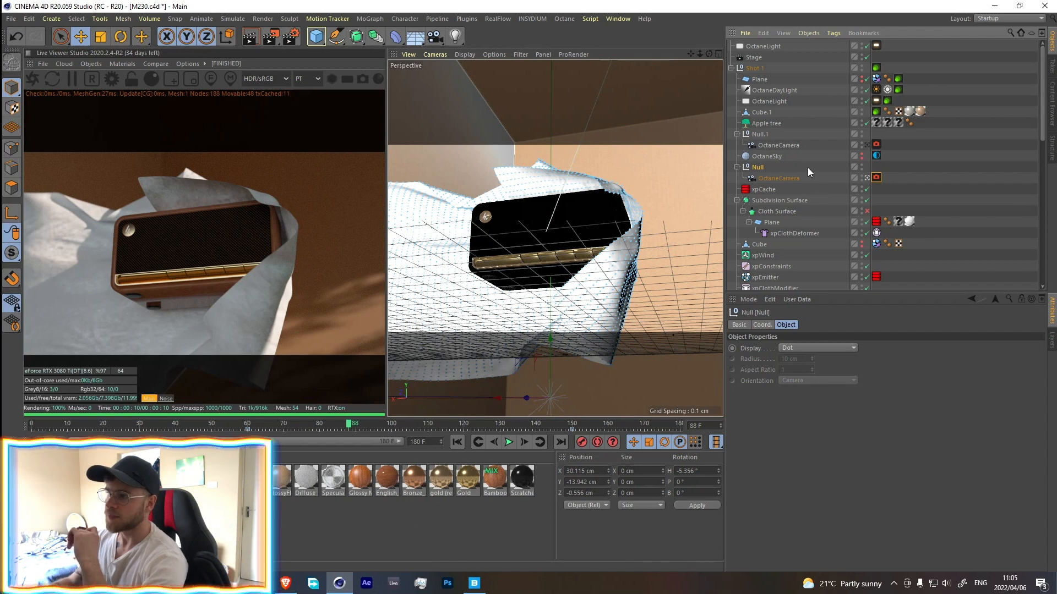
left_click(762, 188)
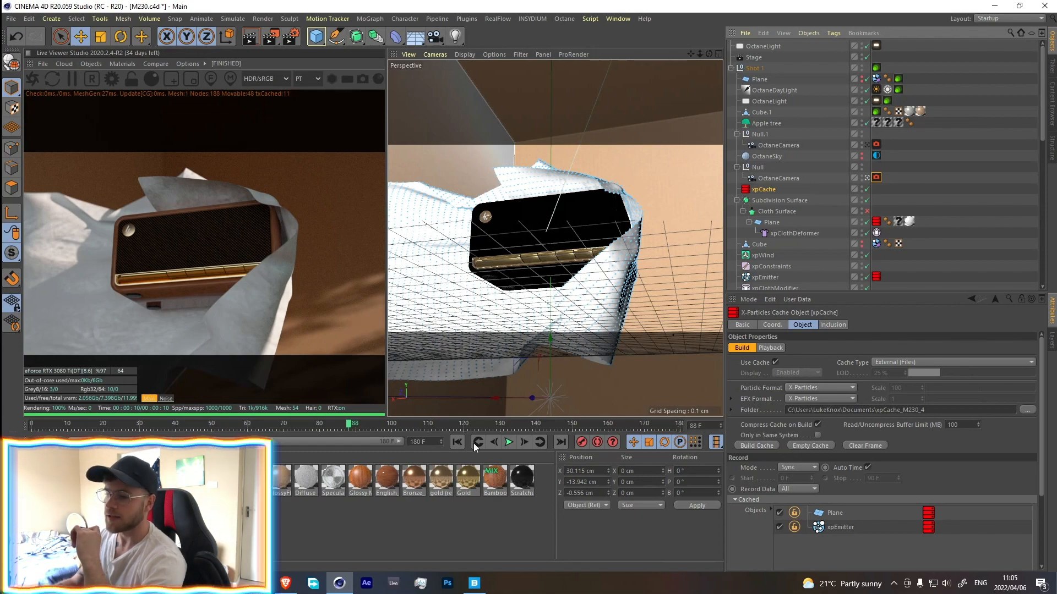
Step: Play the cached simulation until the cloth flies off and reveals the wall speaker
left_click(508, 441)
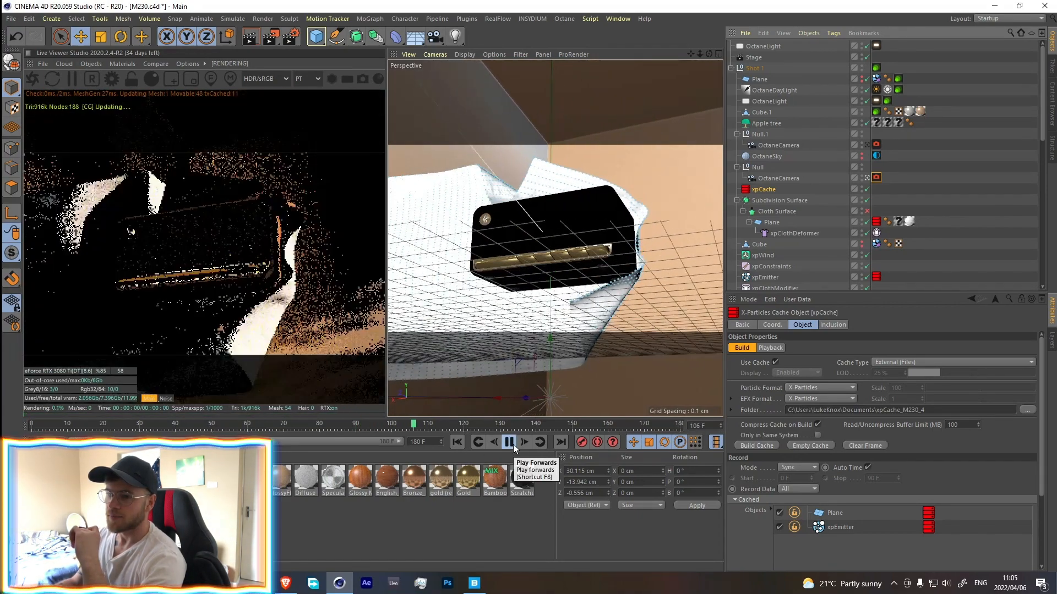
left_click(509, 442)
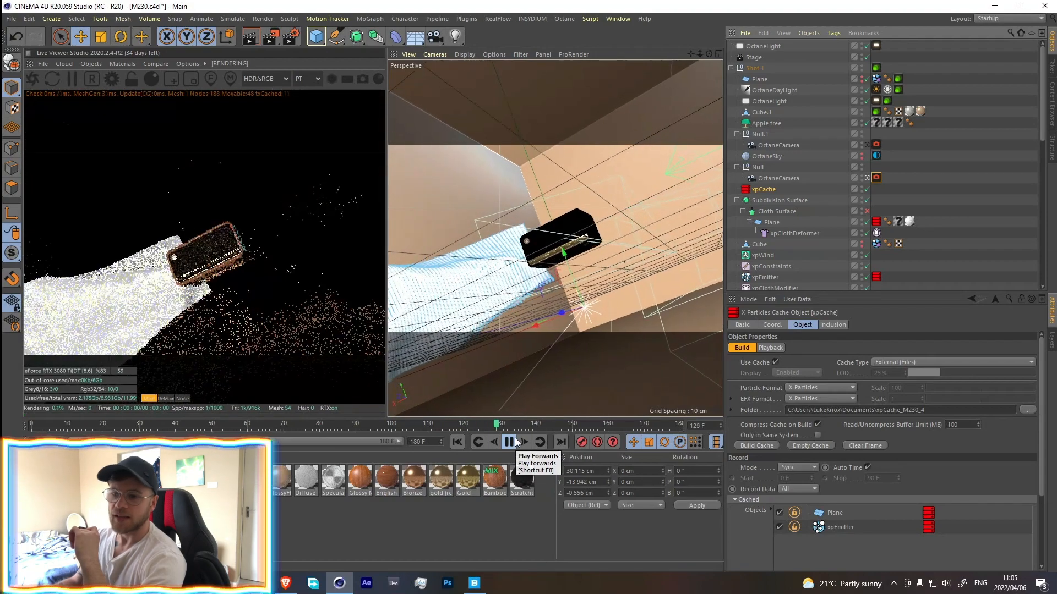
left_click(508, 441)
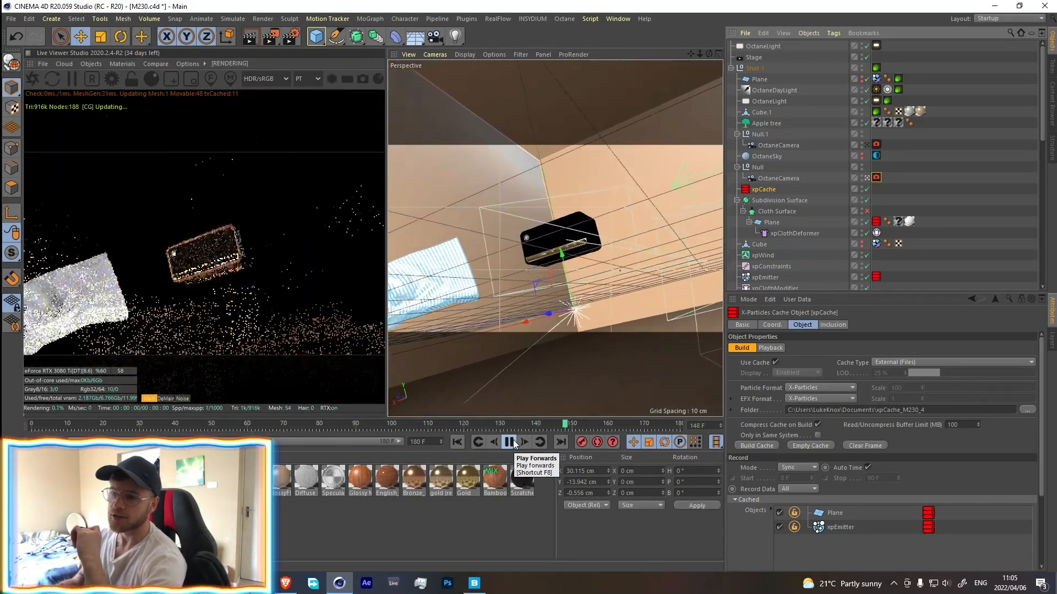
left_click(508, 443)
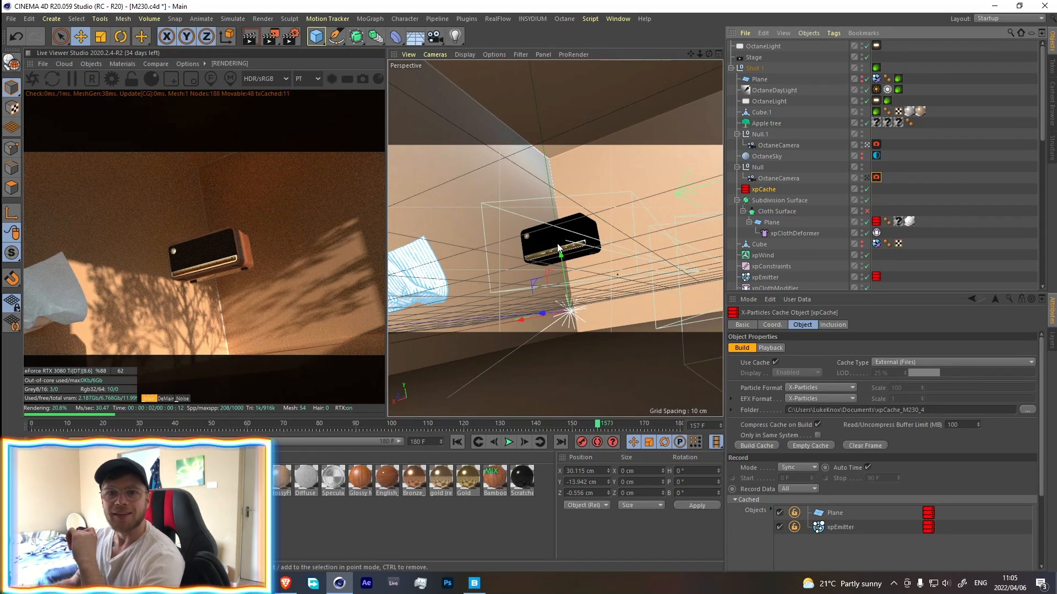
mouse_move(304, 209)
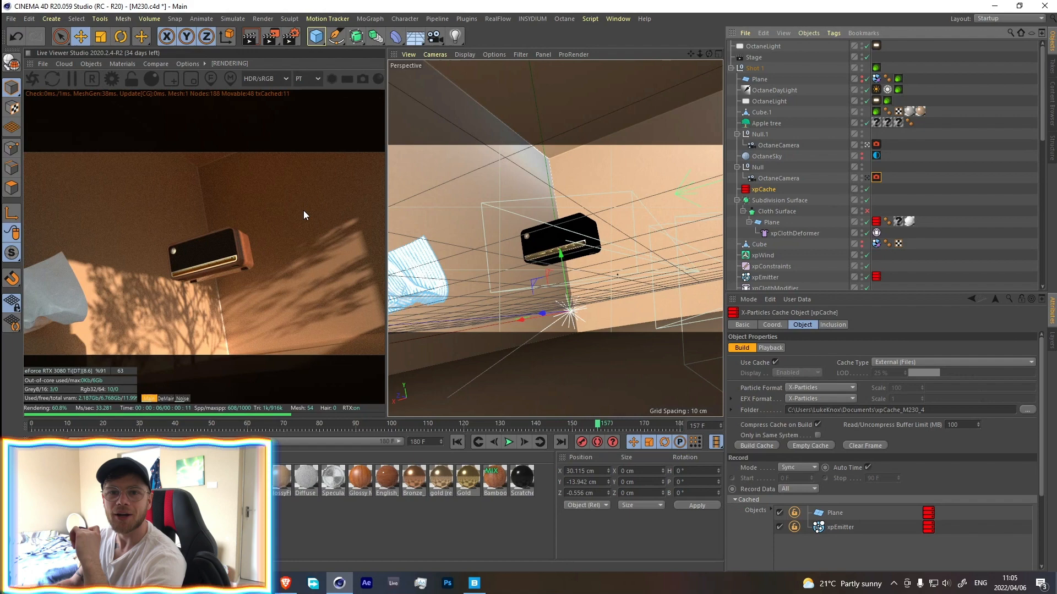
mouse_move(540, 246)
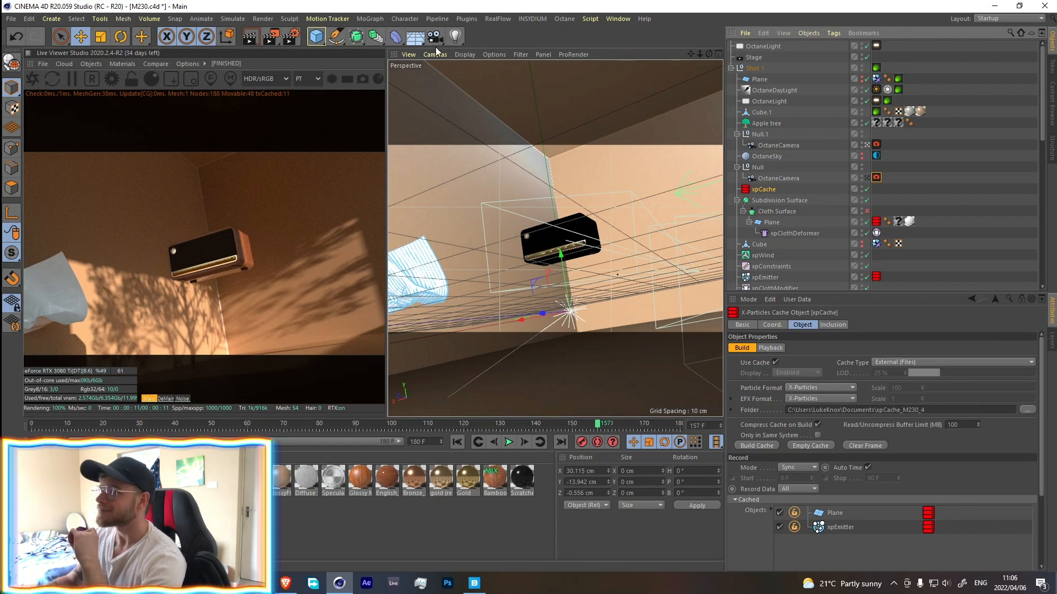
mouse_move(415, 37)
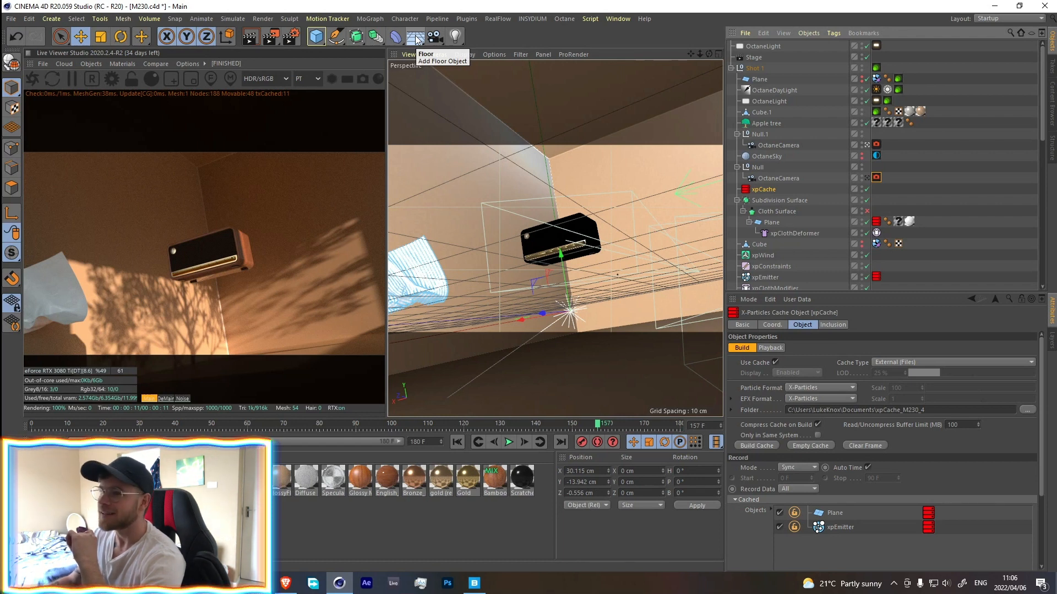
Step: Add an Octane Stage object from Environment to hold the render camera
left_click(416, 37)
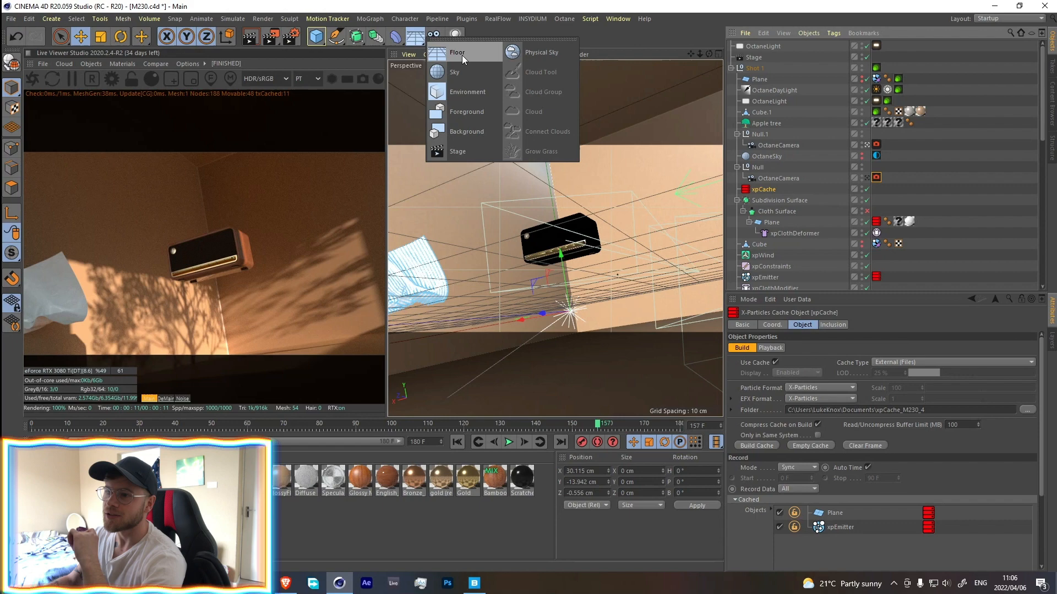
mouse_move(458, 151)
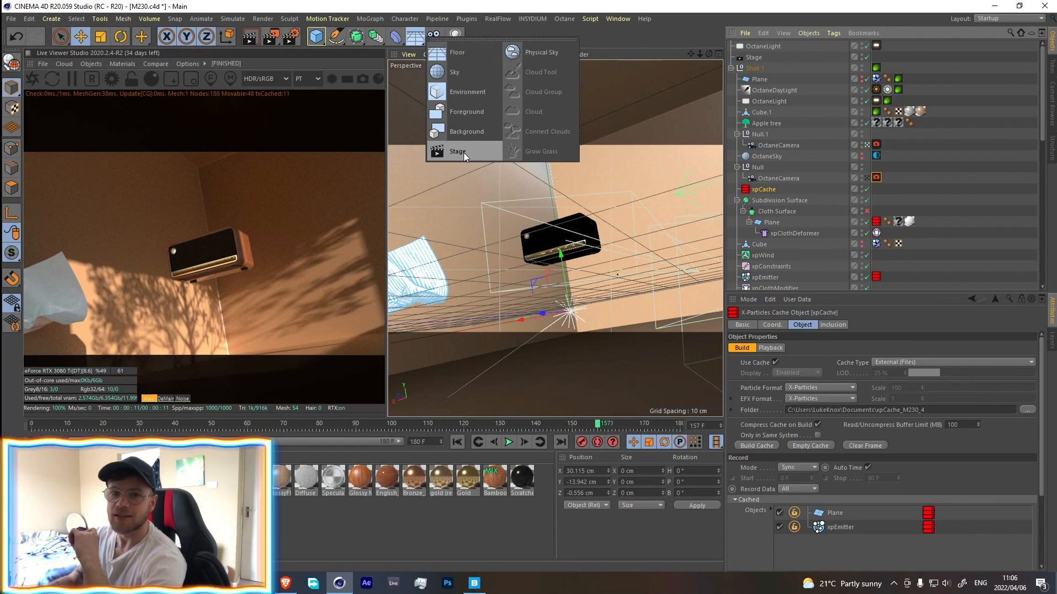
left_click(457, 151)
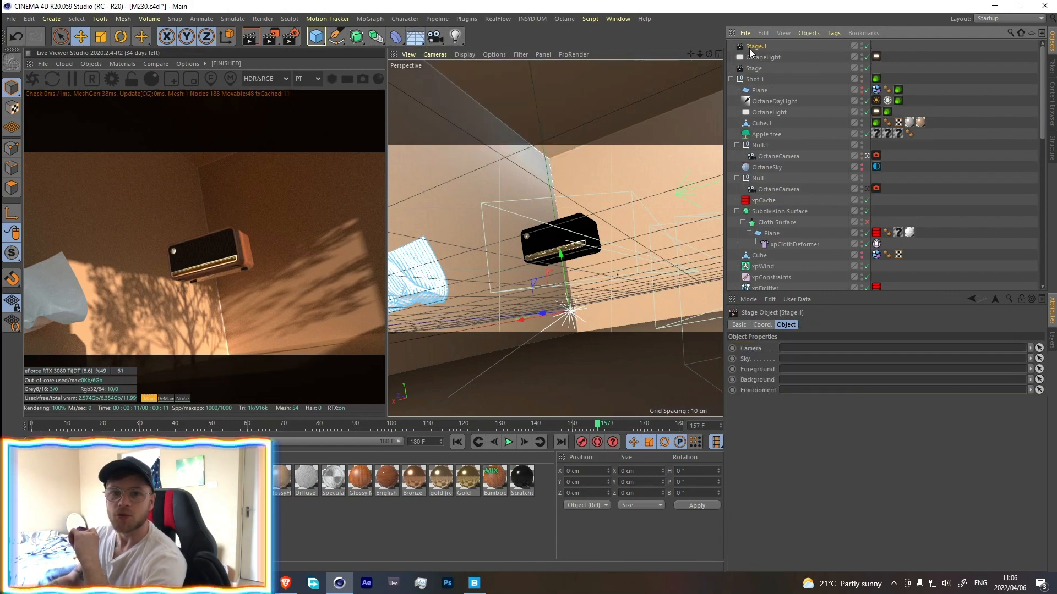
mouse_move(755, 47)
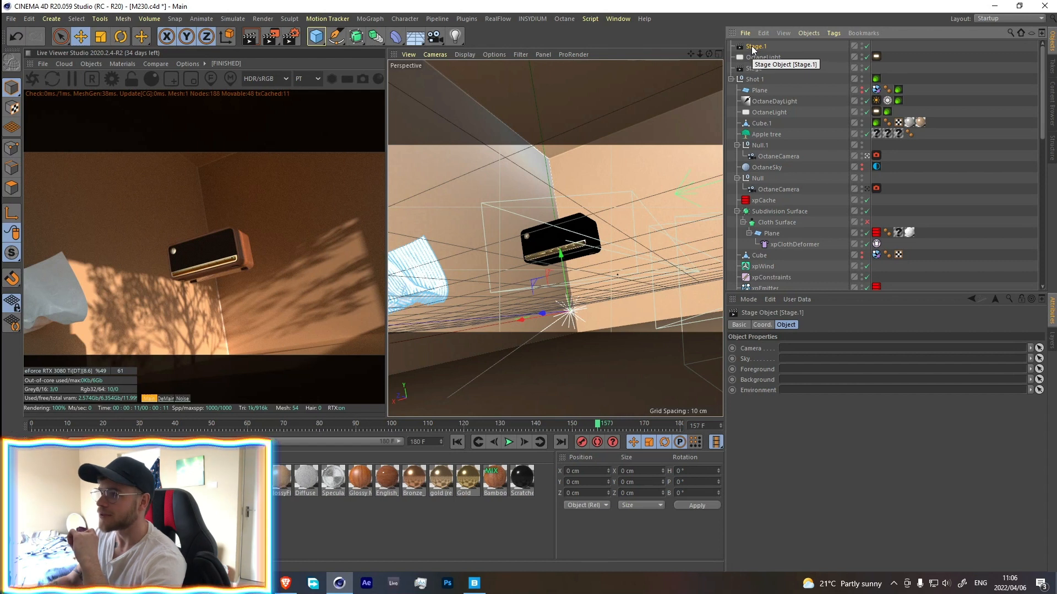
mouse_move(749, 55)
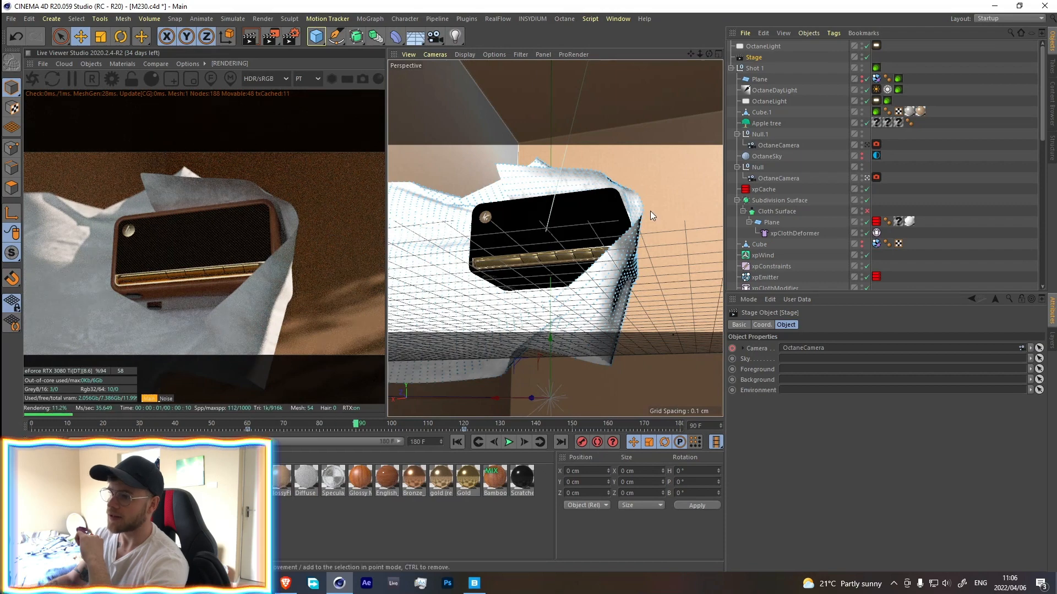
mouse_move(637, 283)
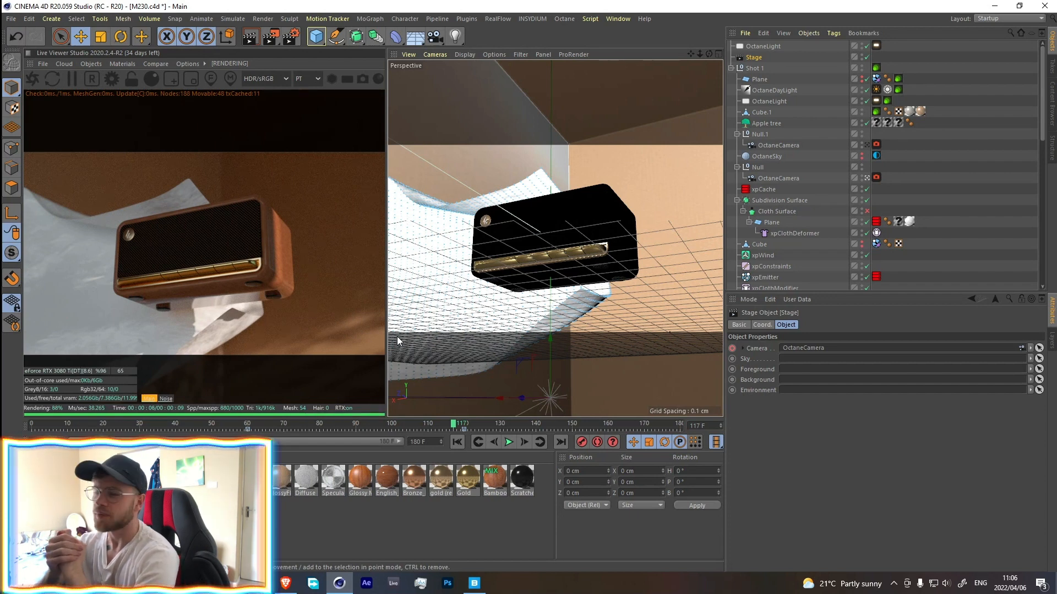
mouse_move(210, 79)
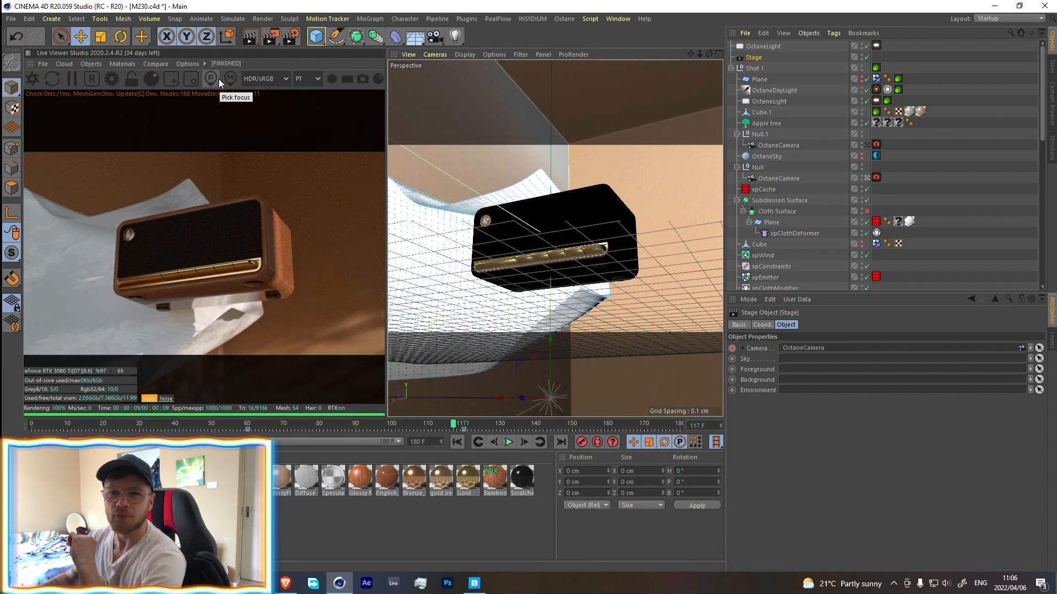
mouse_move(764, 181)
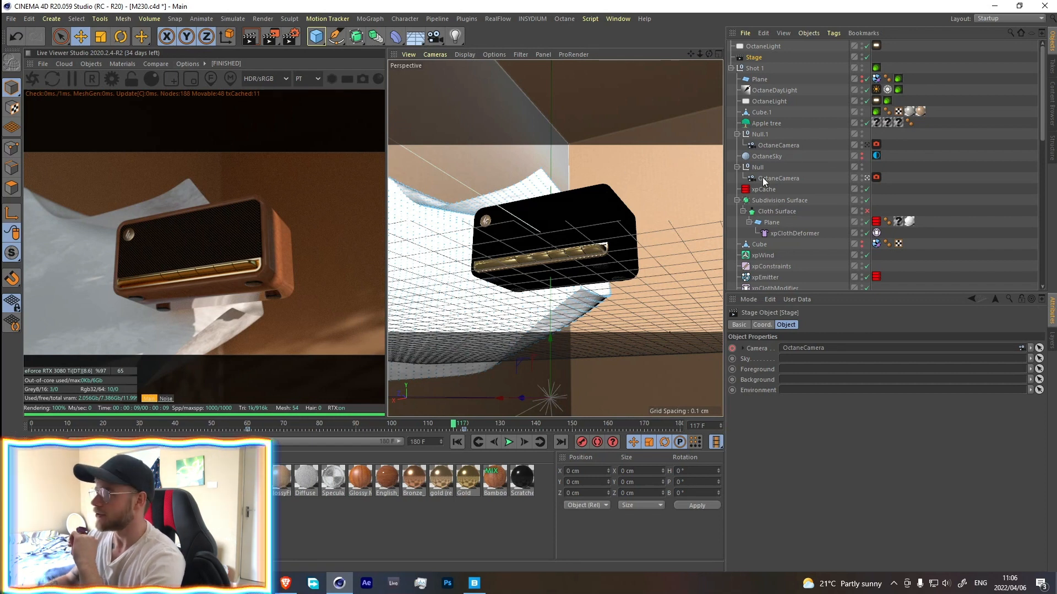
Step: Select the OctaneCamera and expand its tag's Thinlens depth-of-field settings (focal depth 114.169, aperture 1.649)
left_click(779, 178)
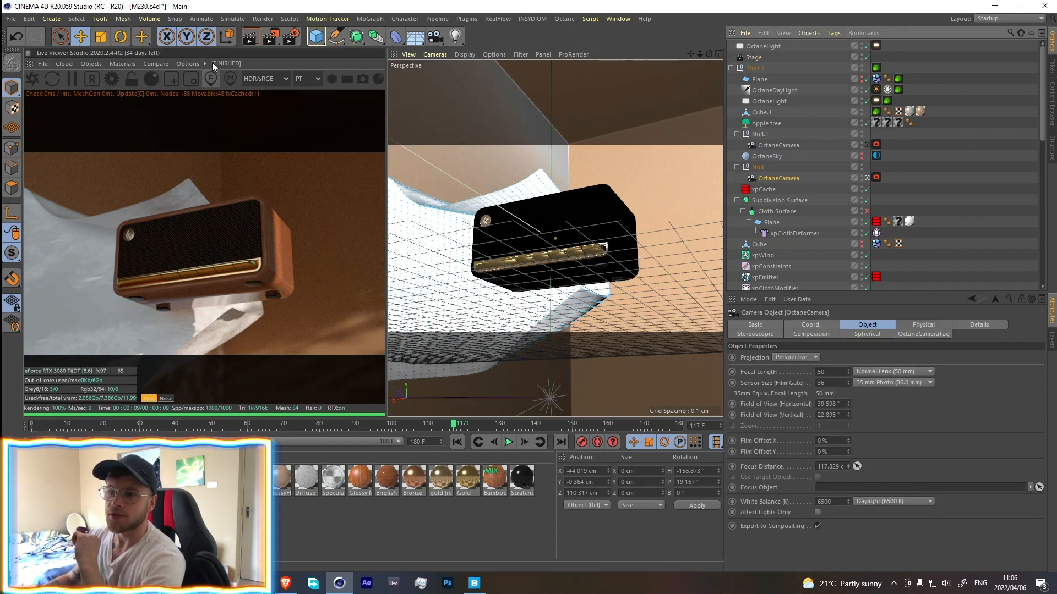
mouse_move(211, 79)
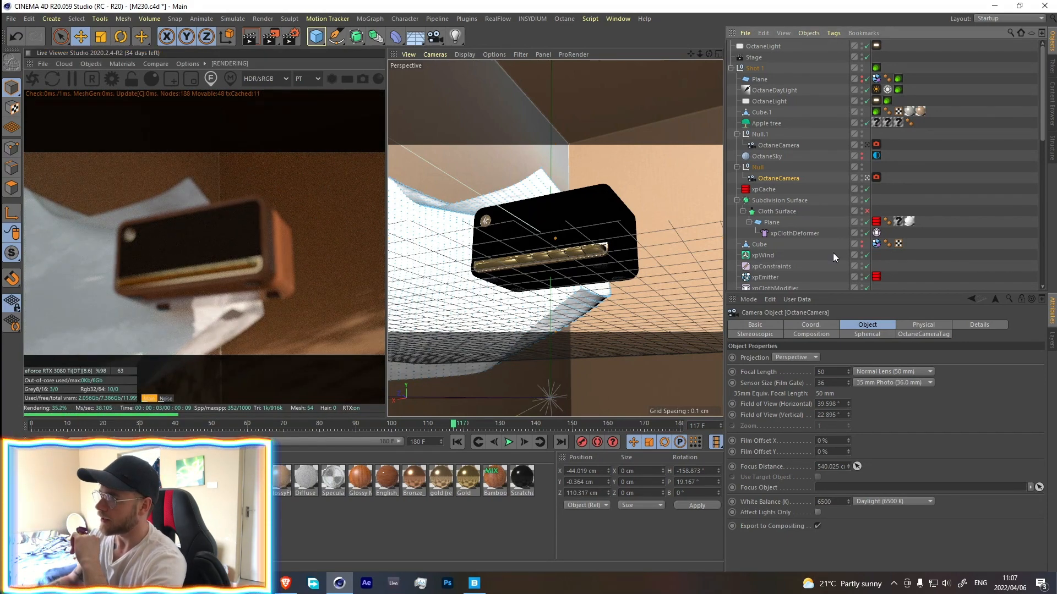
left_click(924, 334)
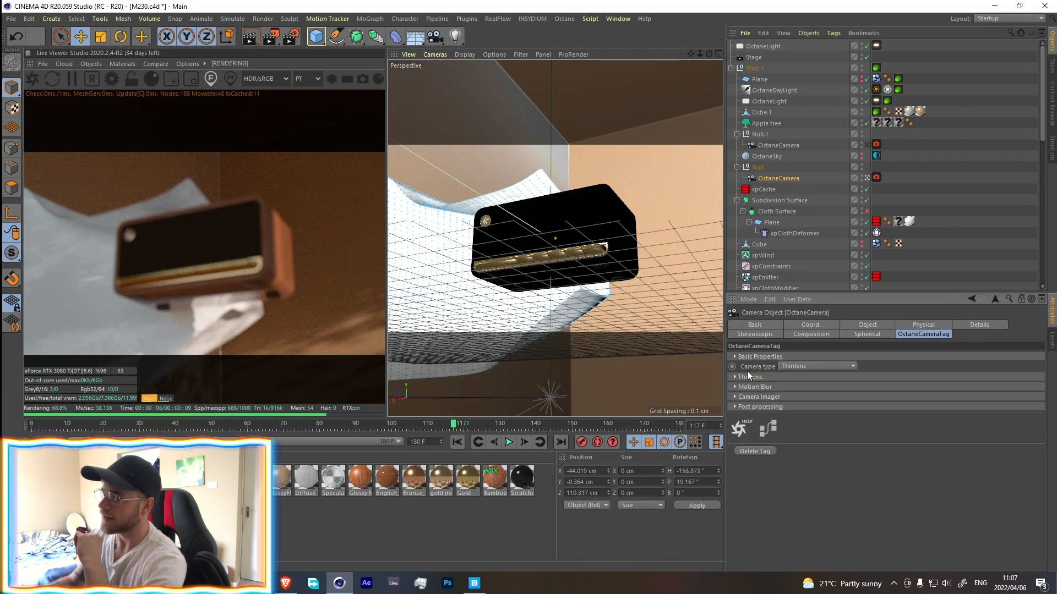
left_click(747, 377)
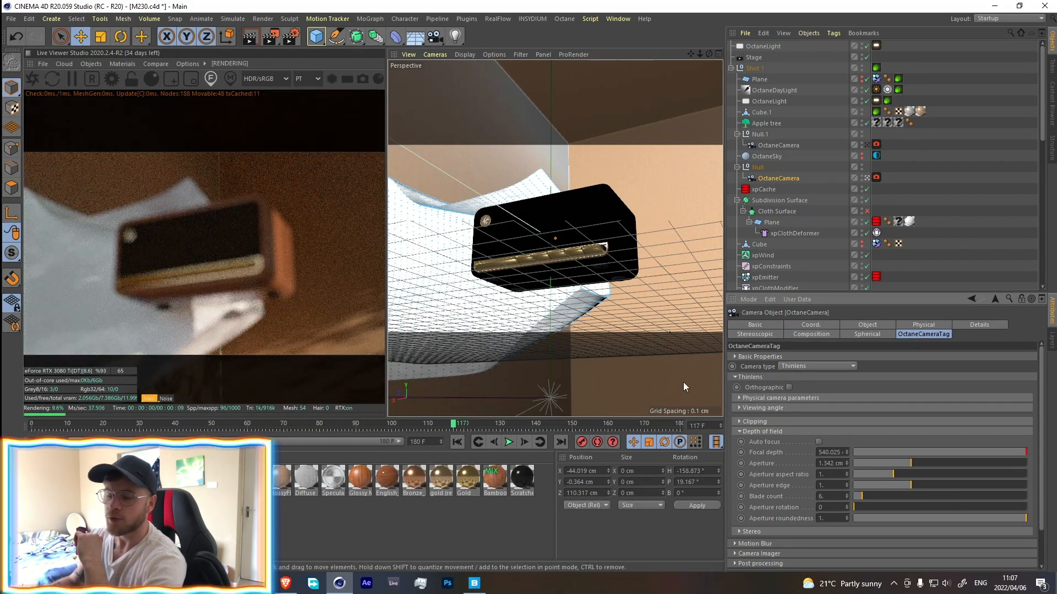
mouse_move(349, 262)
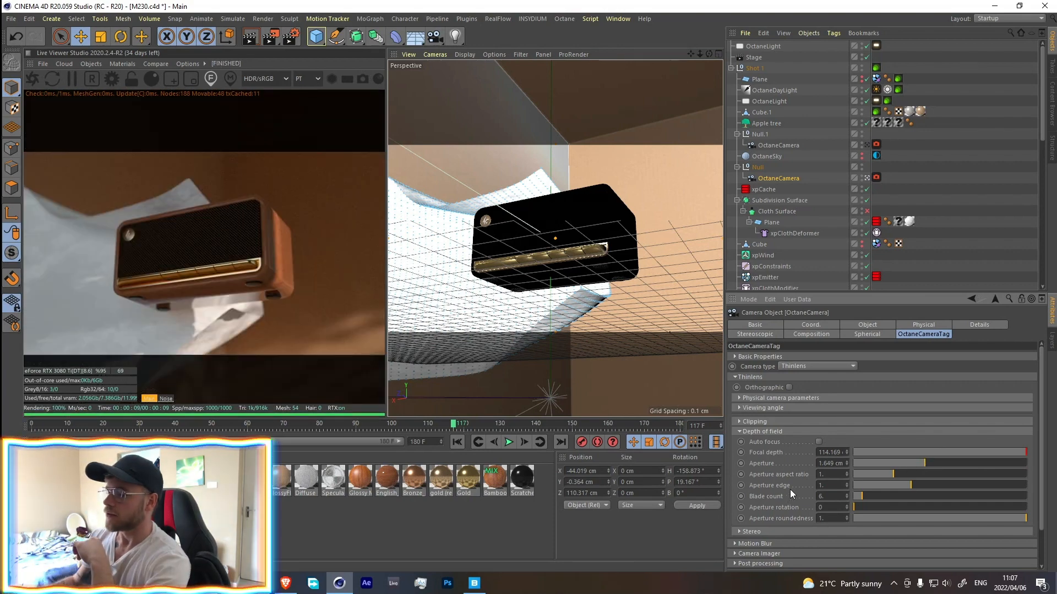
mouse_move(813, 483)
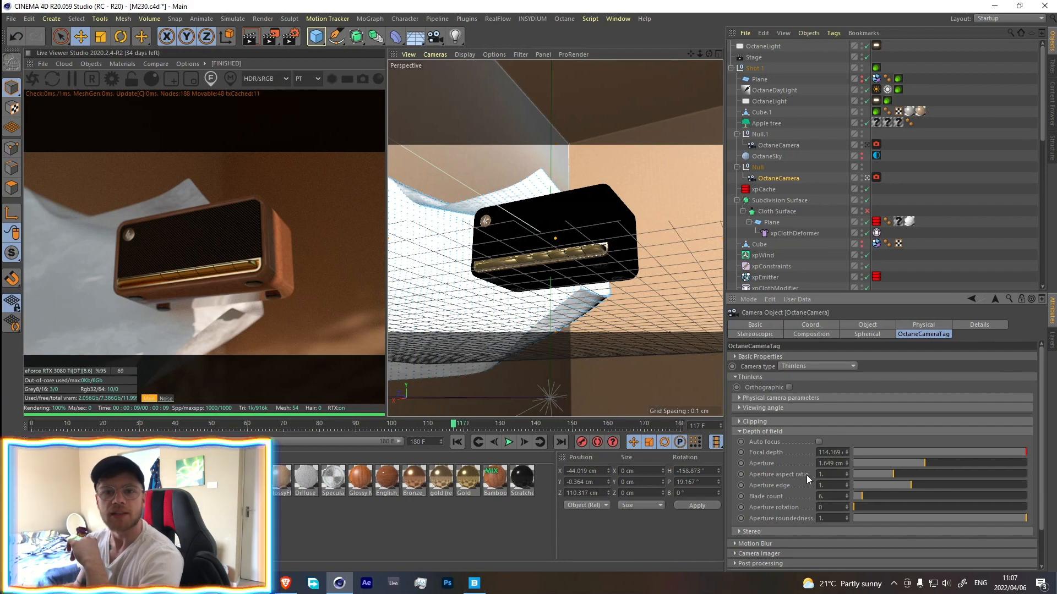
mouse_move(564, 159)
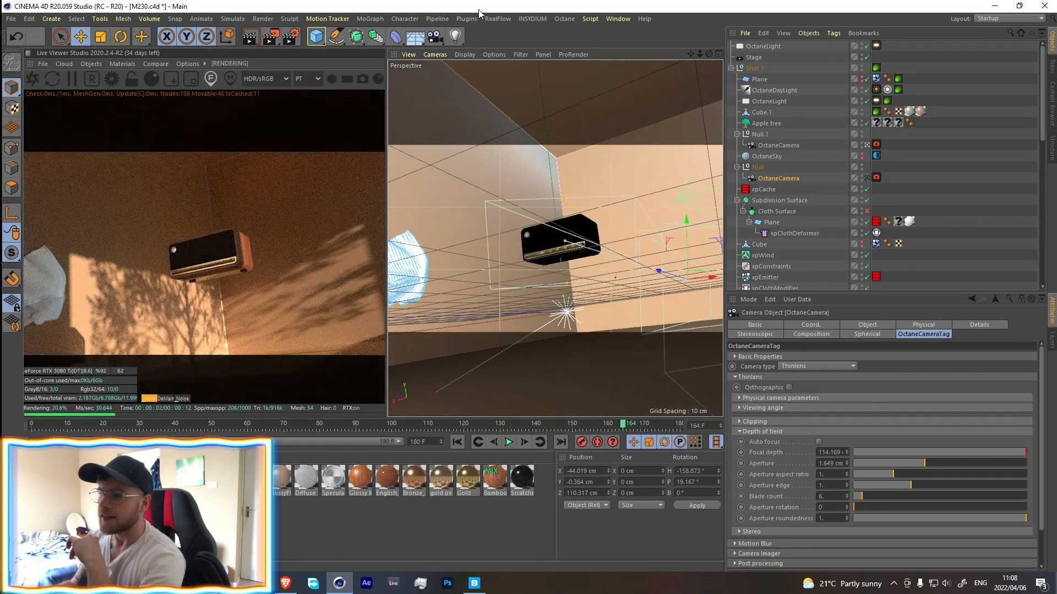
Step: Scrub the timeline to frame 164 to review the wide wall shot in the Live Viewer
left_click(644, 19)
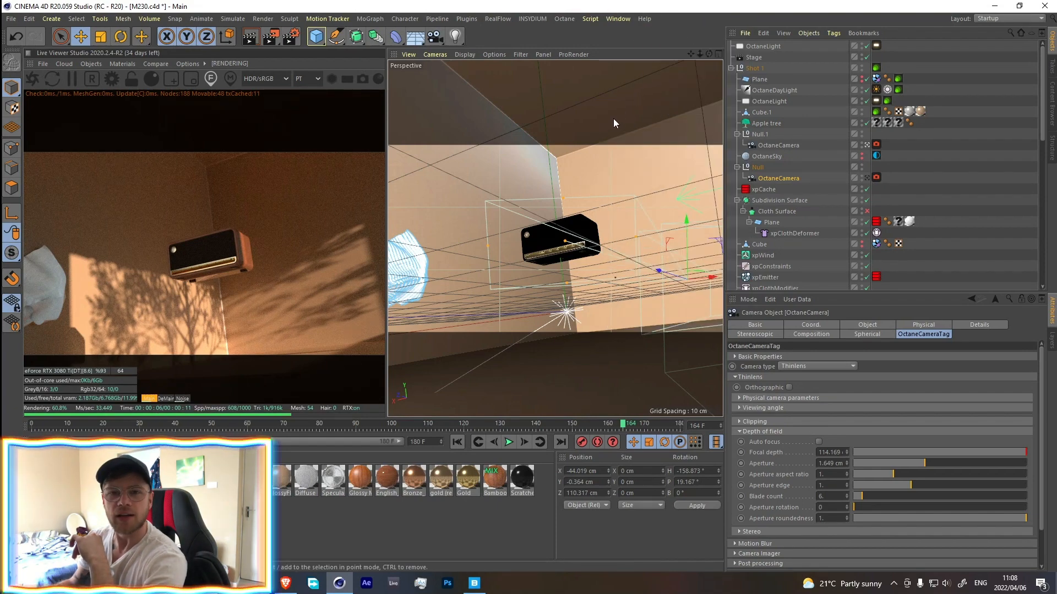
mouse_move(461, 318)
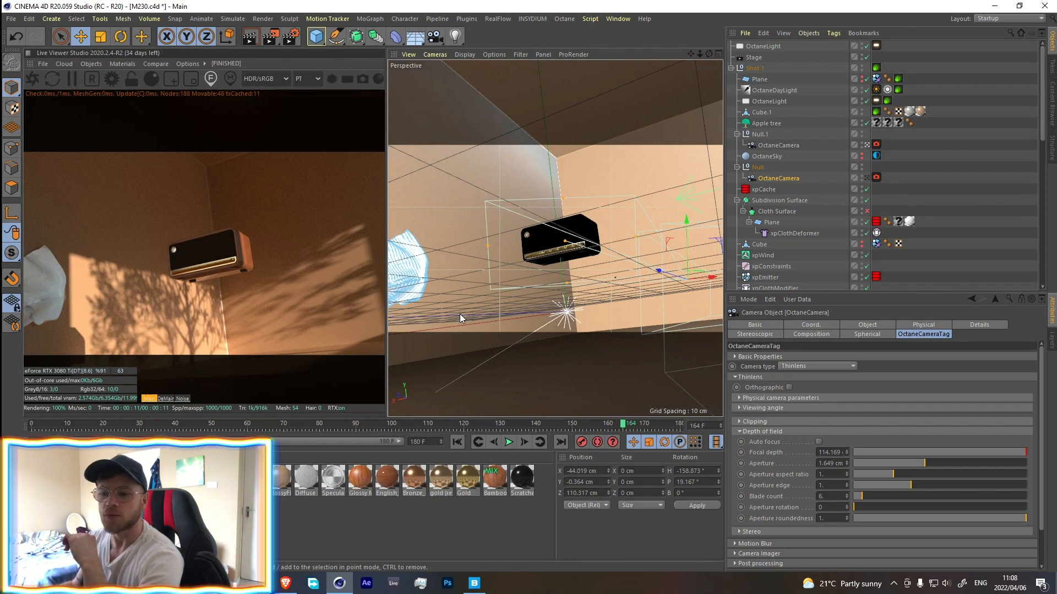
mouse_move(391, 246)
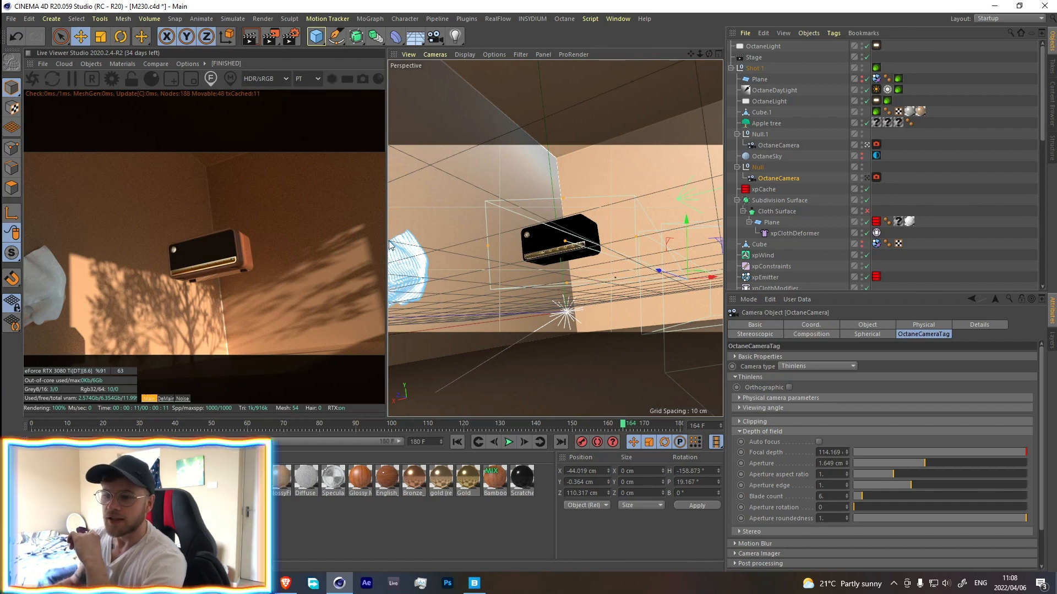
mouse_move(330, 282)
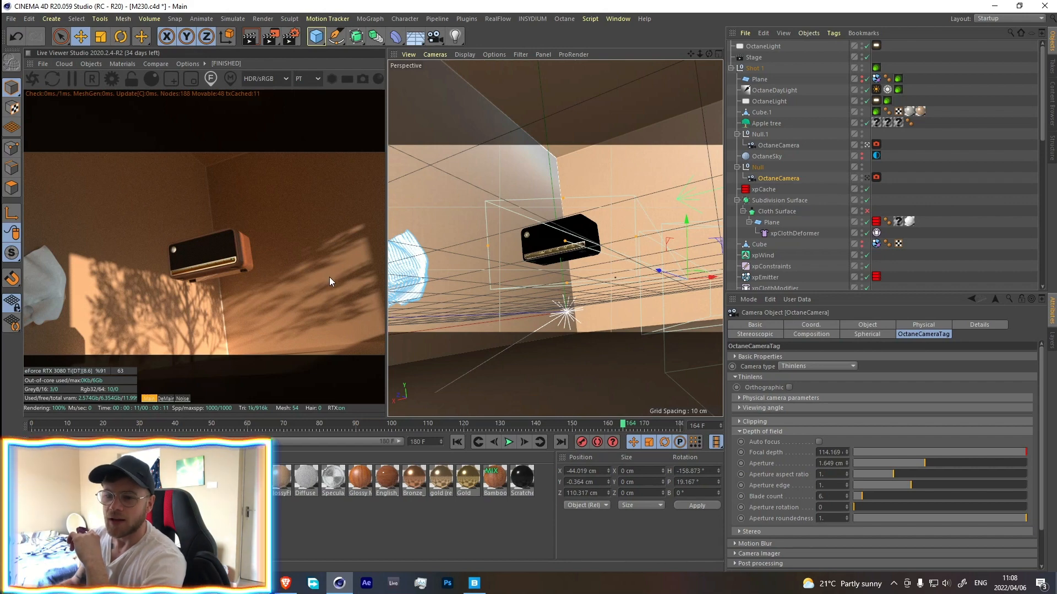
mouse_move(866, 149)
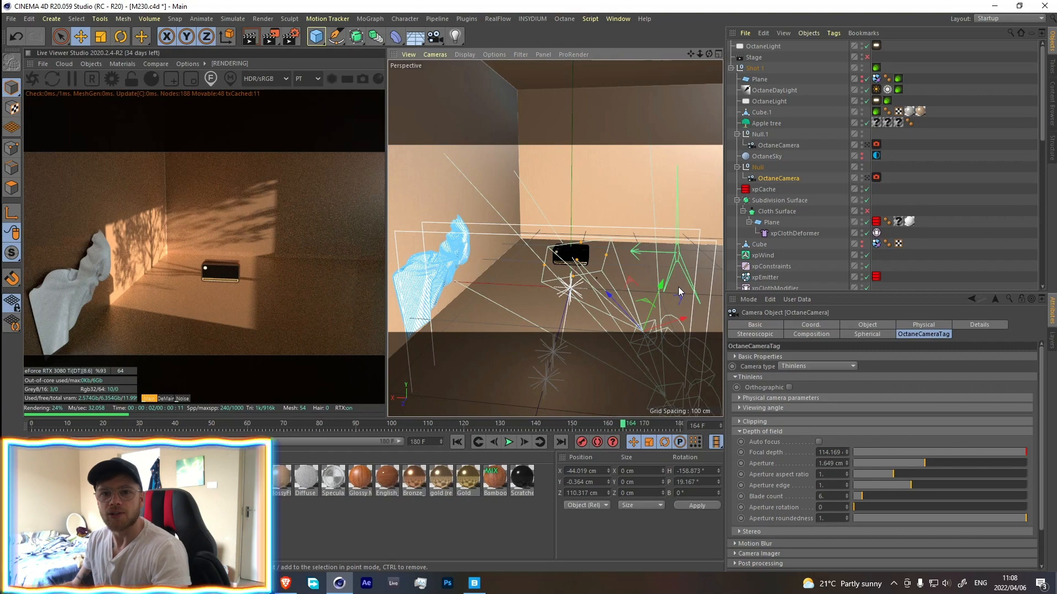
Step: Switch to the M230 shot 2.c4d scene via the Window menu
left_click(617, 19)
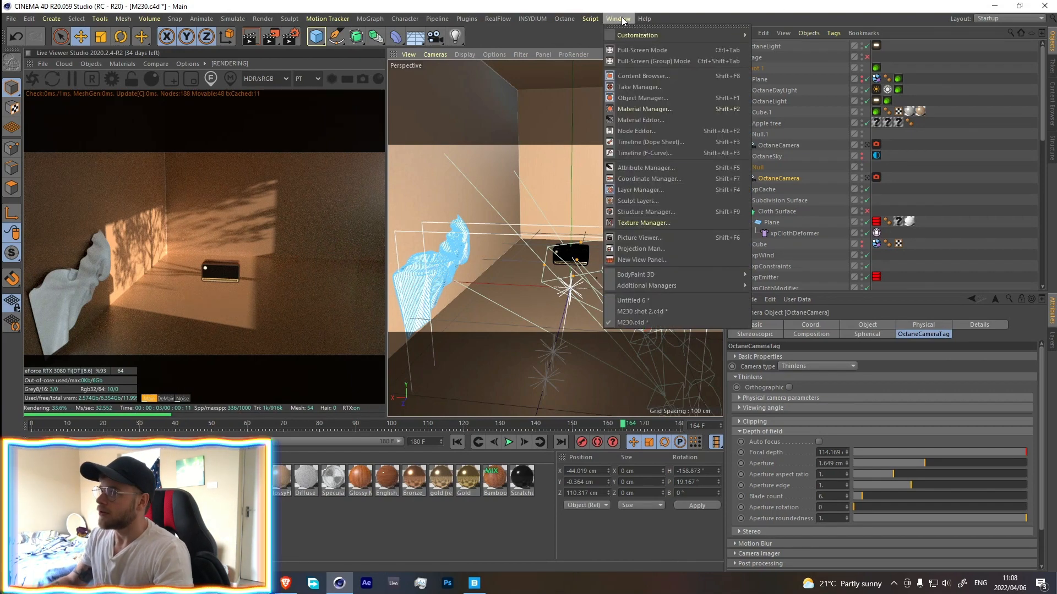
left_click(642, 312)
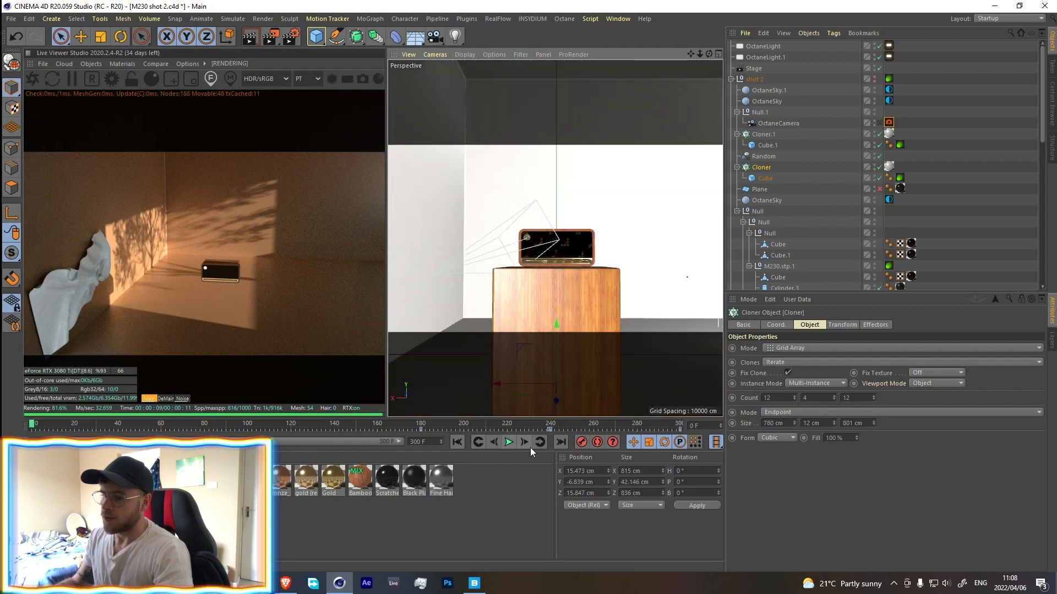
Step: Play the pedestal animation forward and pause around frame 139
left_click(509, 443)
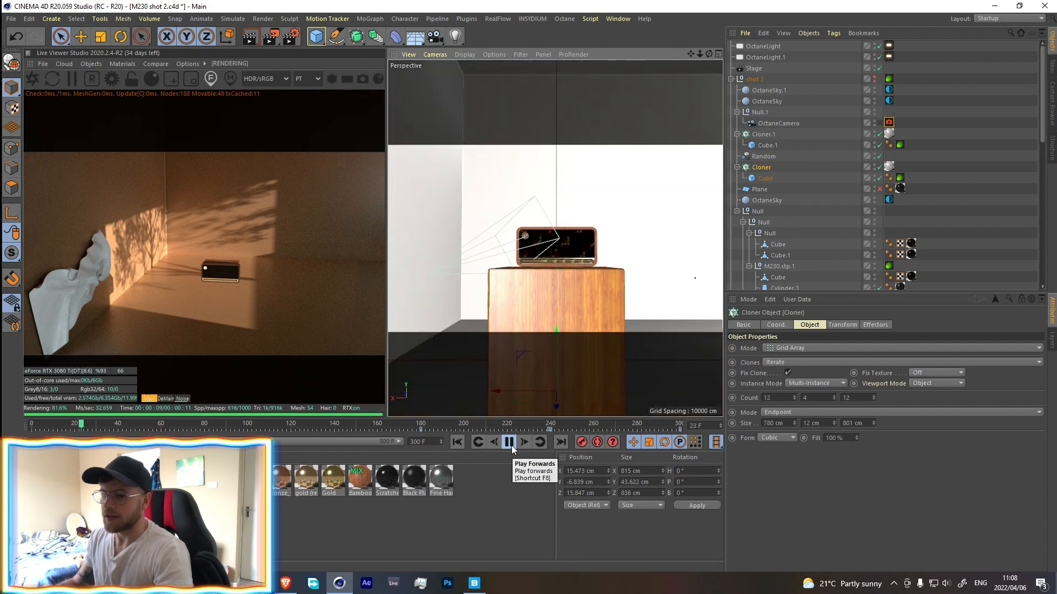
left_click(509, 441)
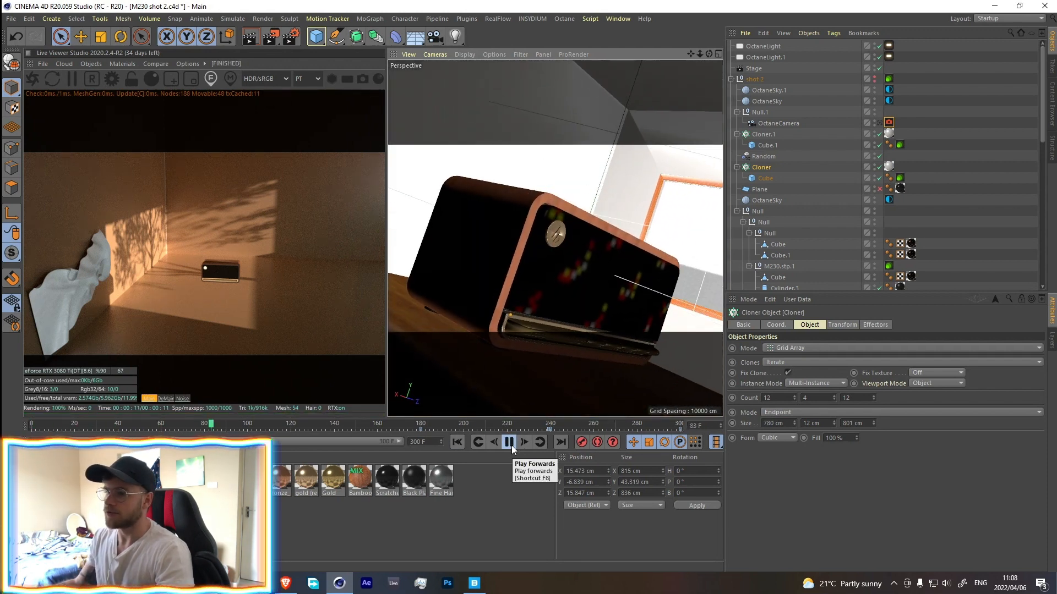
left_click(508, 442)
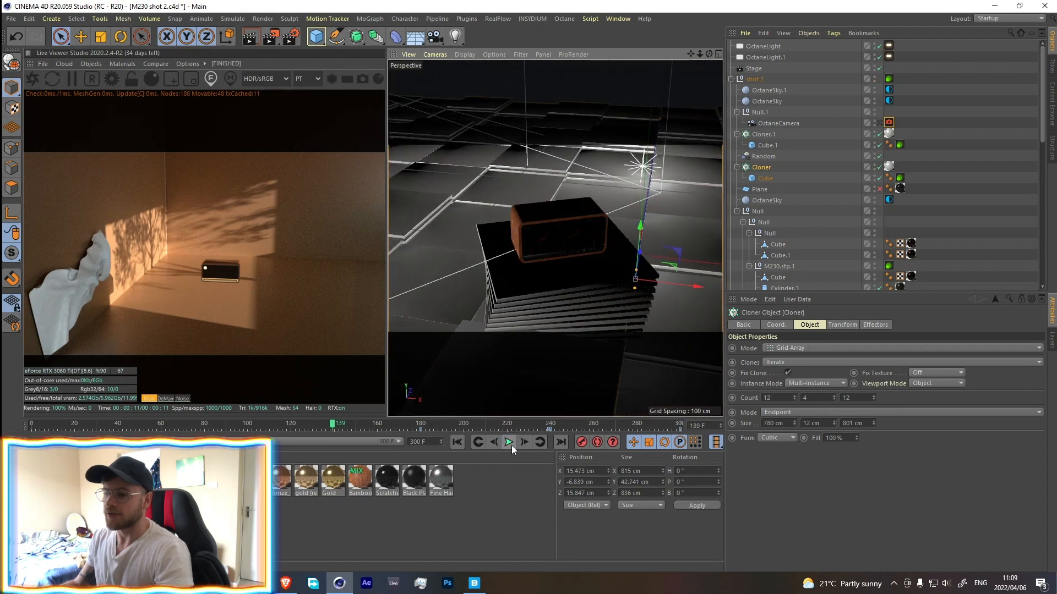
left_click(508, 443)
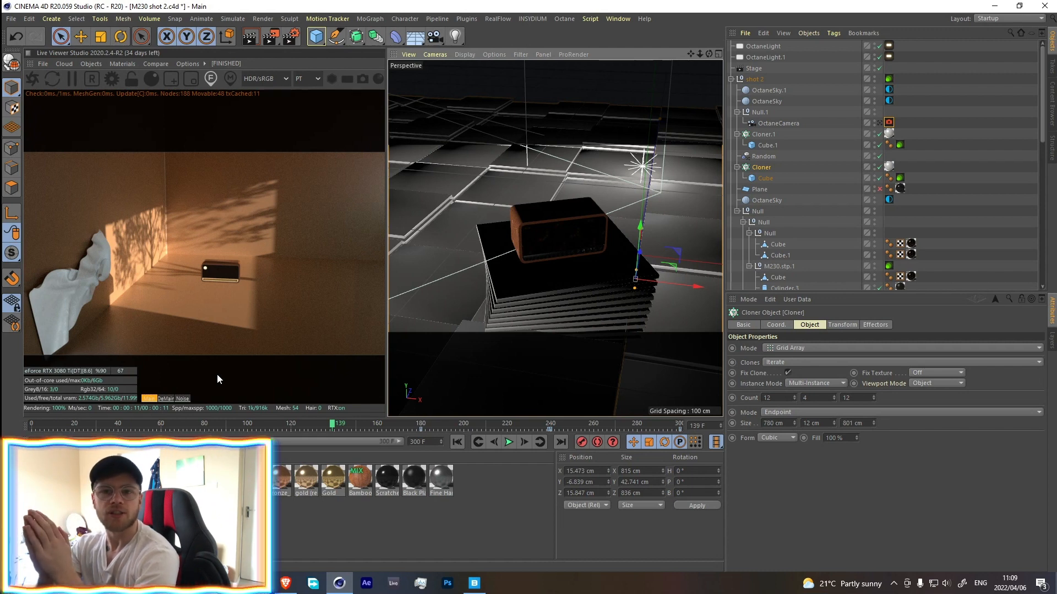
mouse_move(73, 112)
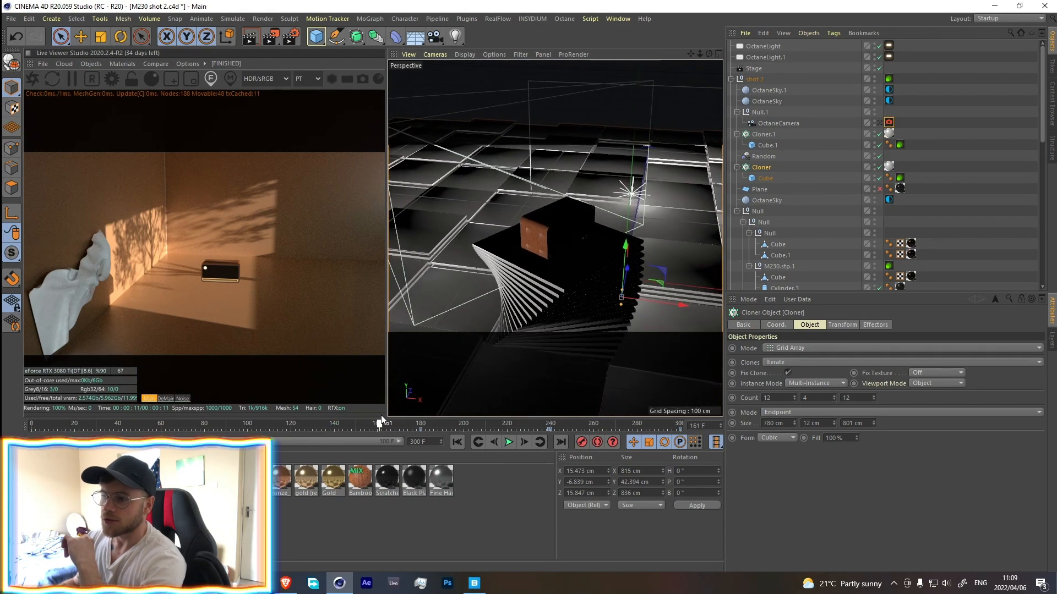
Step: Start a new scene and put a flattened cube into a linear MoGraph Cloner stack
left_click(764, 134)
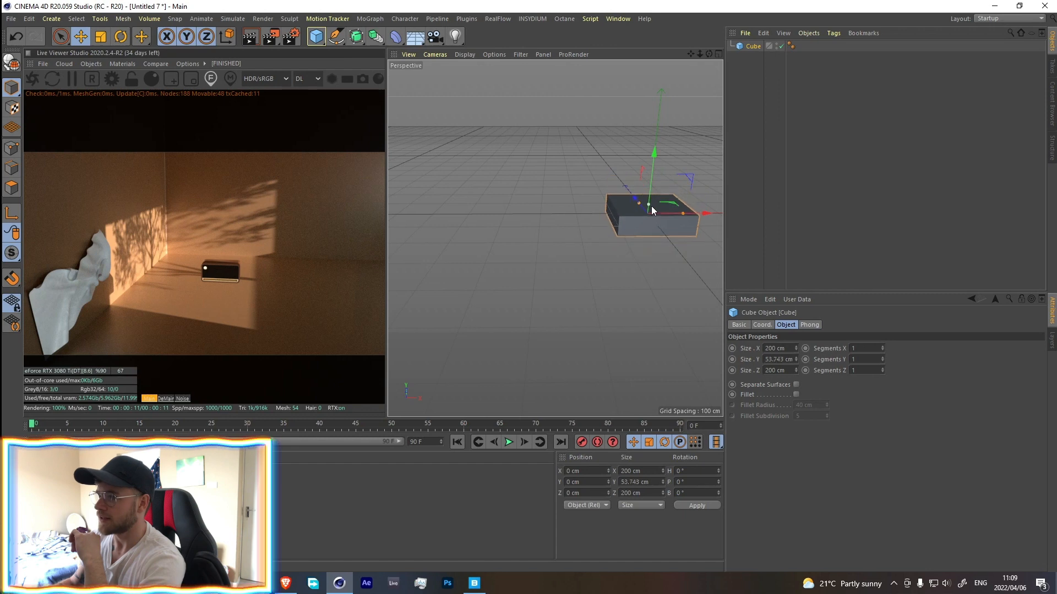
left_click(370, 19)
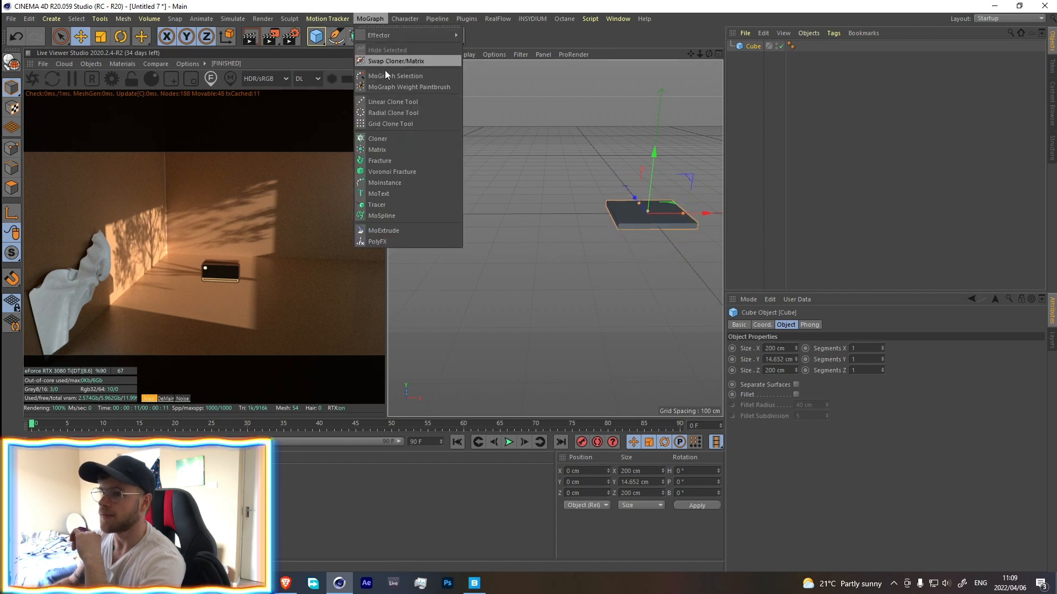
left_click(378, 139)
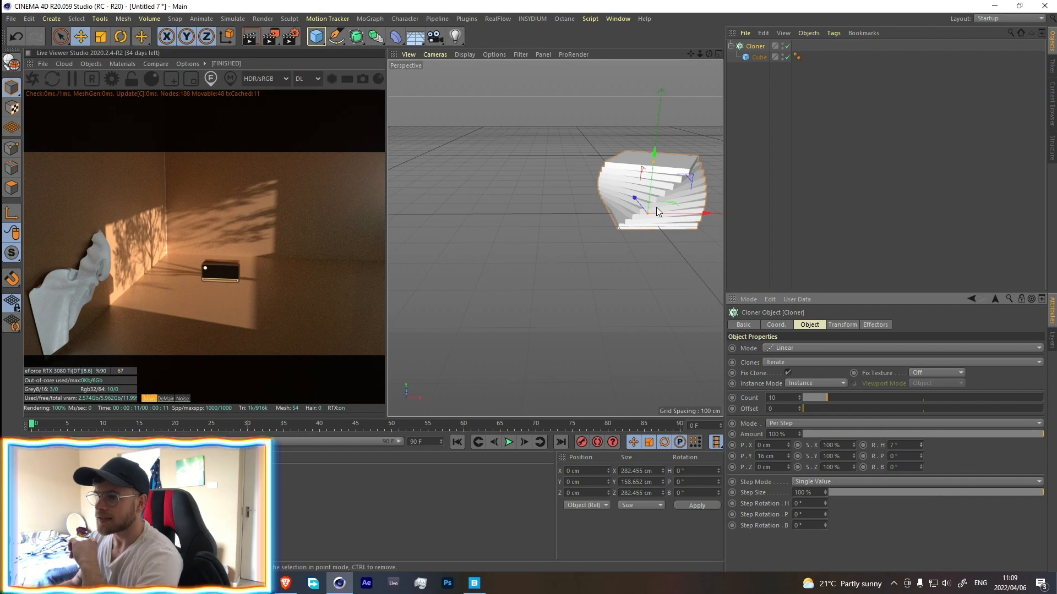
mouse_move(626, 57)
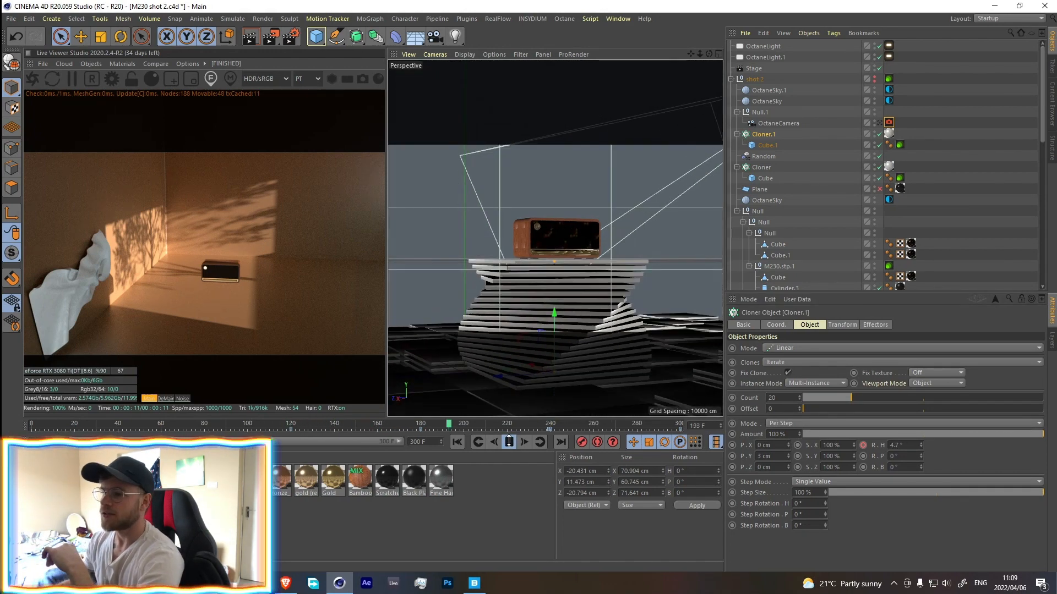
Step: Switch to Untitled 7 and set the Cloner to Grid Array with count 12, 3, 12
left_click(509, 442)
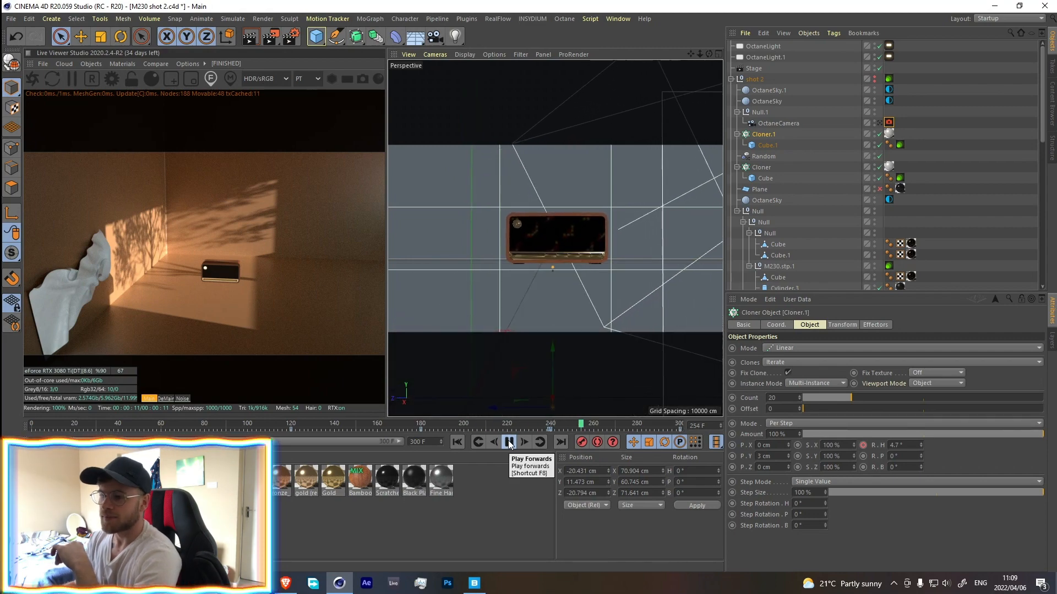
left_click(617, 18)
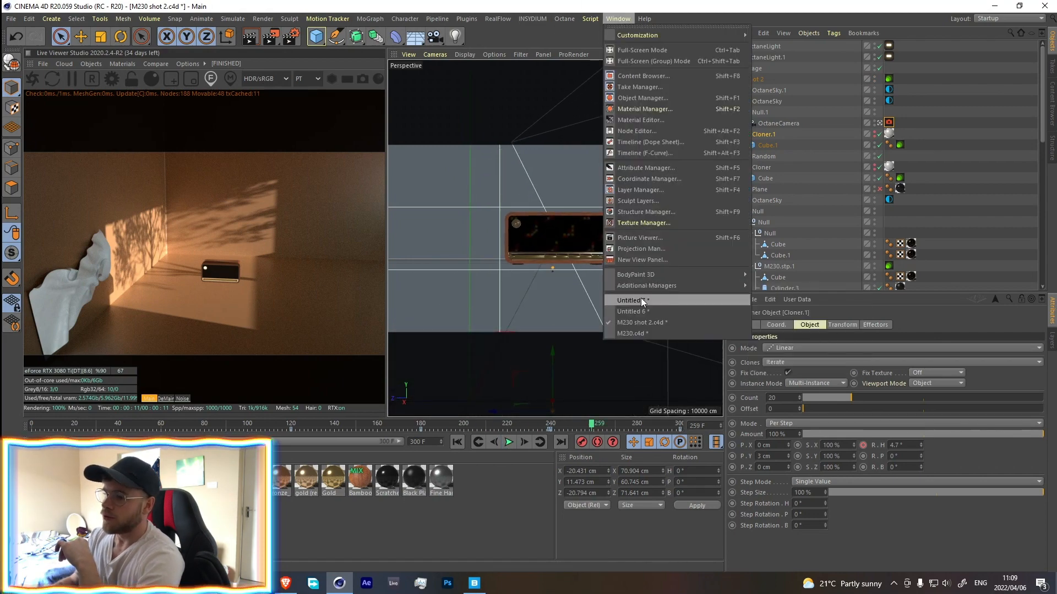
left_click(629, 311)
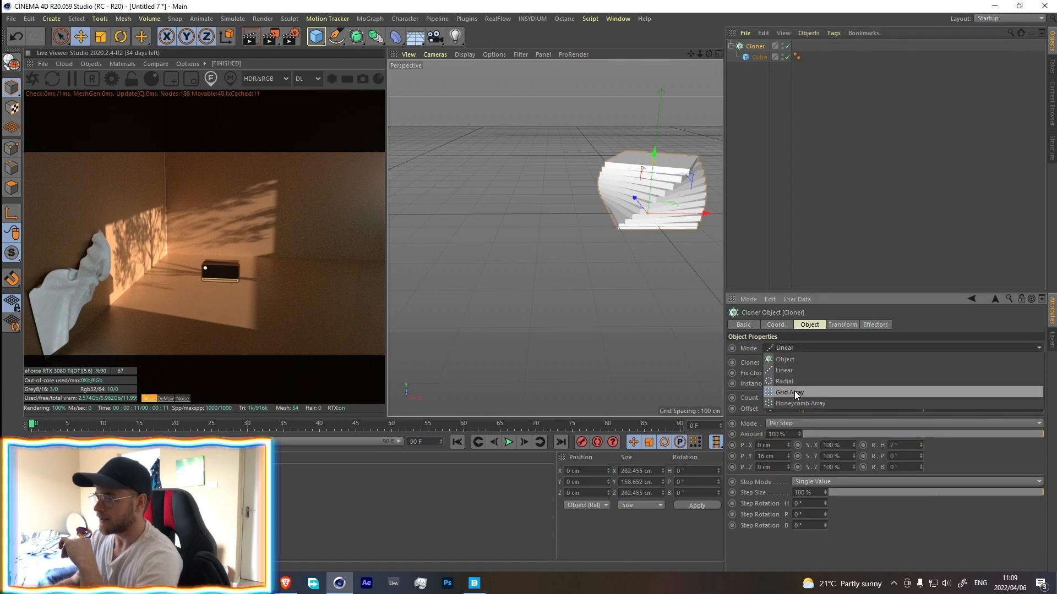
left_click(788, 392)
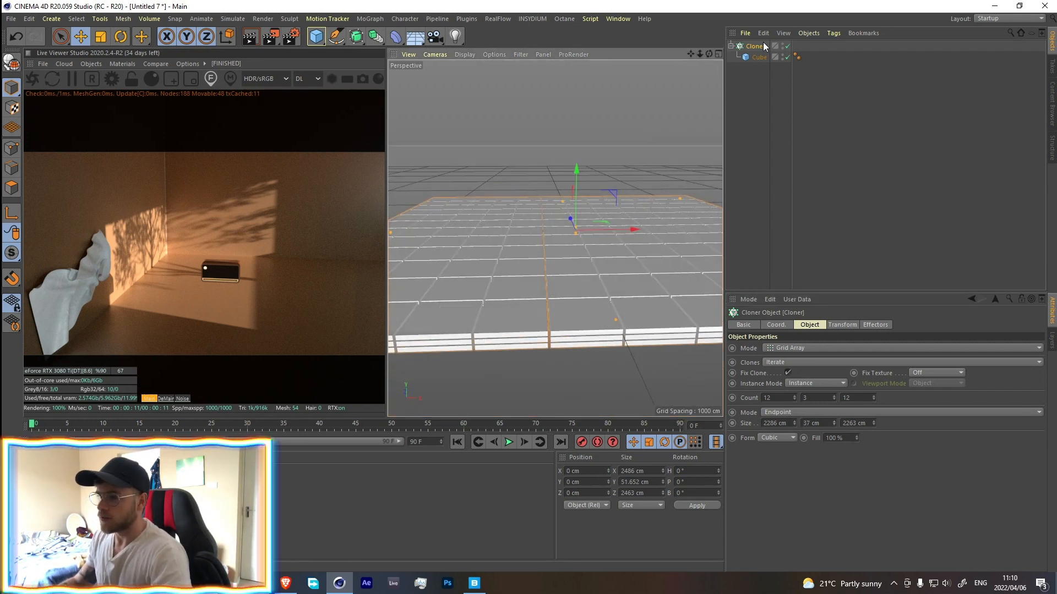
Step: Add a Random effector with Position Y 50 cm and Random Mode set to Noise
left_click(370, 19)
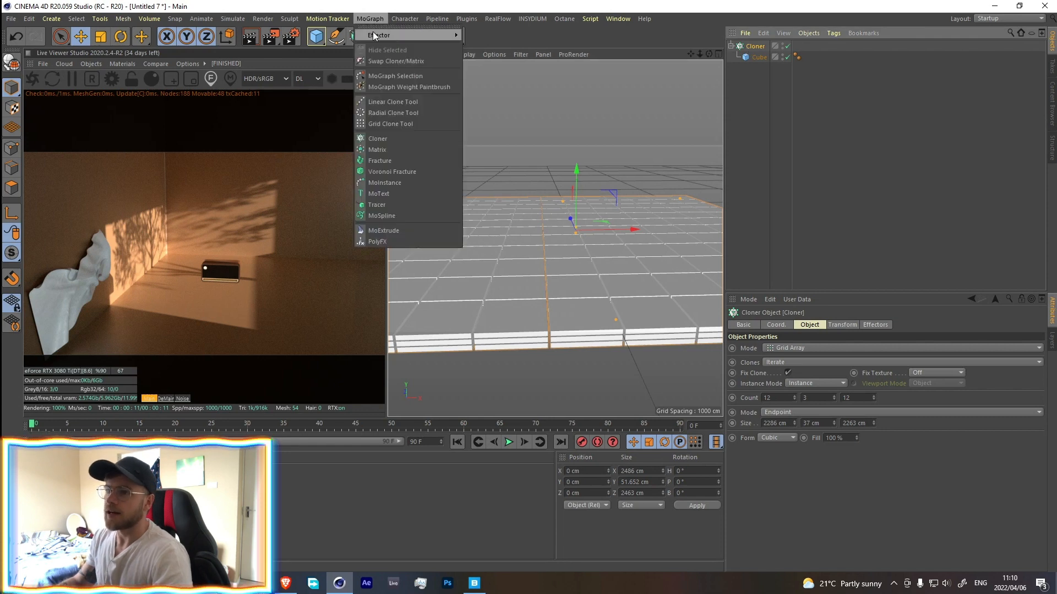
left_click(482, 130)
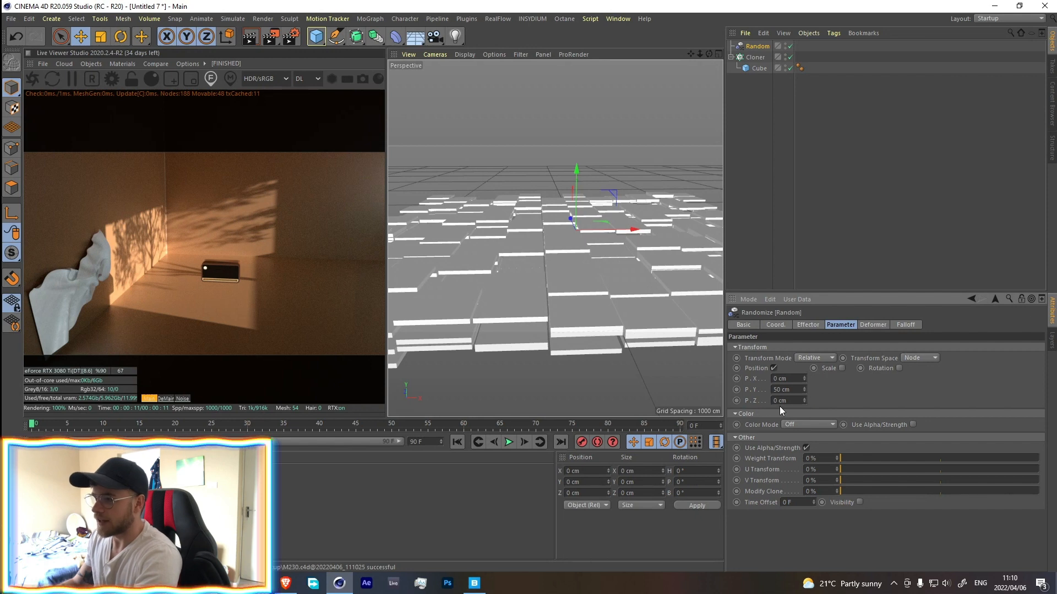
mouse_move(795, 333)
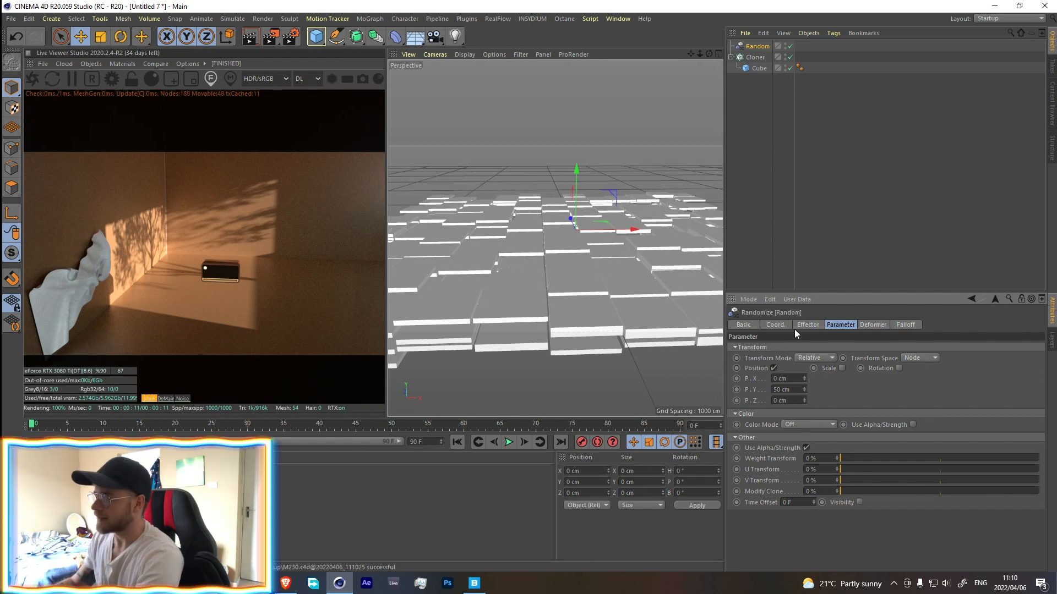
left_click(806, 324)
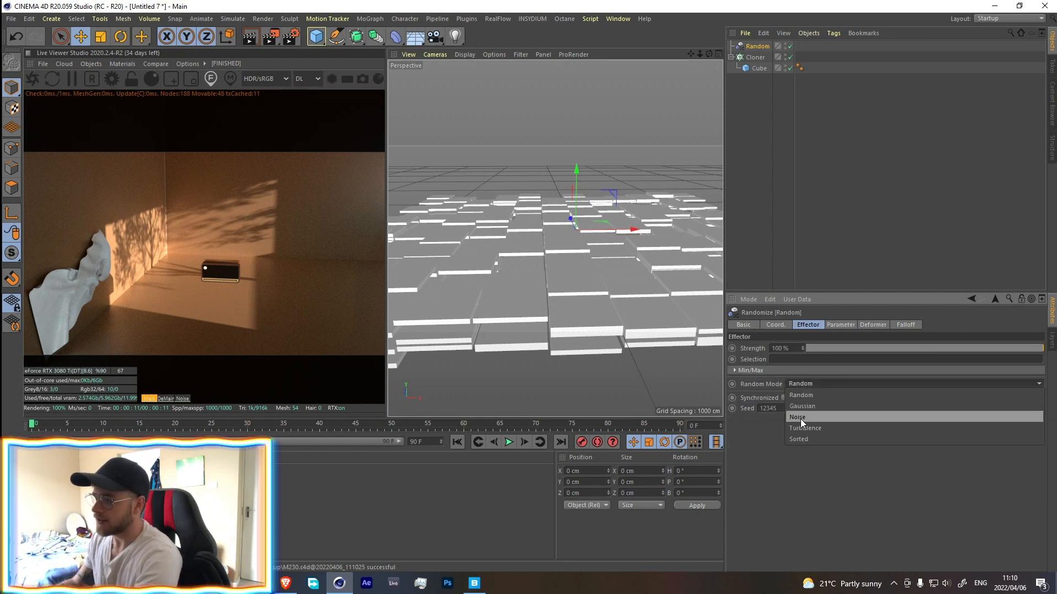
left_click(797, 416)
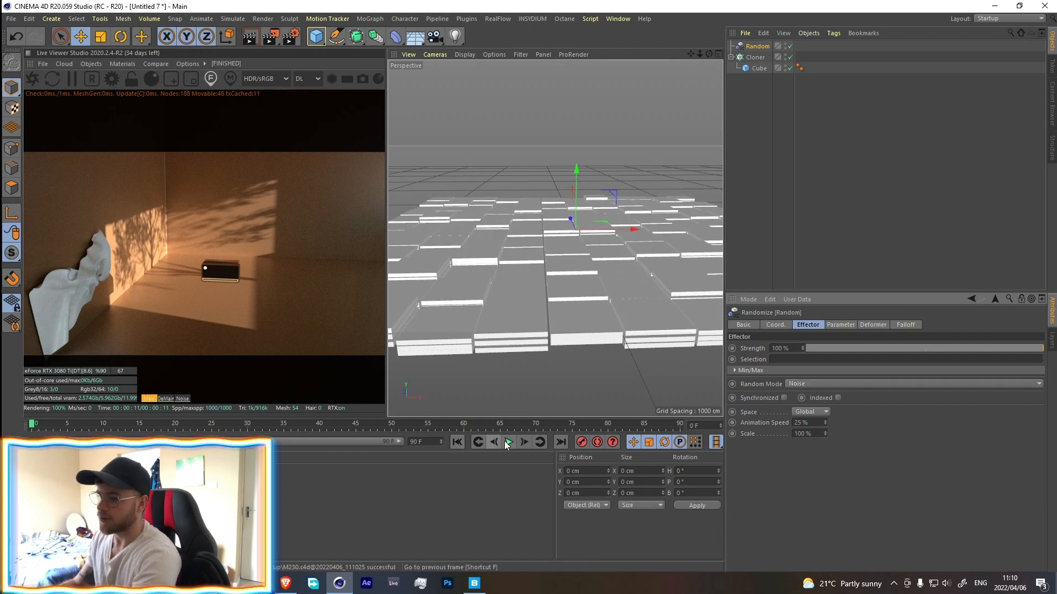
Step: Play the staggered floor animation, then stop playback
left_click(509, 442)
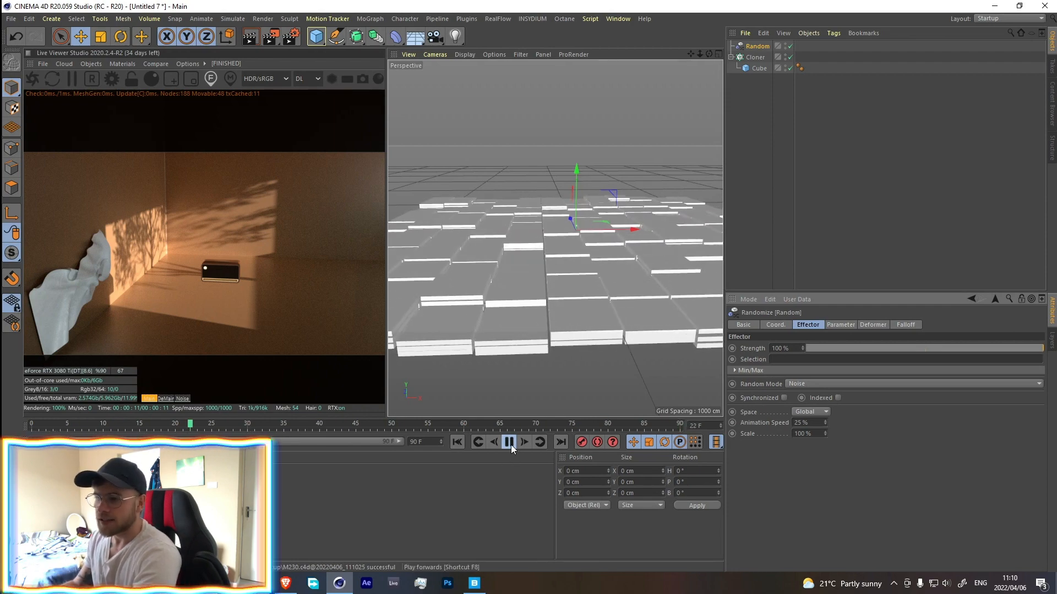
left_click(508, 442)
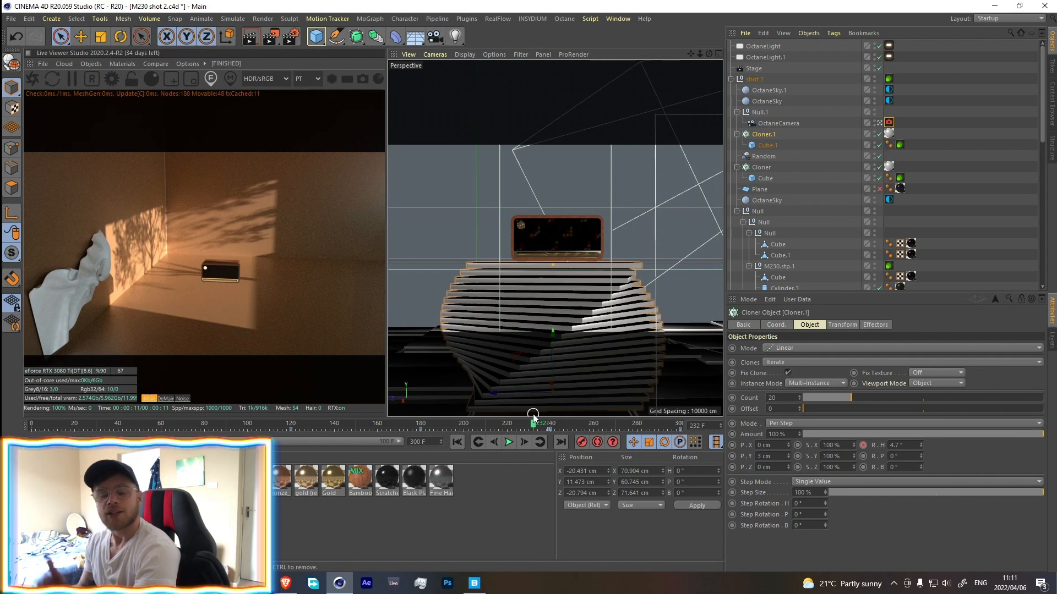
Step: Select the shot's OctaneCamera, then switch back to the Untitled 7 floor scene
left_click(778, 122)
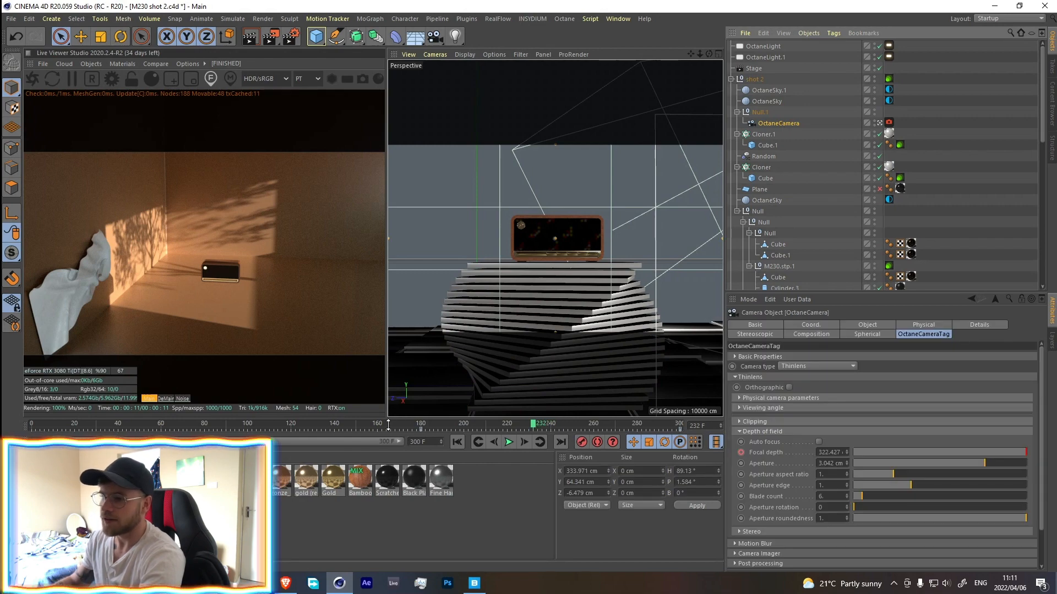
left_click(11, 19)
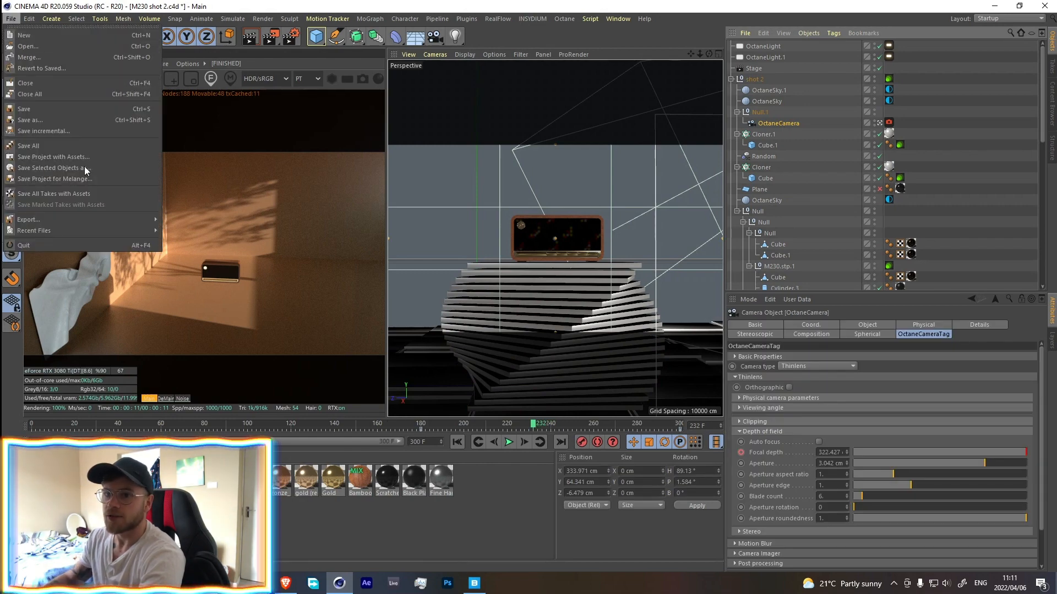
left_click(618, 18)
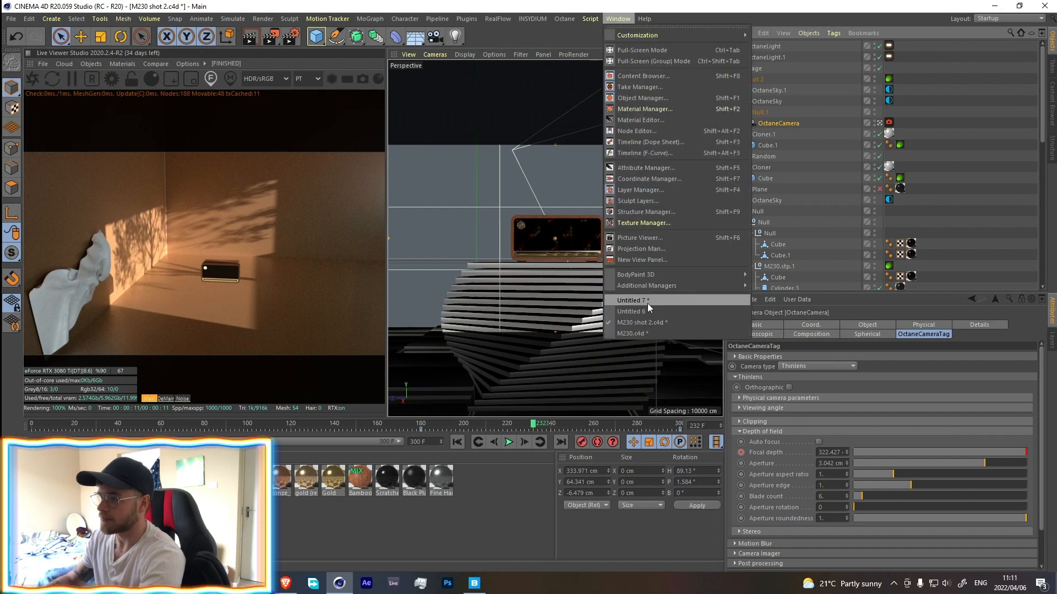
left_click(631, 299)
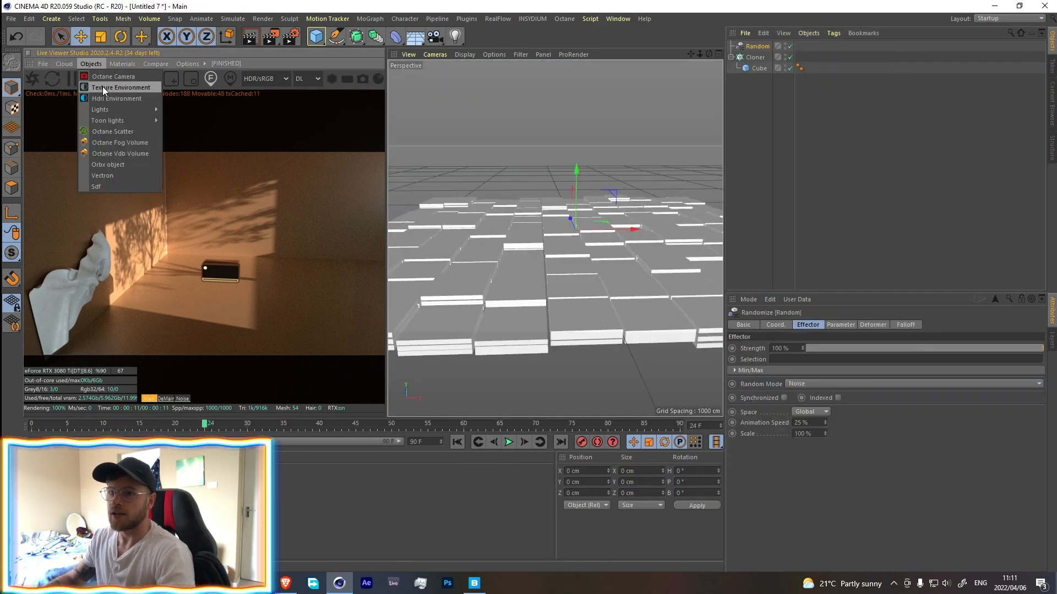
Step: Add an Octane camera with Position X keyframes at frames 0 and 90
left_click(113, 76)
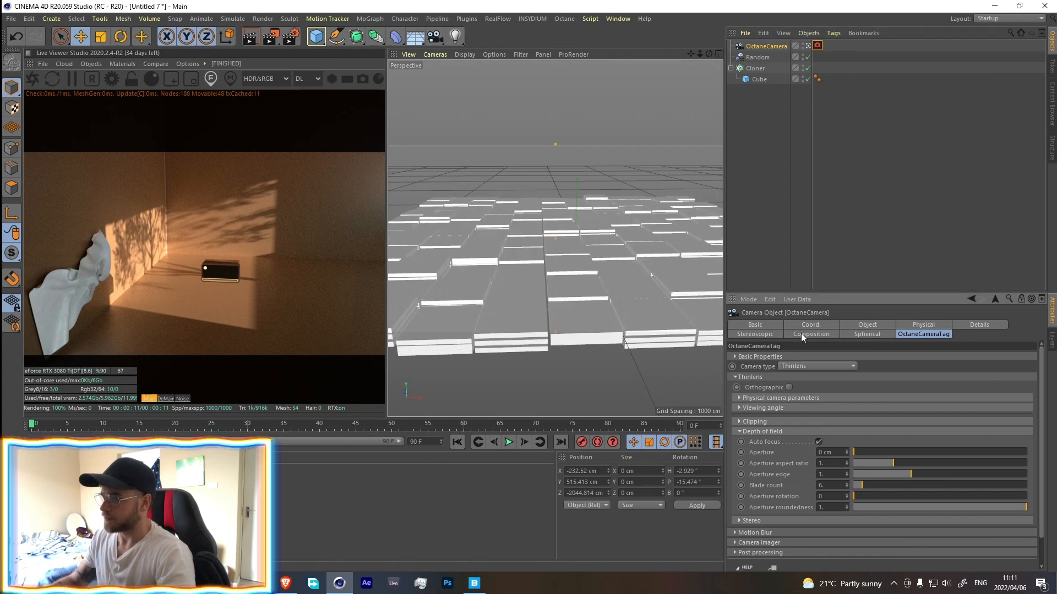
left_click(812, 324)
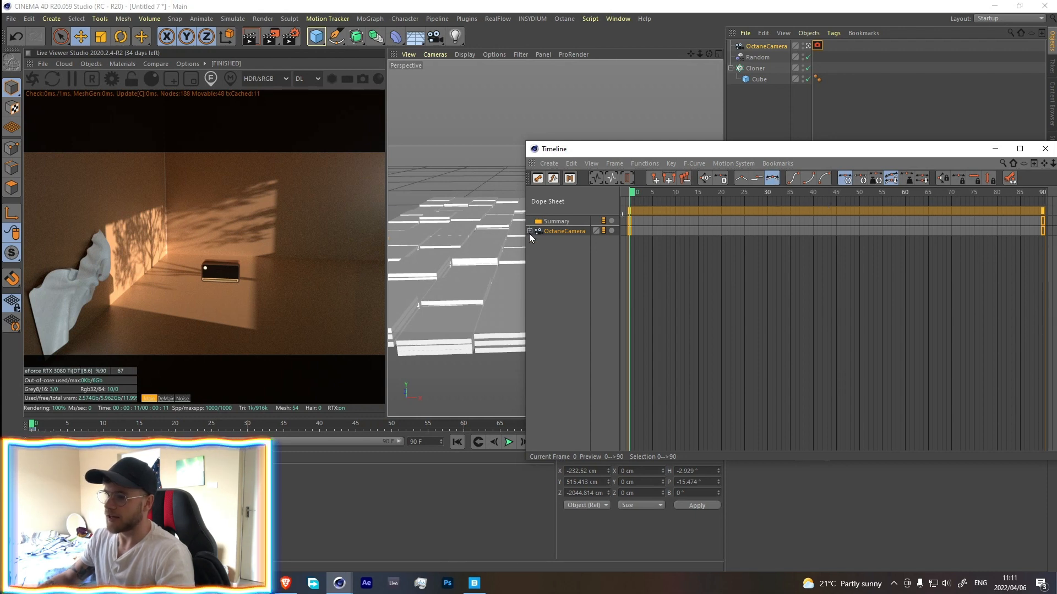
Step: Inspect the camera's Position X track in the Timeline, then close it
left_click(529, 230)
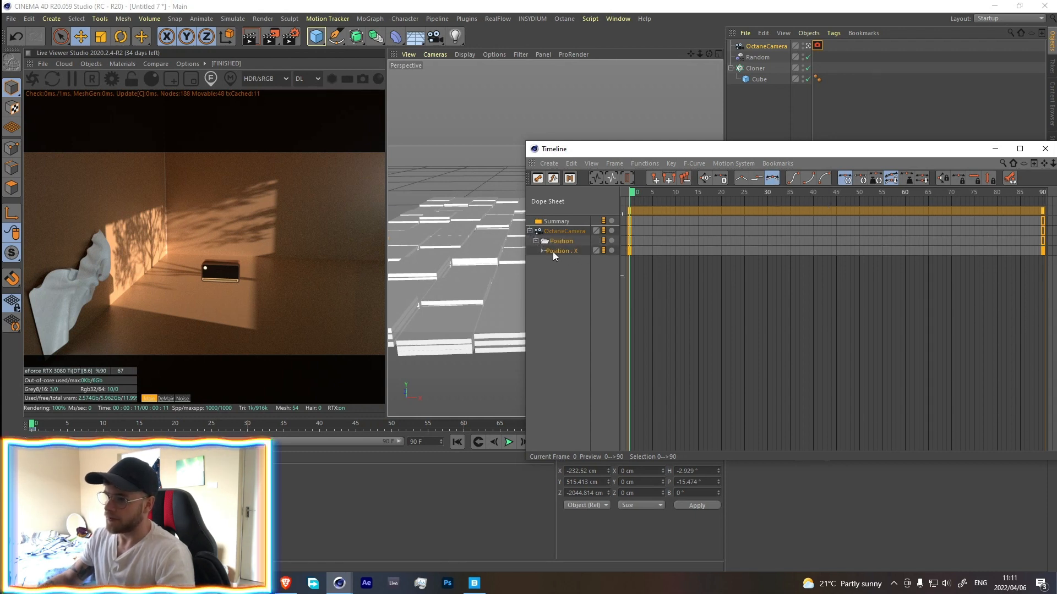
left_click(543, 251)
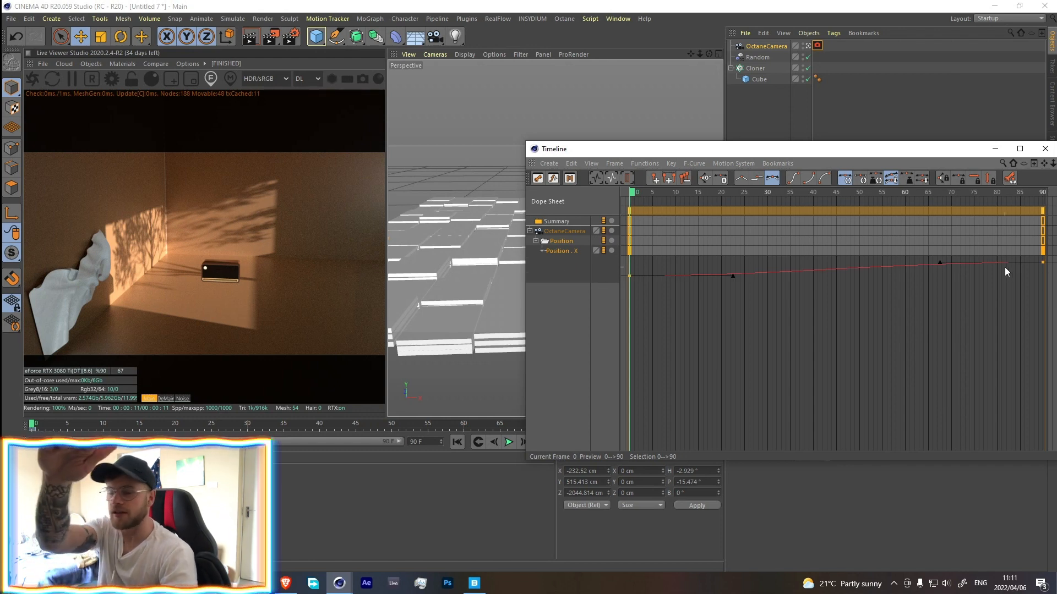
left_click(1044, 148)
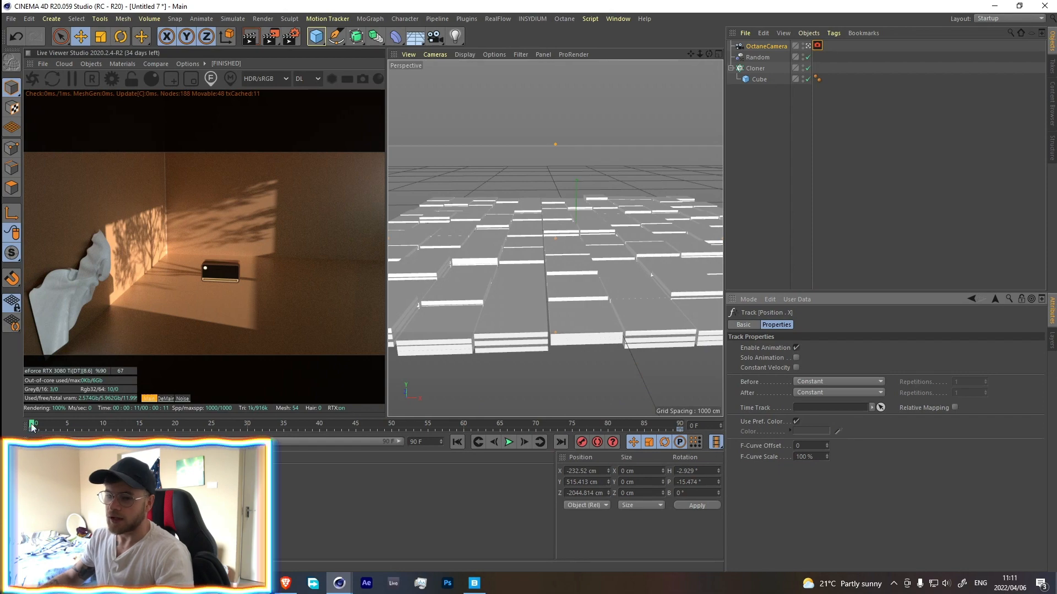
Step: Set the camera's Position X keys to Linear interpolation and preview the slide
left_click(617, 19)
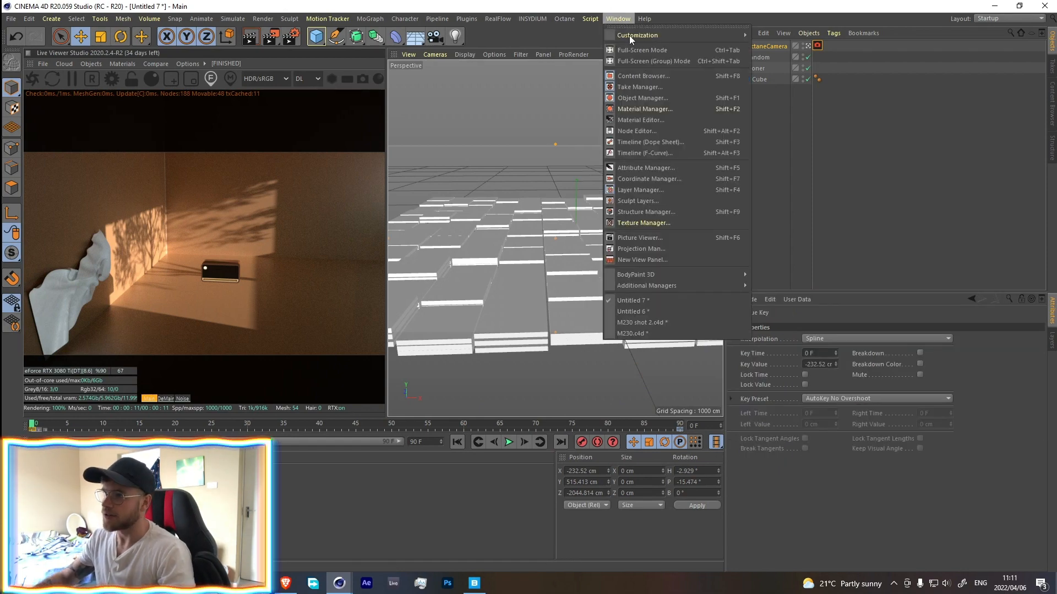
left_click(651, 142)
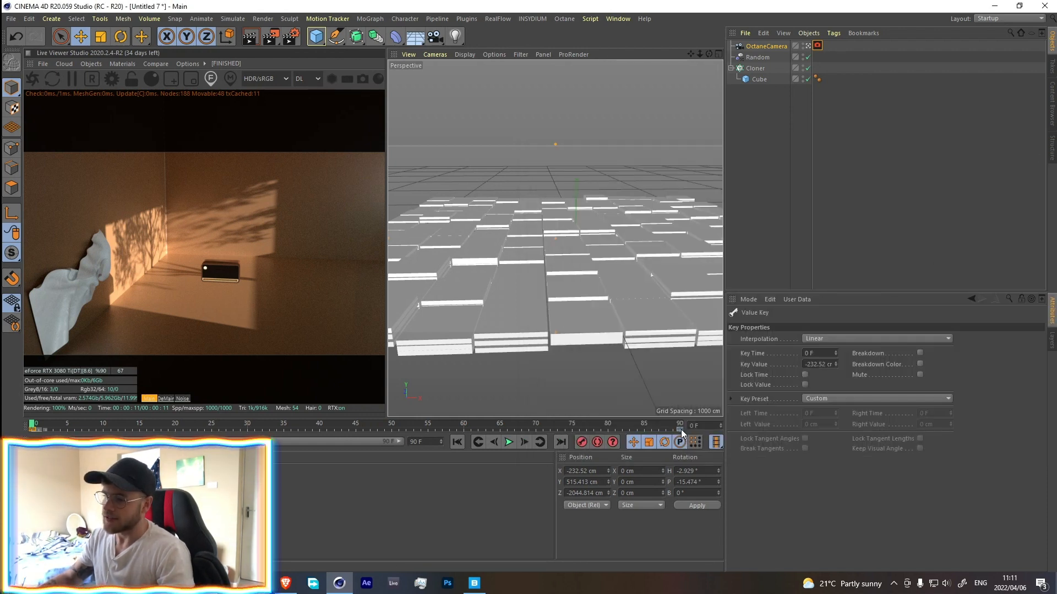
left_click(34, 423)
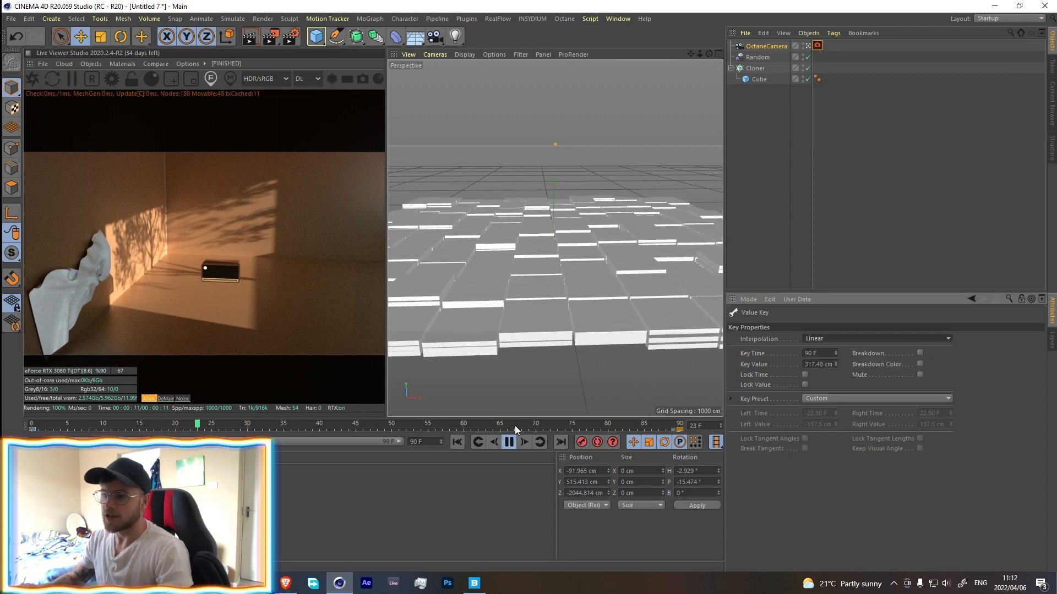
left_click(876, 338)
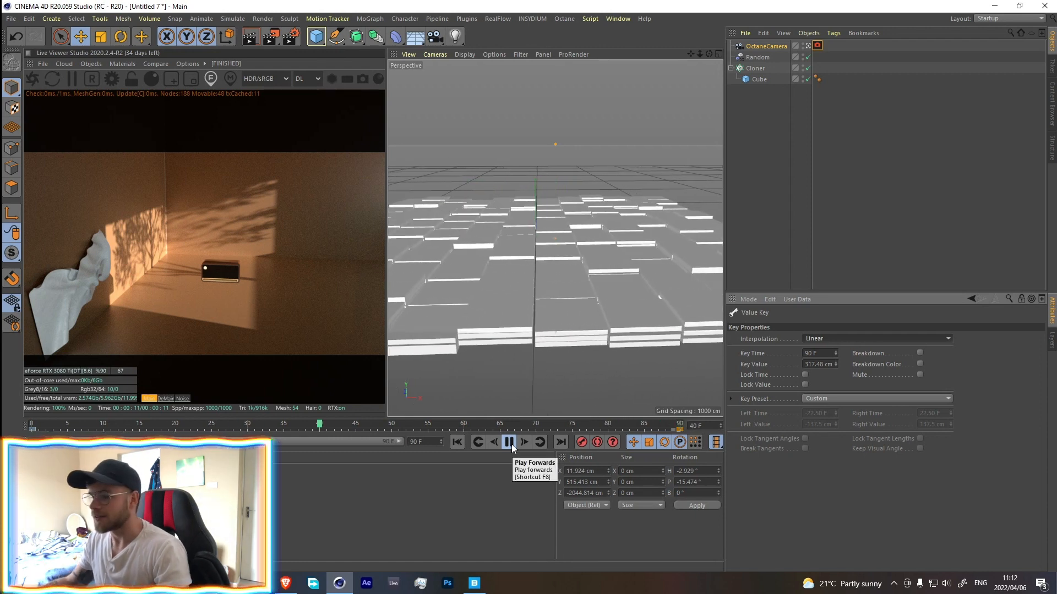
Step: Replay the camera move, then switch back to the M230 shot 2 scene
left_click(508, 443)
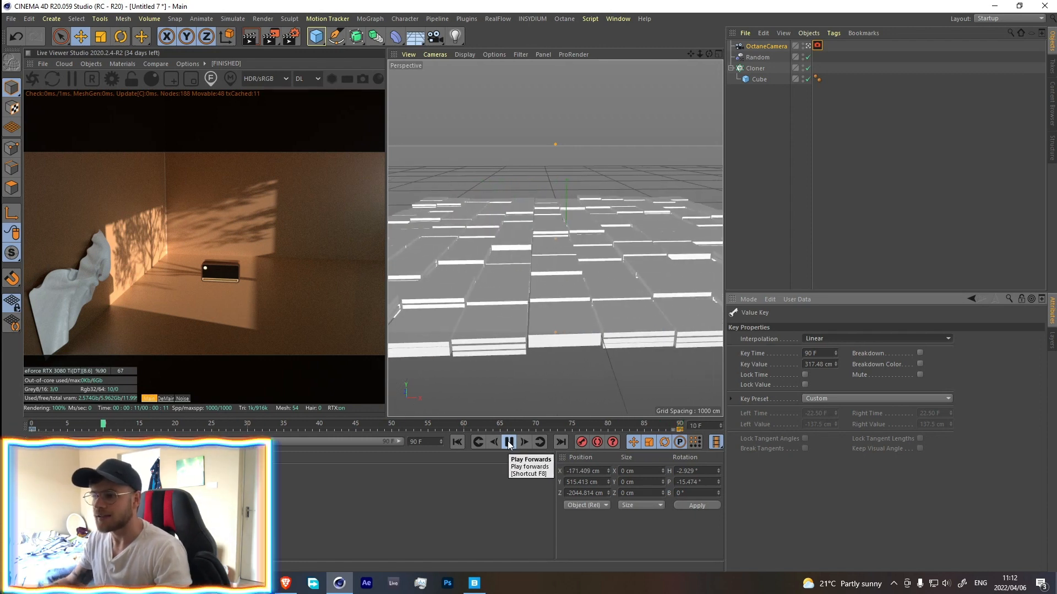
left_click(616, 19)
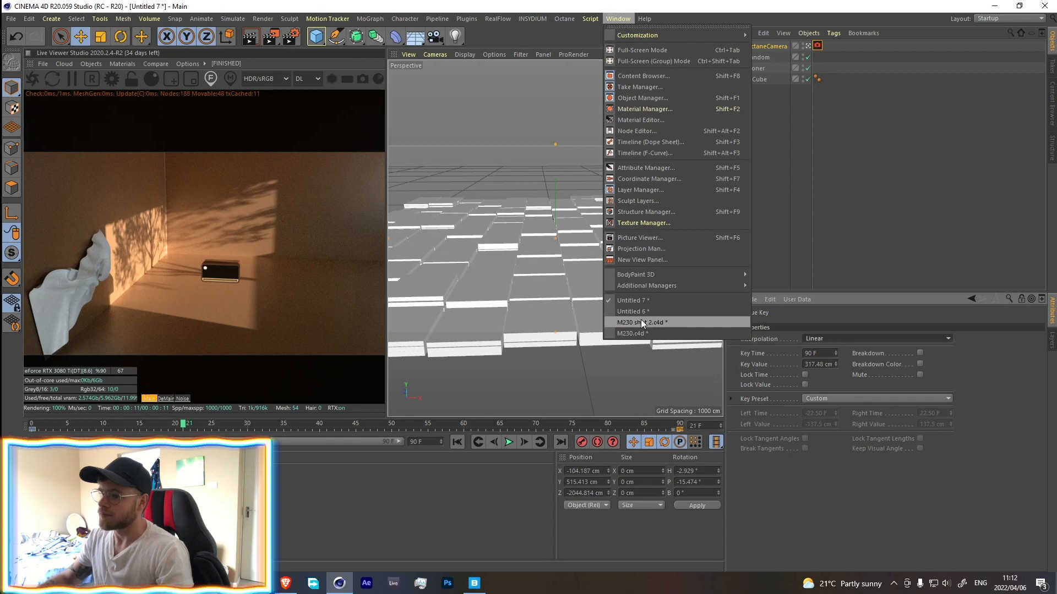
left_click(642, 323)
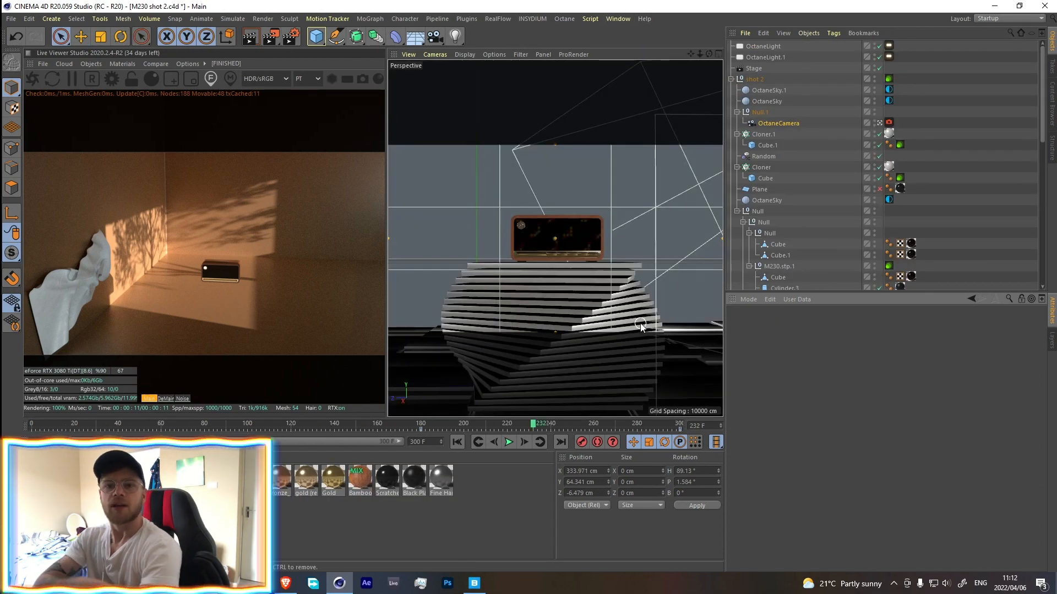